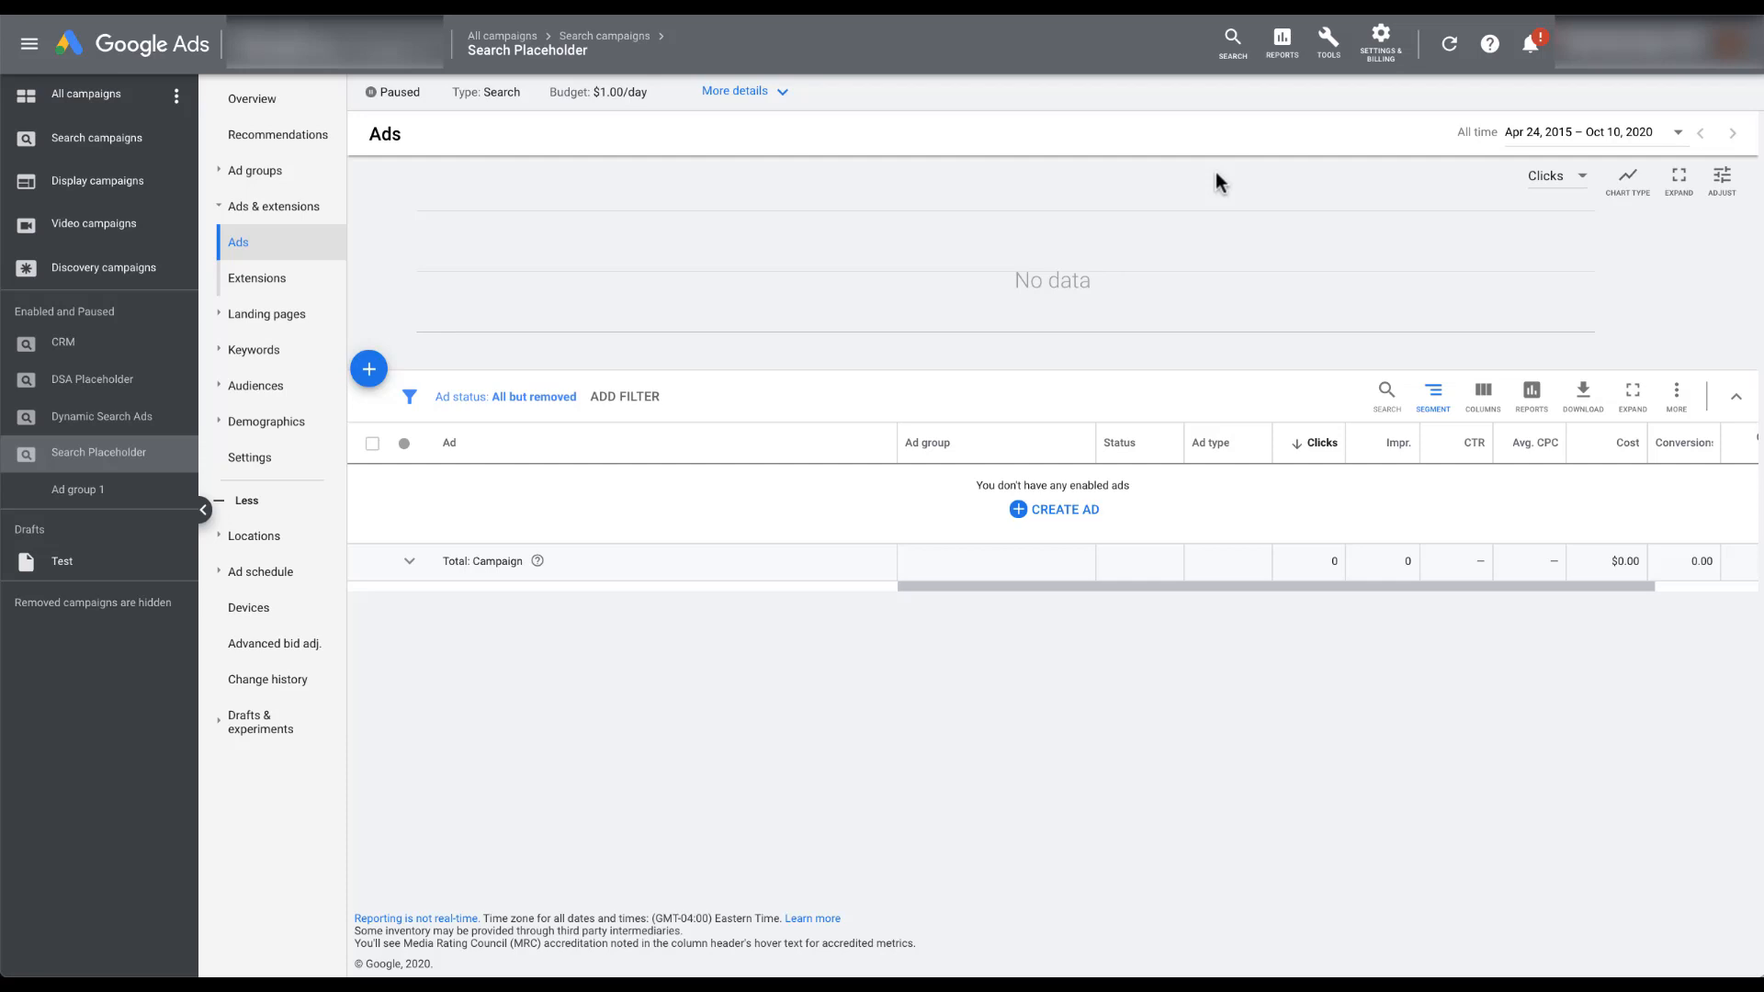
mouse_move(408, 371)
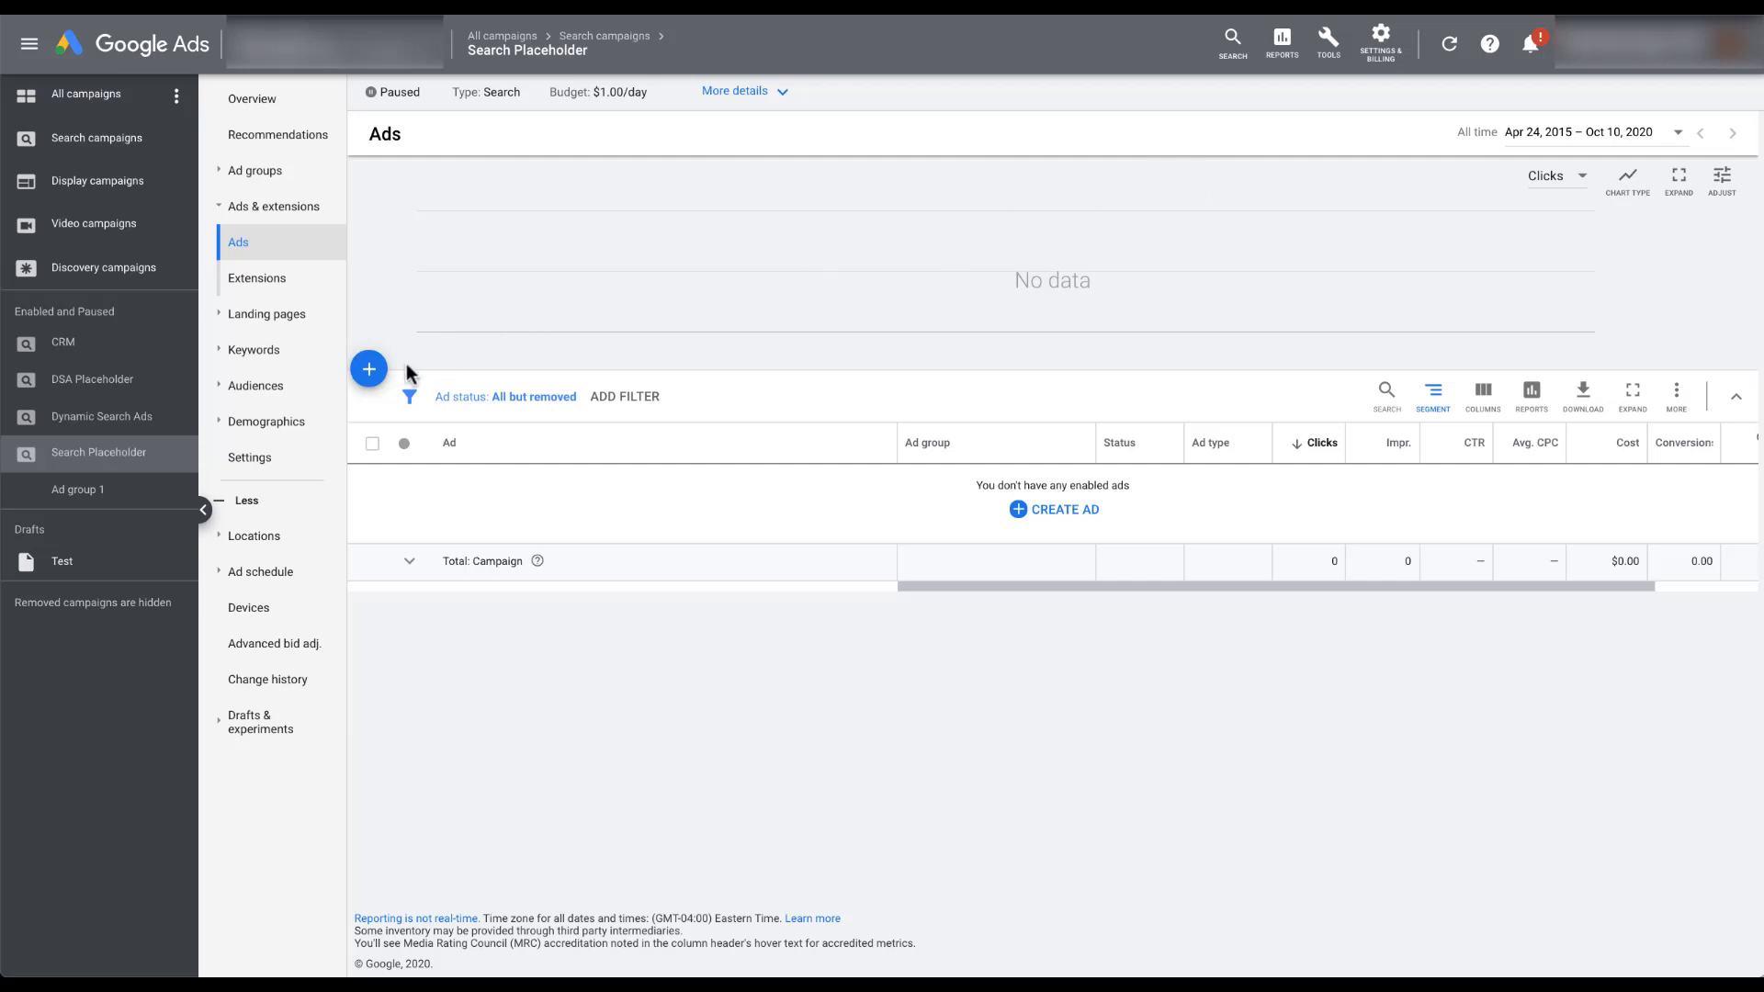
mouse_move(372, 379)
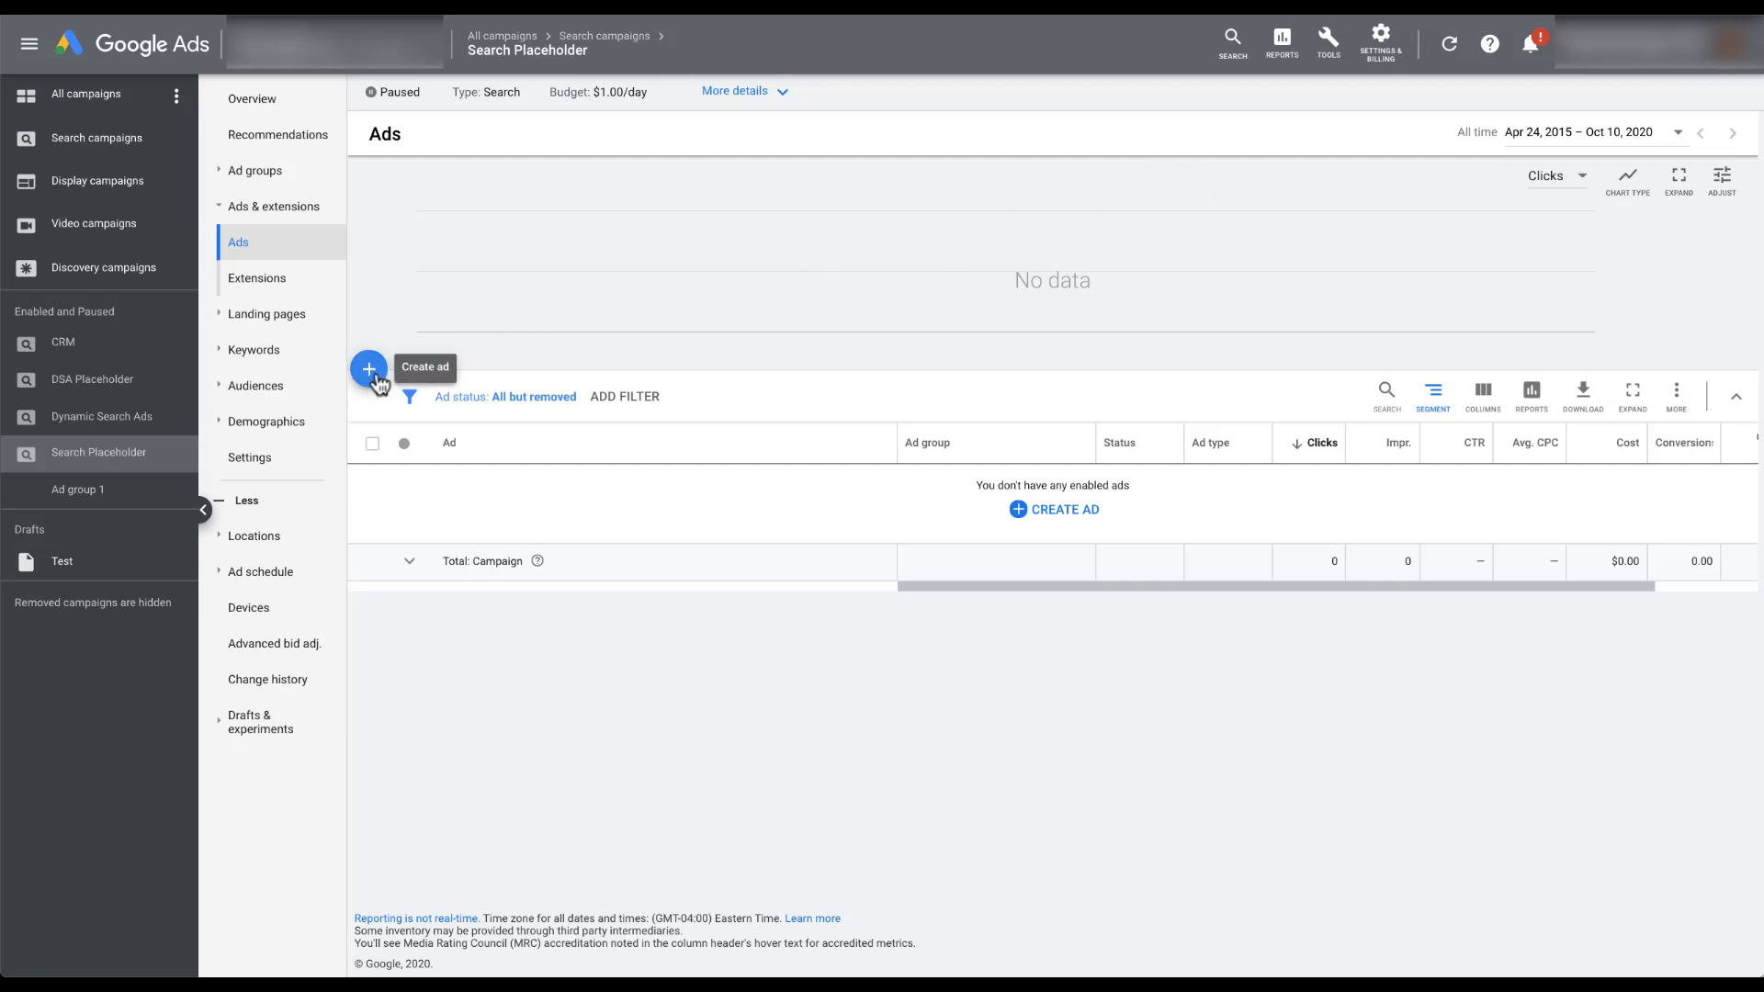
Step: Start creating a new ad and reveal the menu of ad types available
click(367, 368)
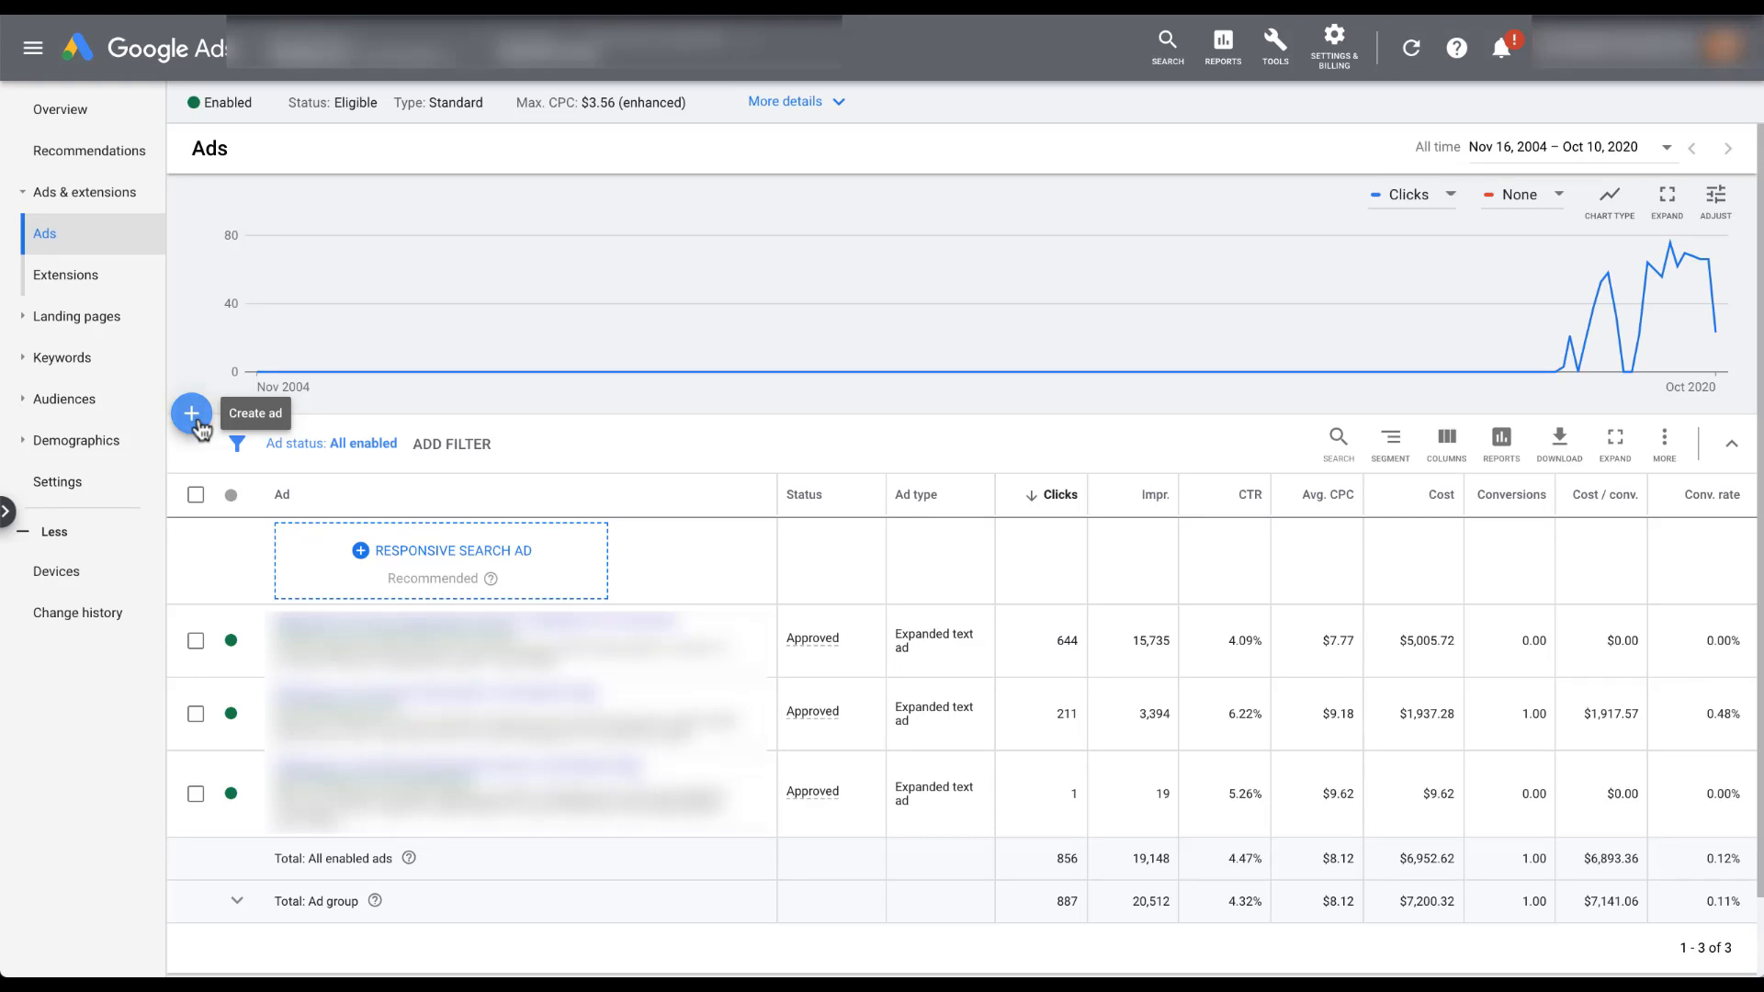
click(191, 412)
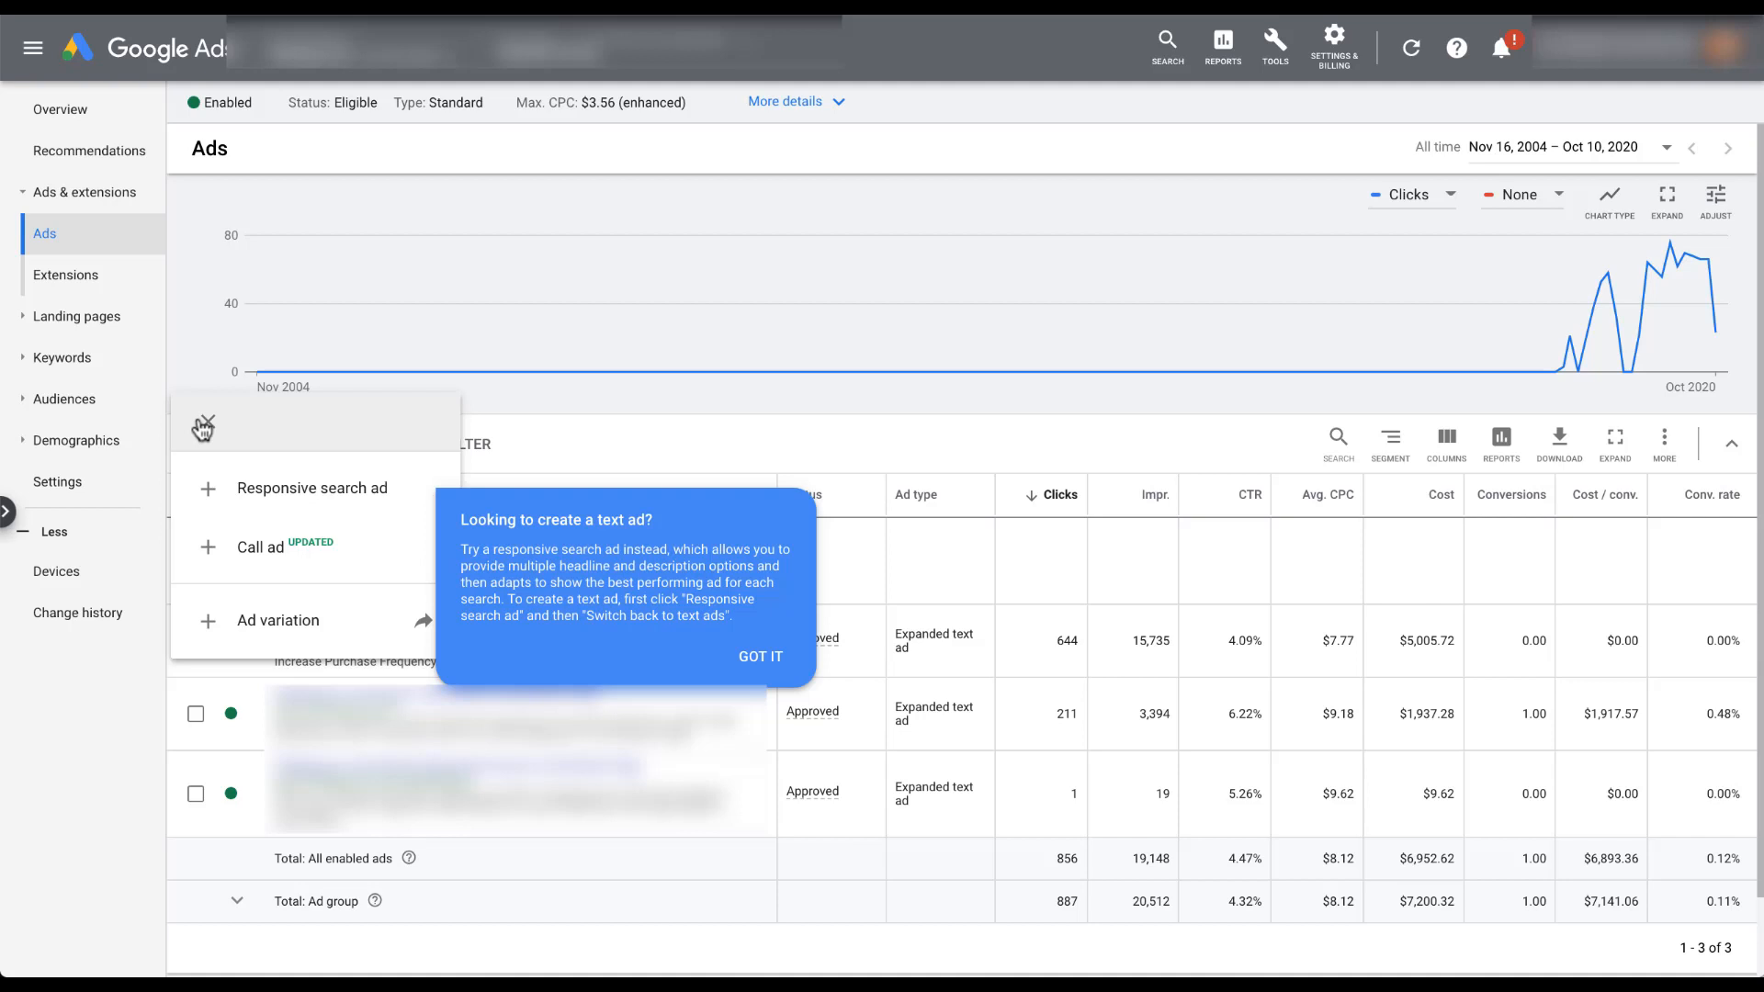
mouse_move(327, 507)
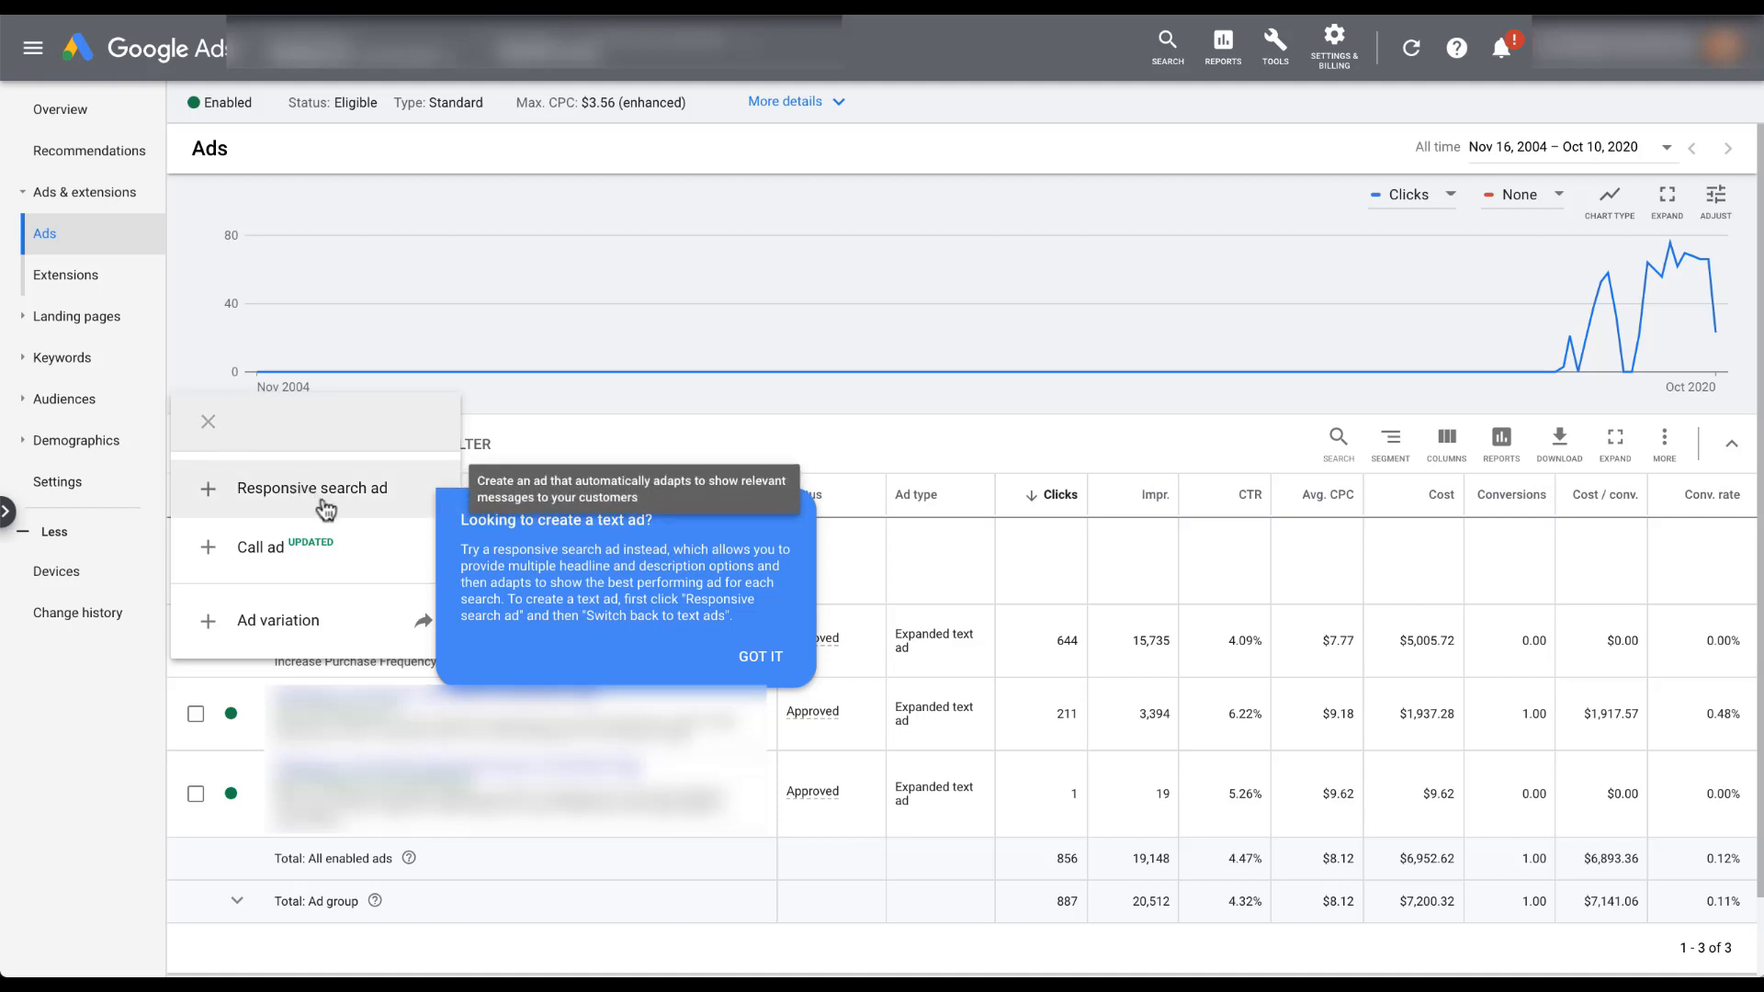
Step: Begin a responsive search ad, then request switching back to text ads
click(312, 488)
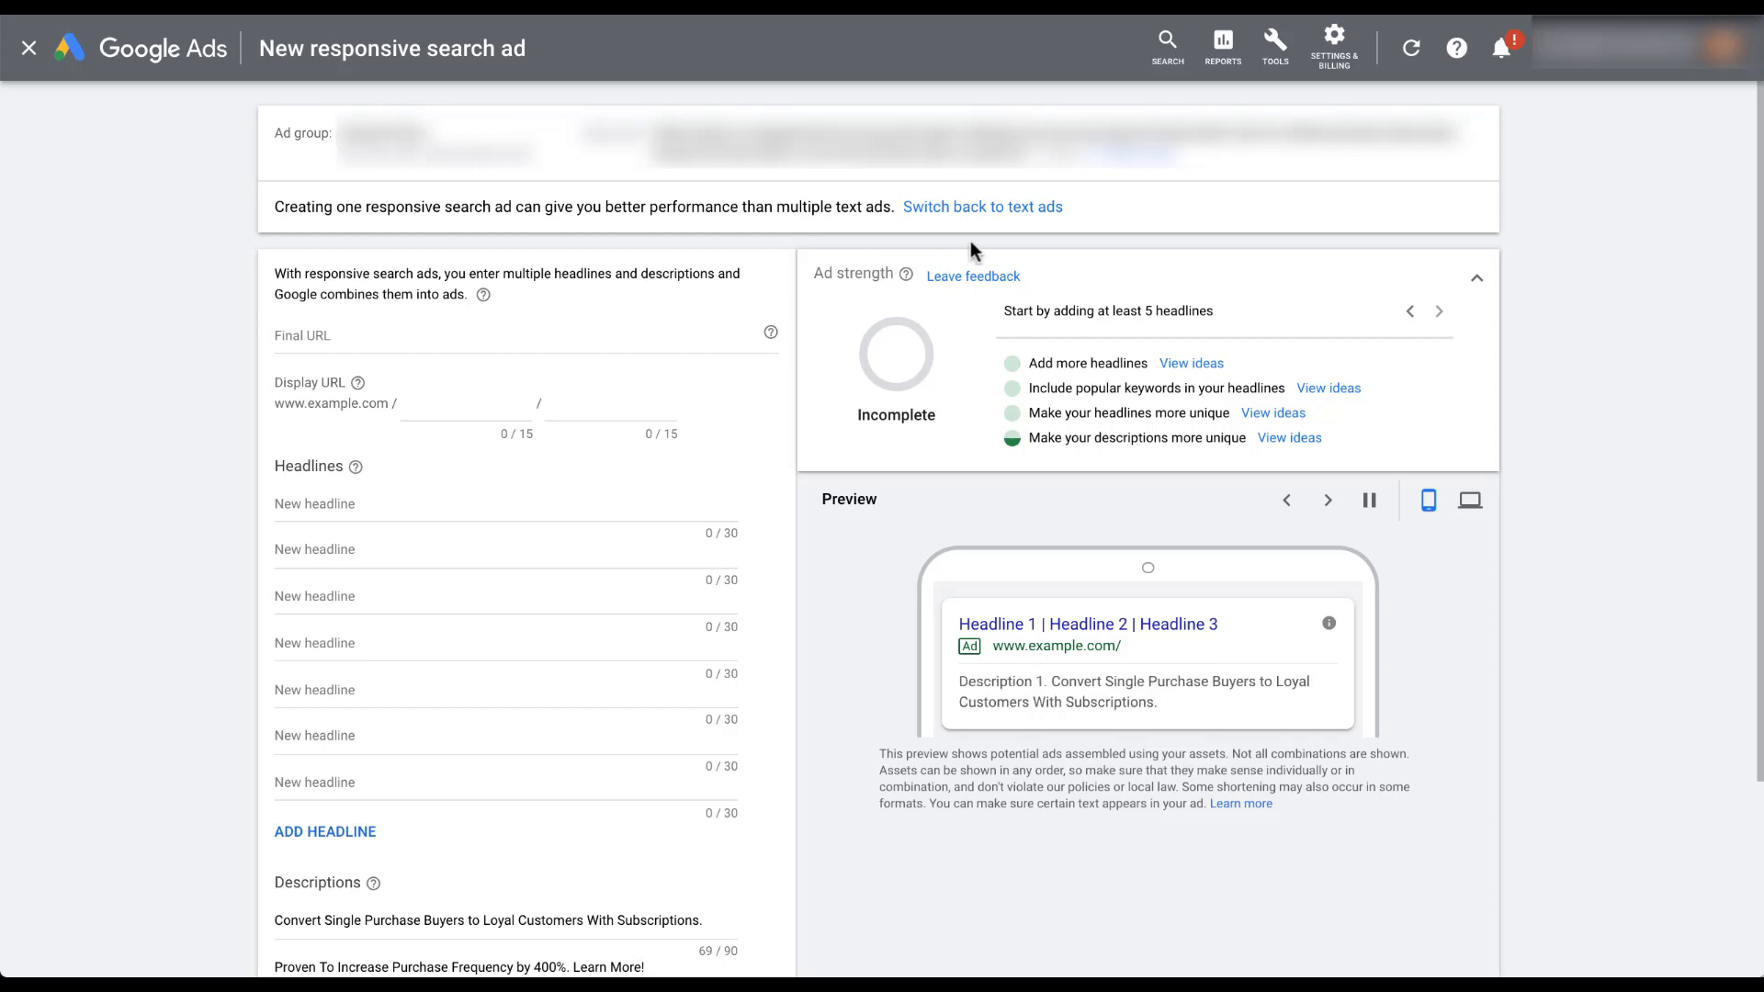
mouse_move(1021, 213)
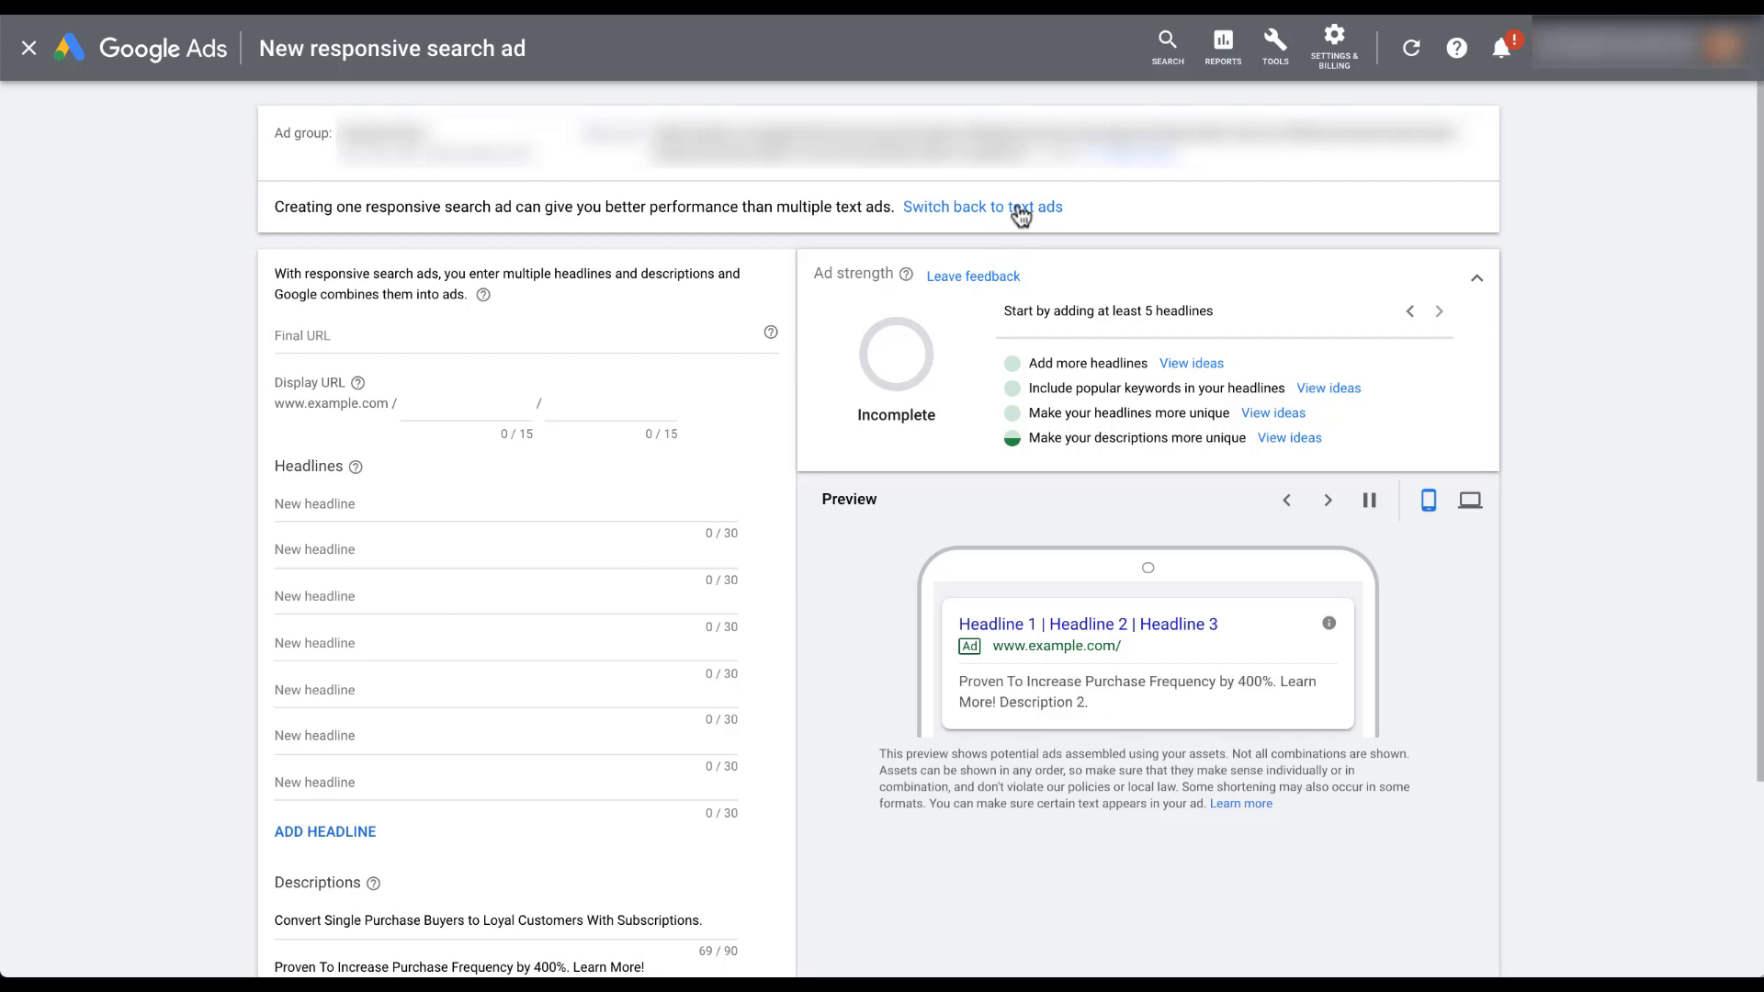
click(982, 206)
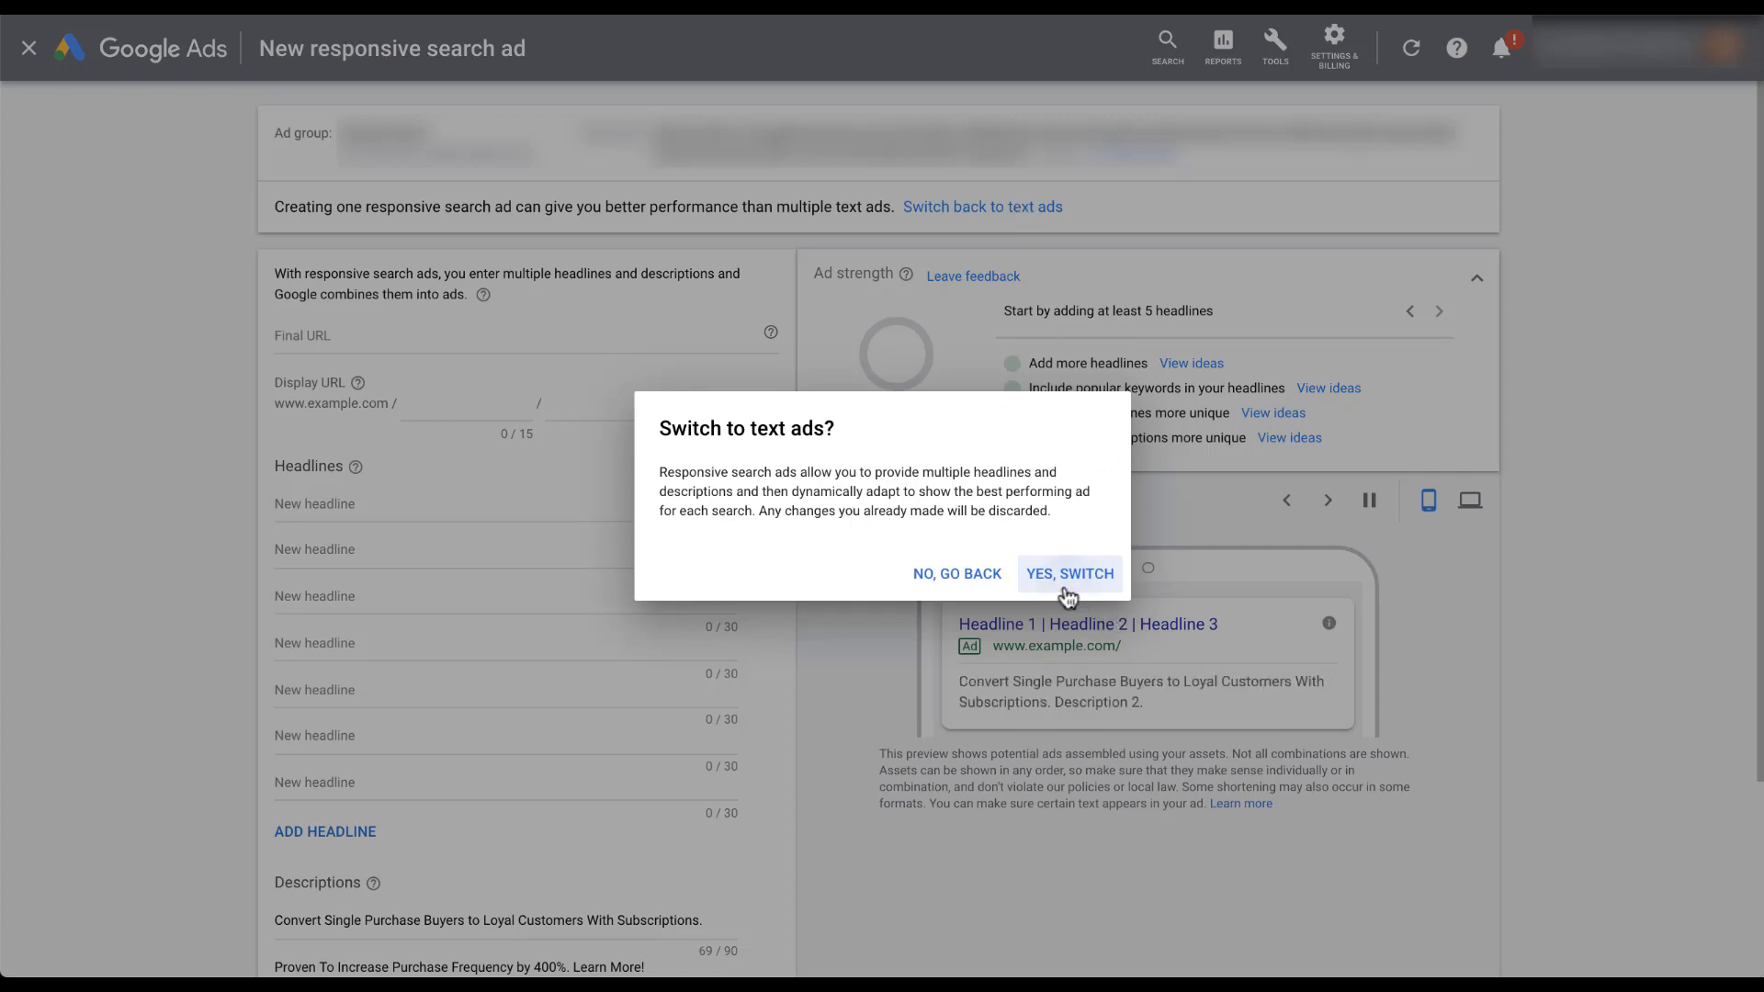
Step: Confirm 'Yes, switch' so the blank ad form for Ad group 1 appears
click(1069, 574)
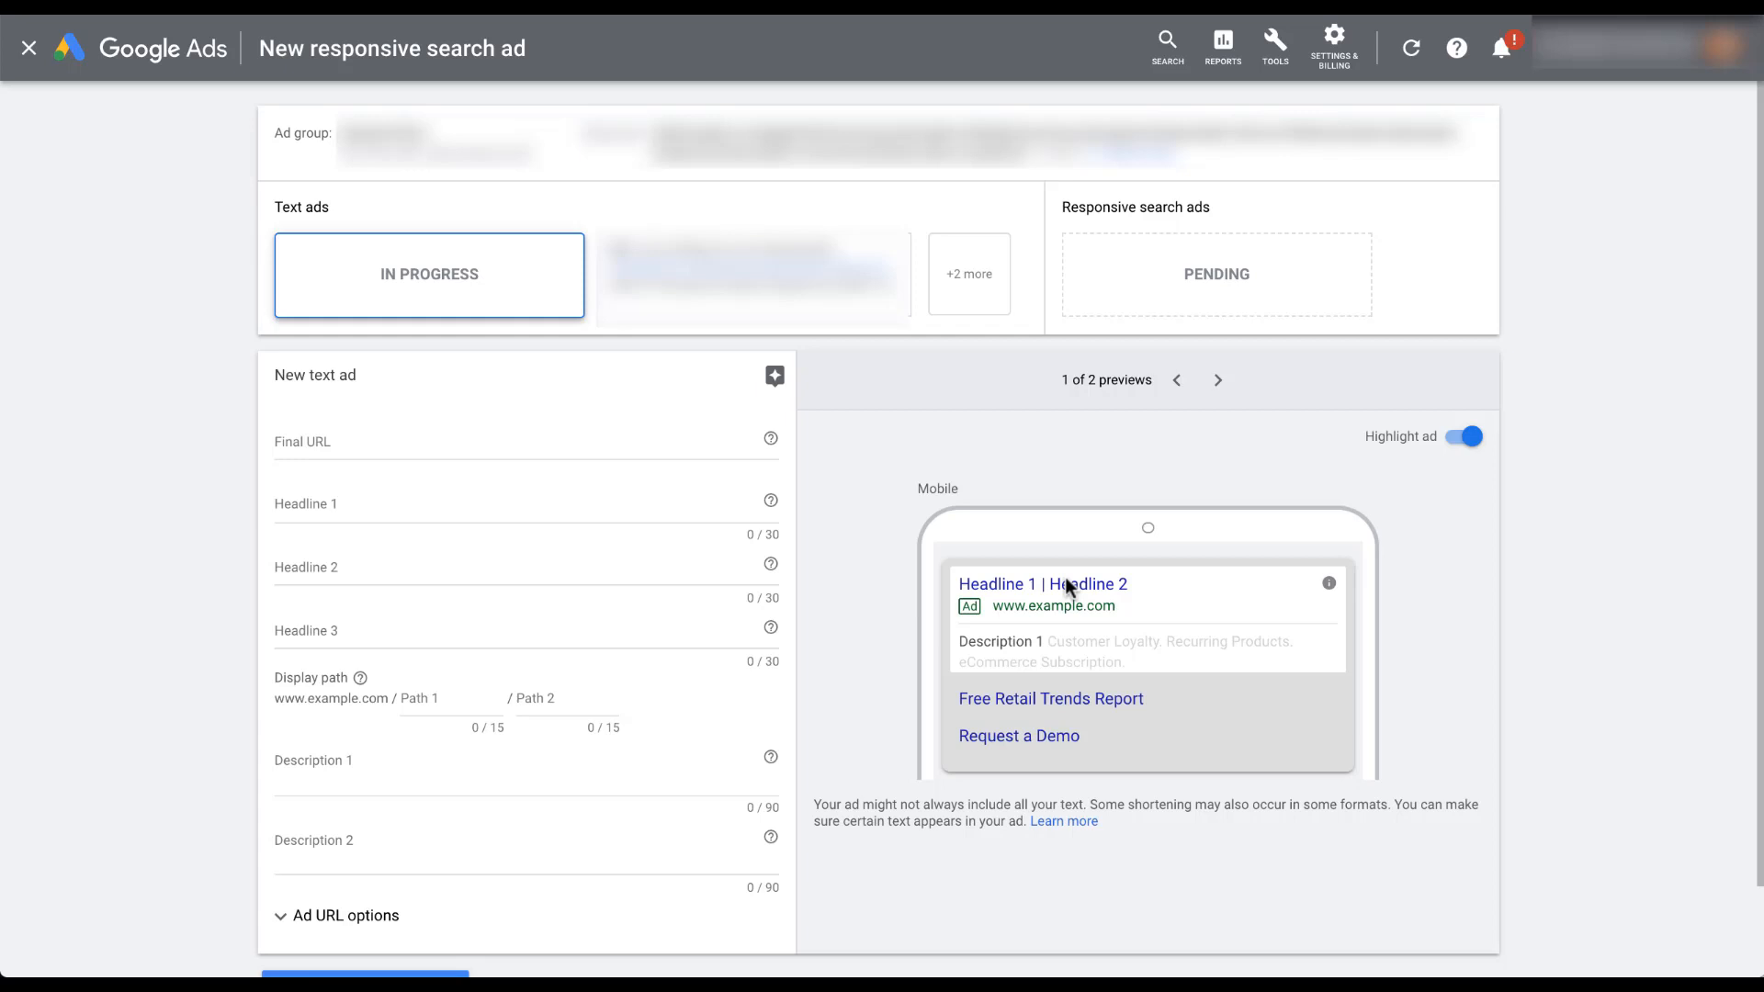
click(1216, 274)
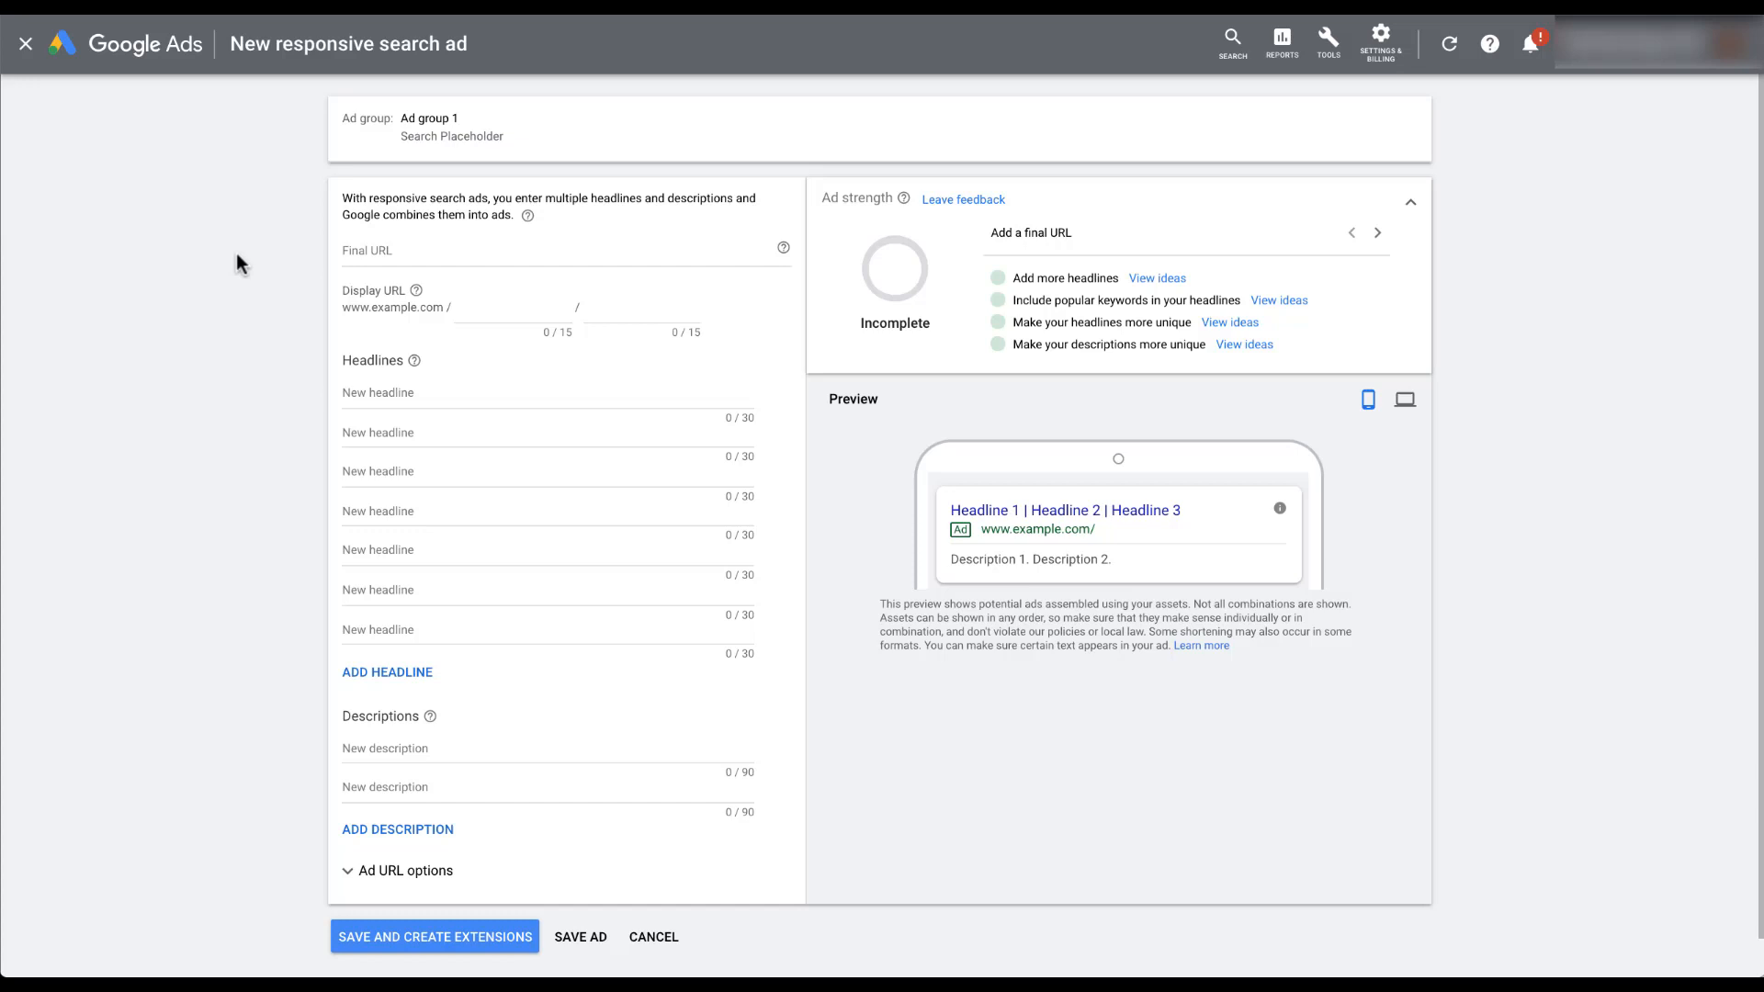
mouse_move(256, 268)
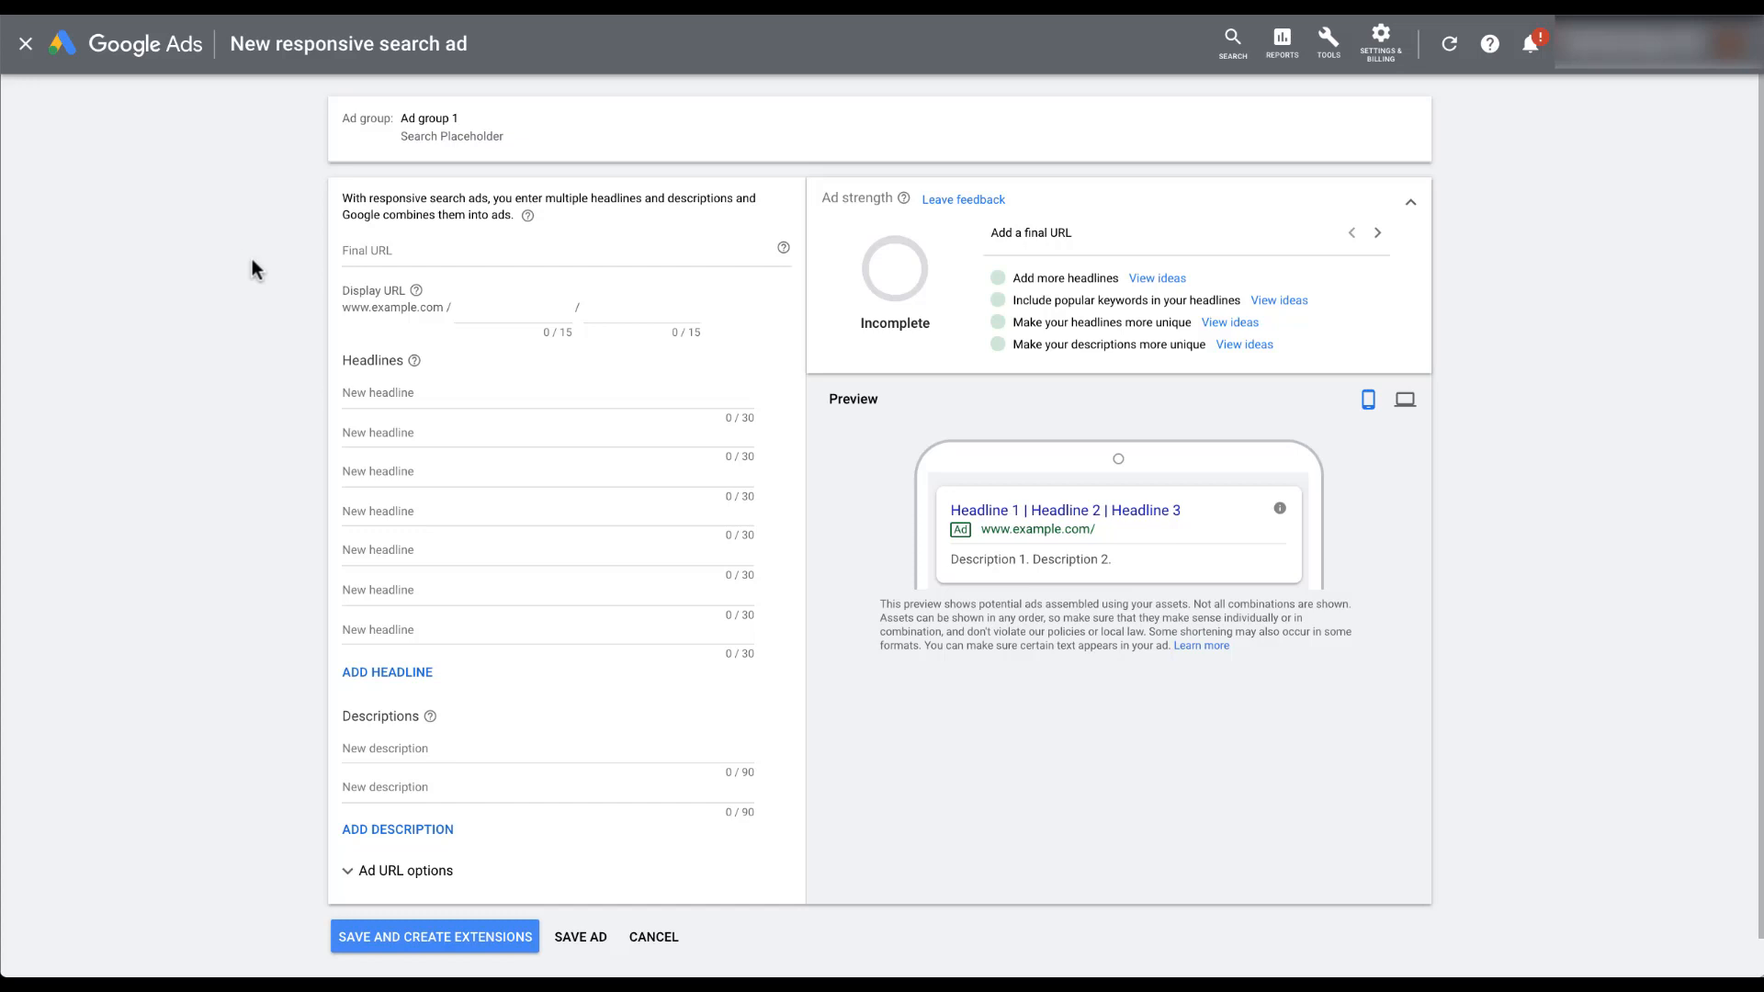
mouse_move(292, 540)
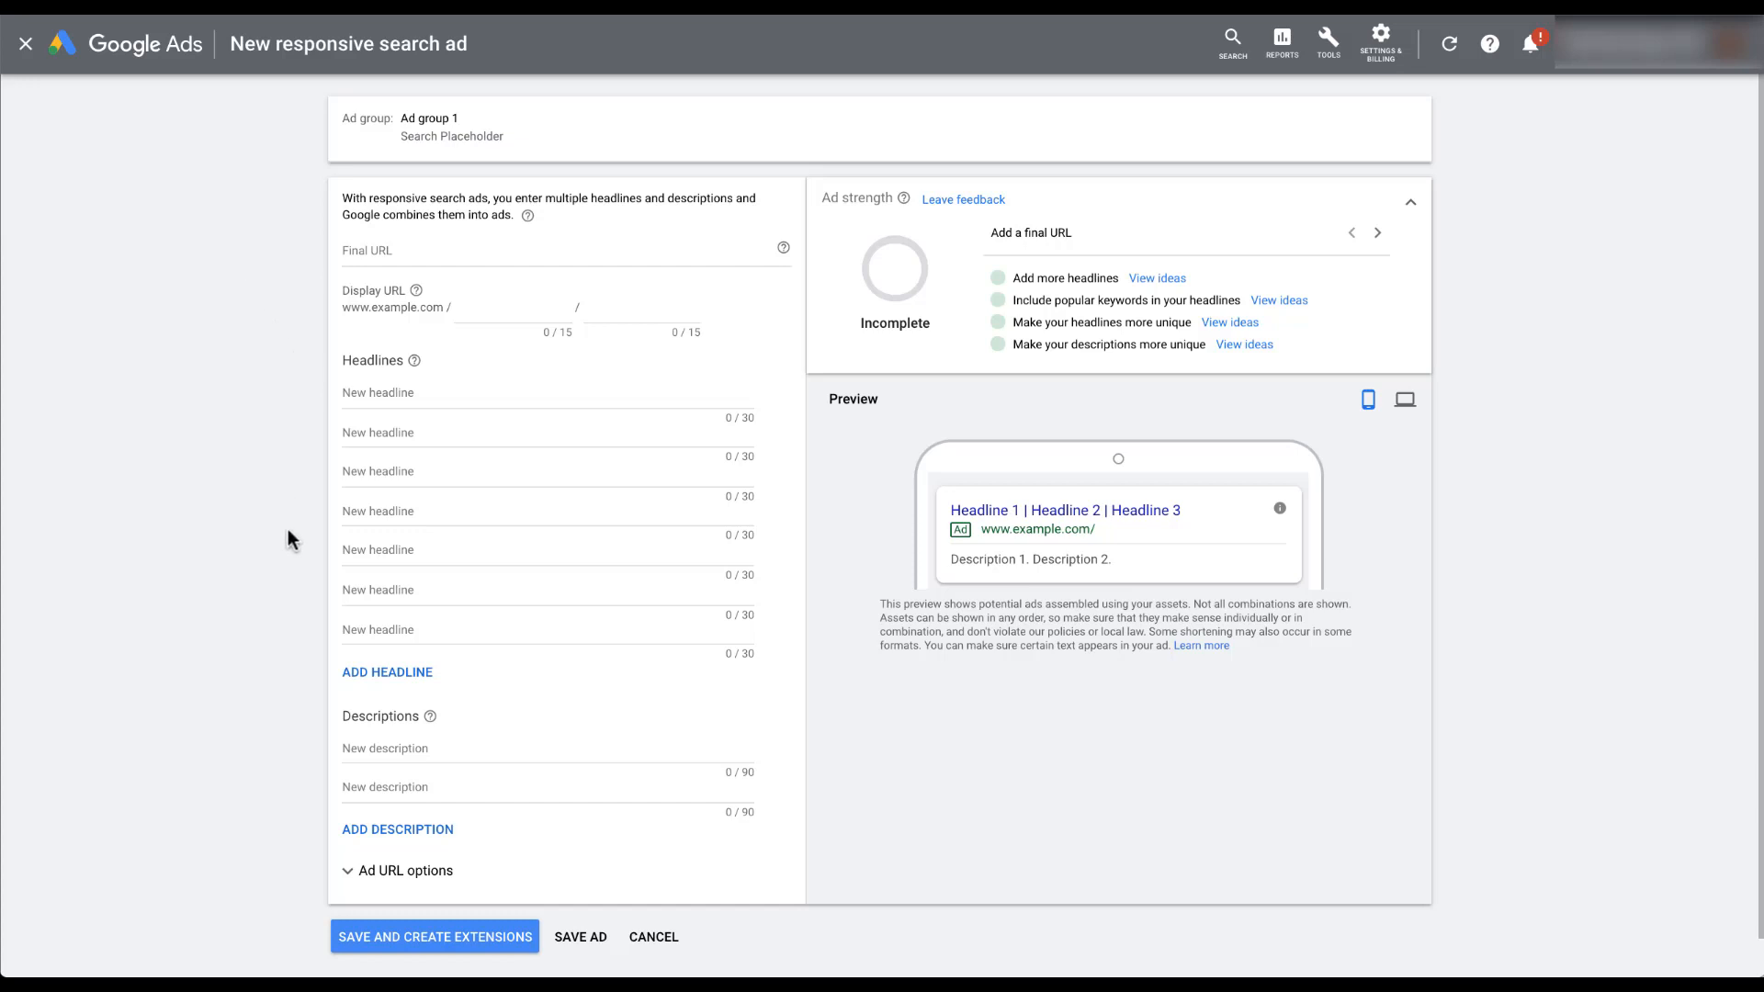
mouse_move(303, 623)
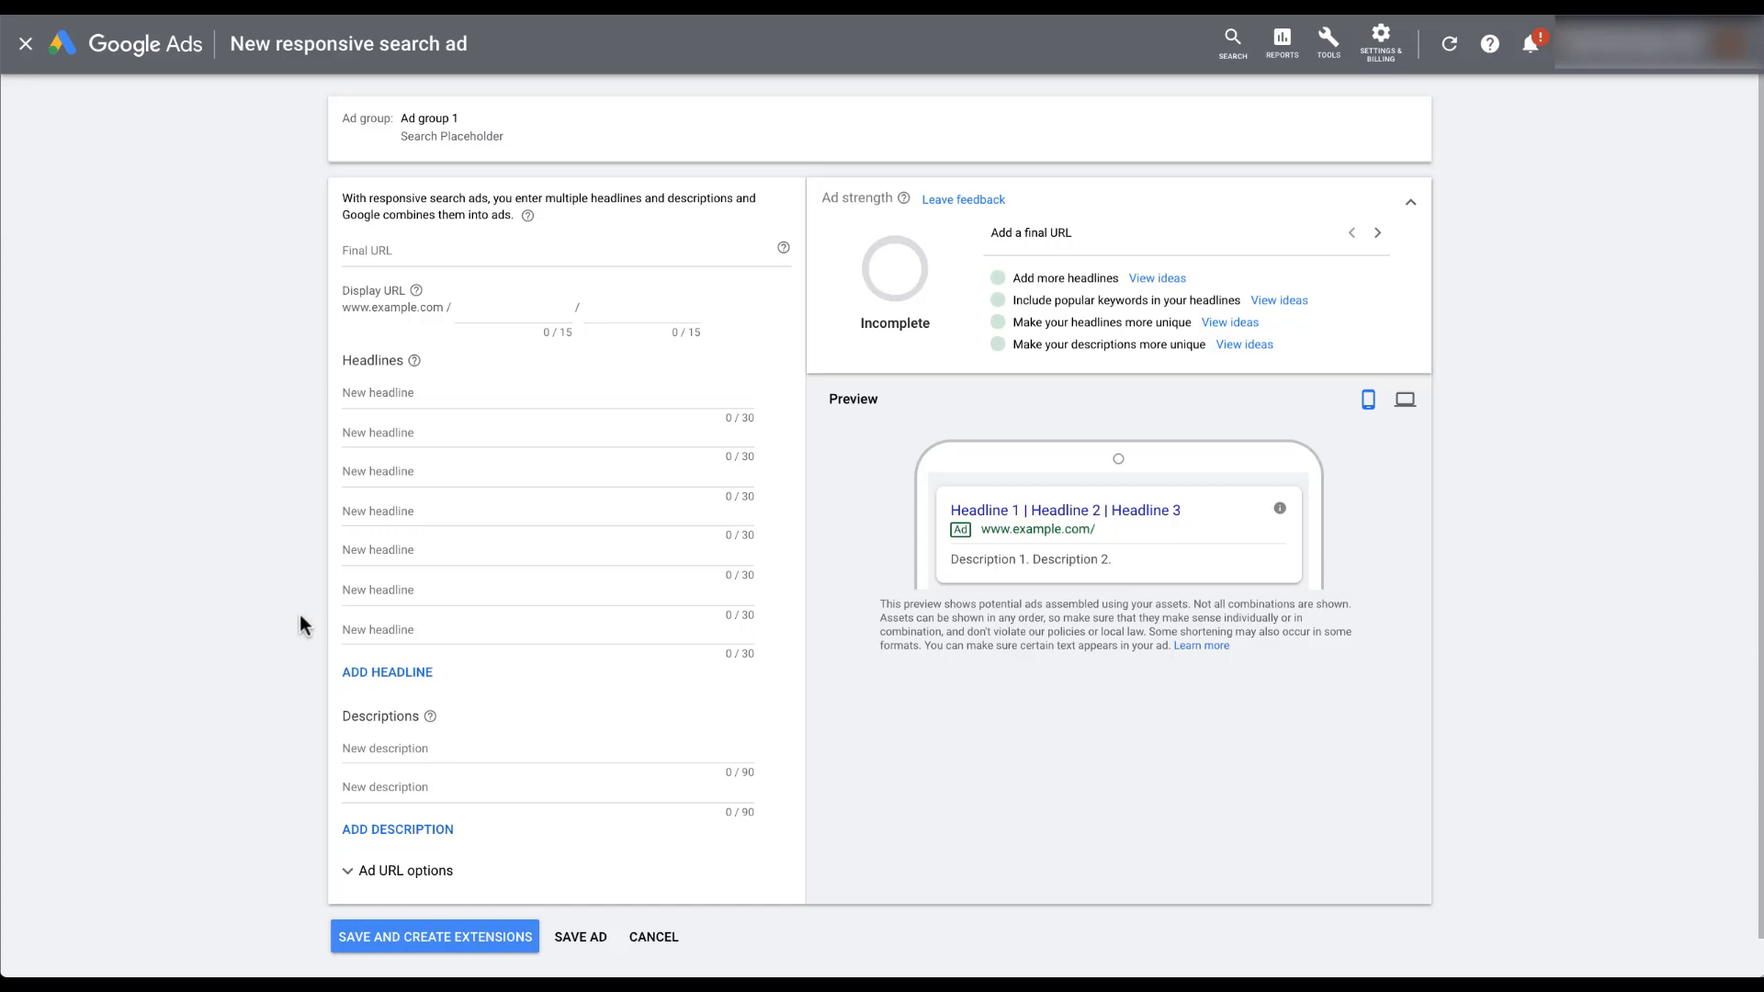
mouse_move(387, 672)
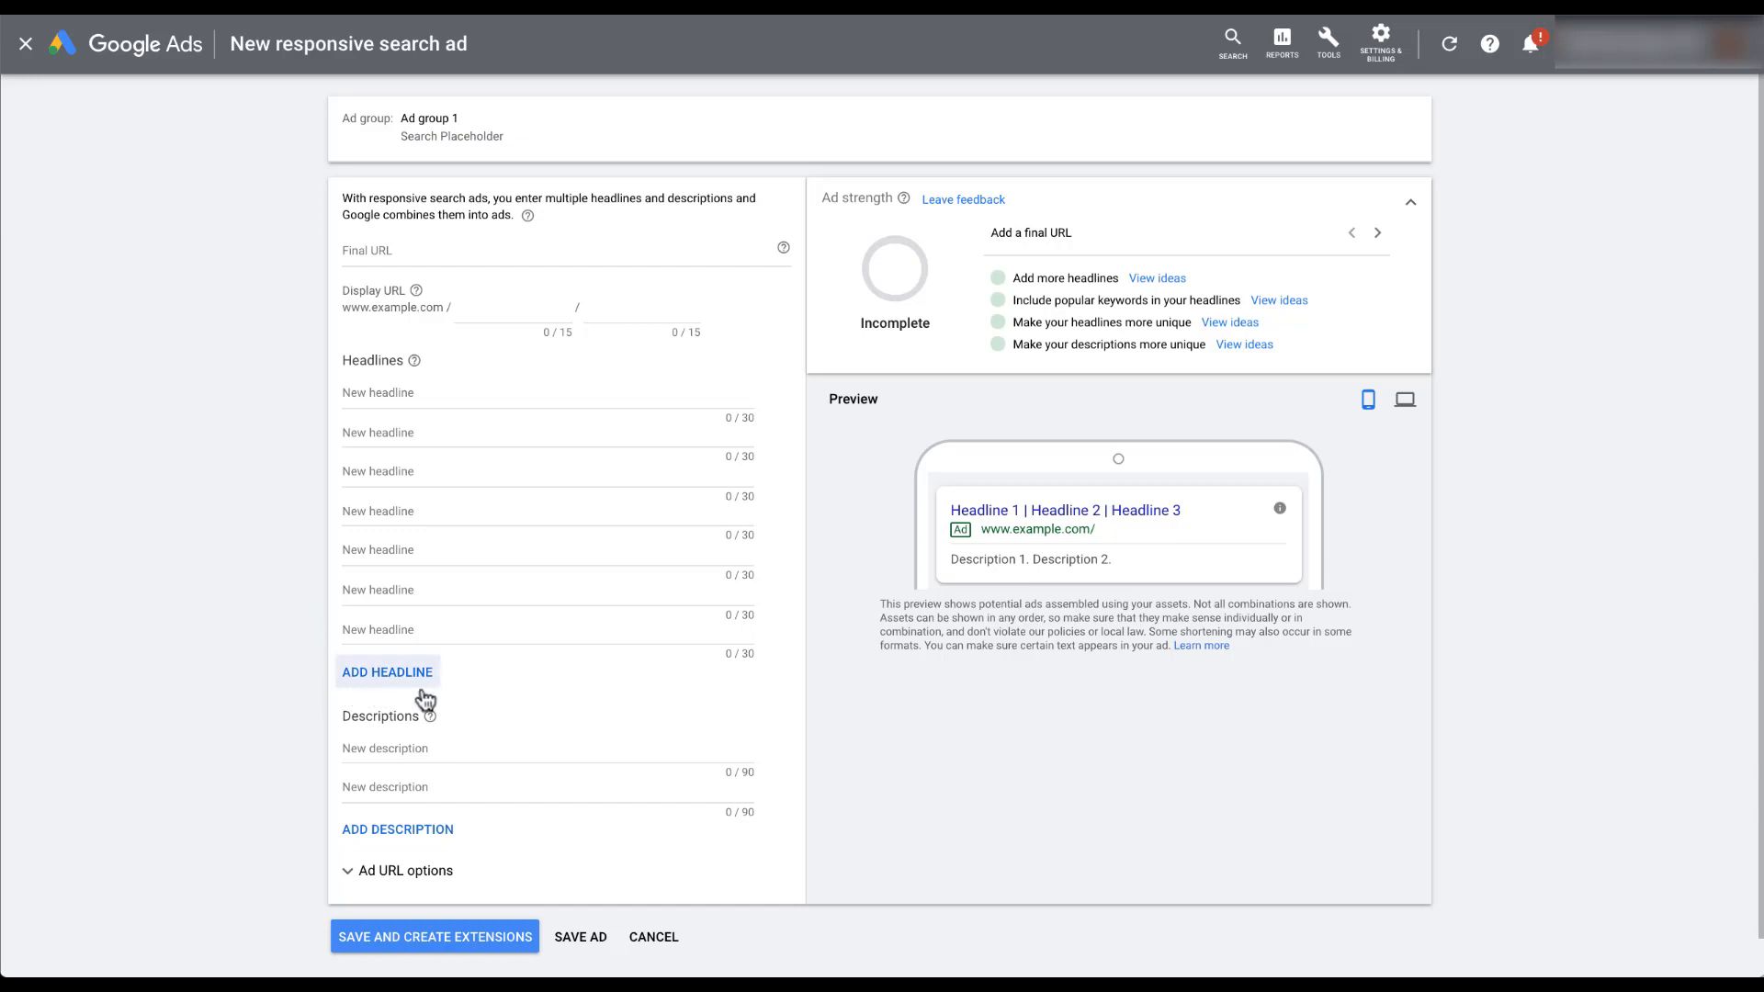
mouse_move(210, 502)
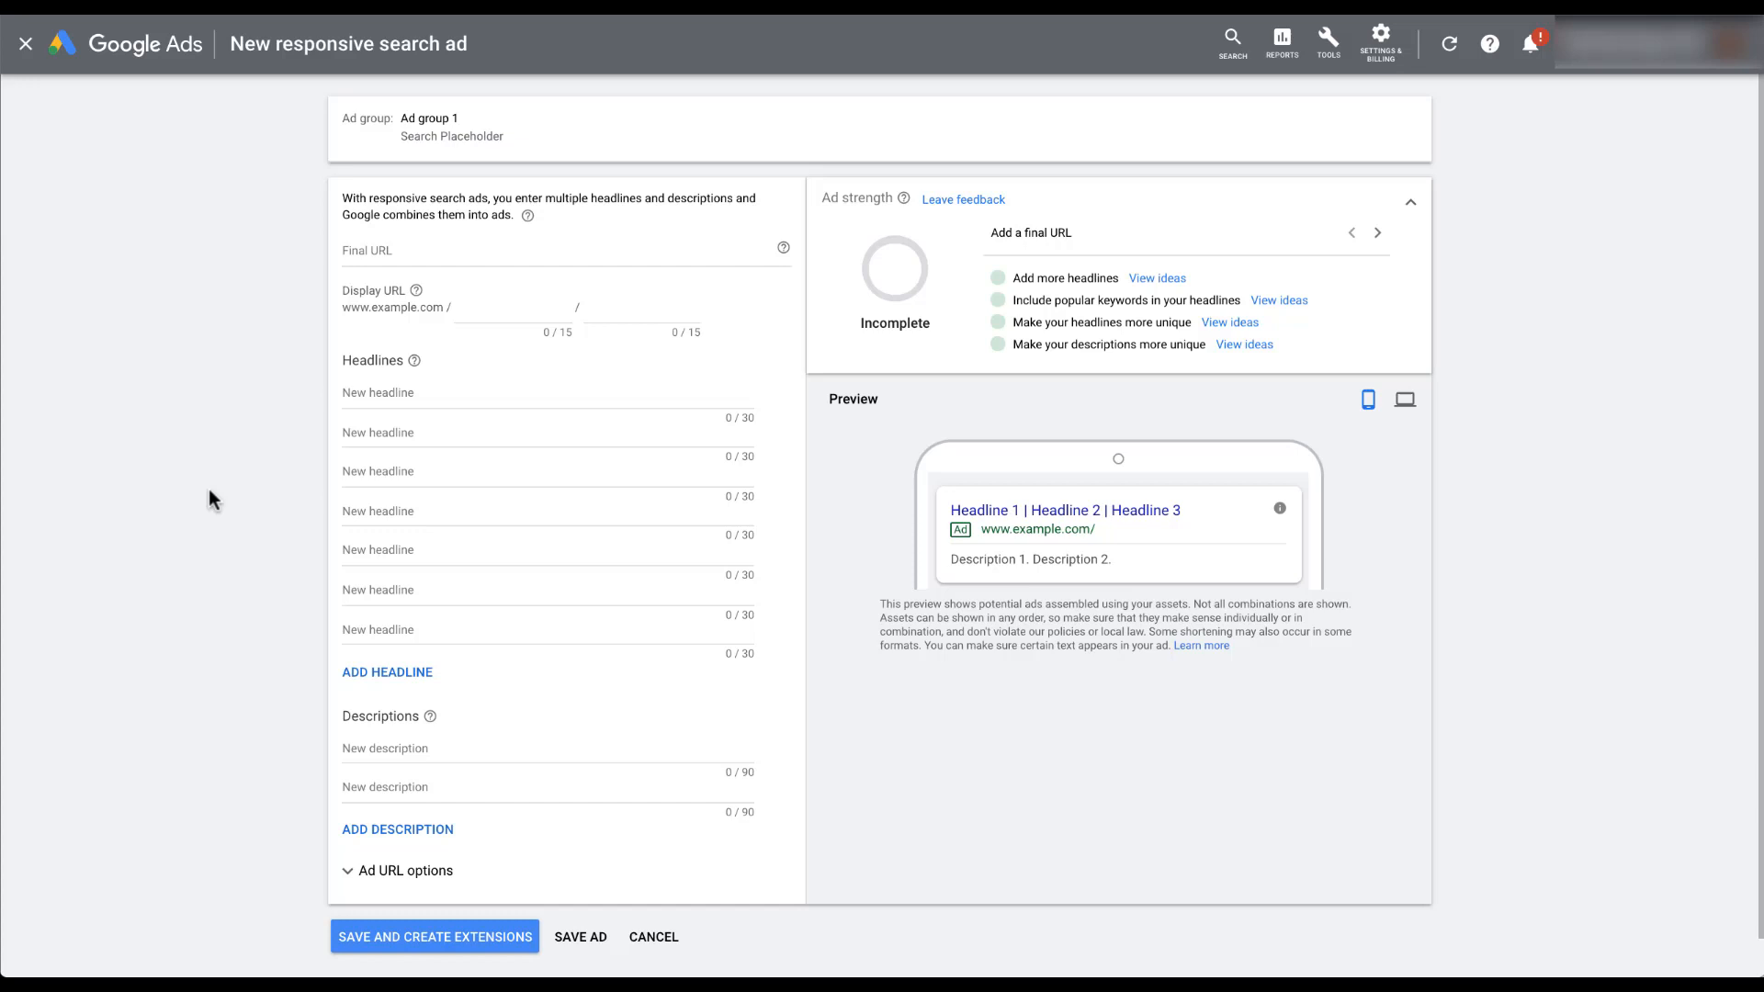
mouse_move(295, 729)
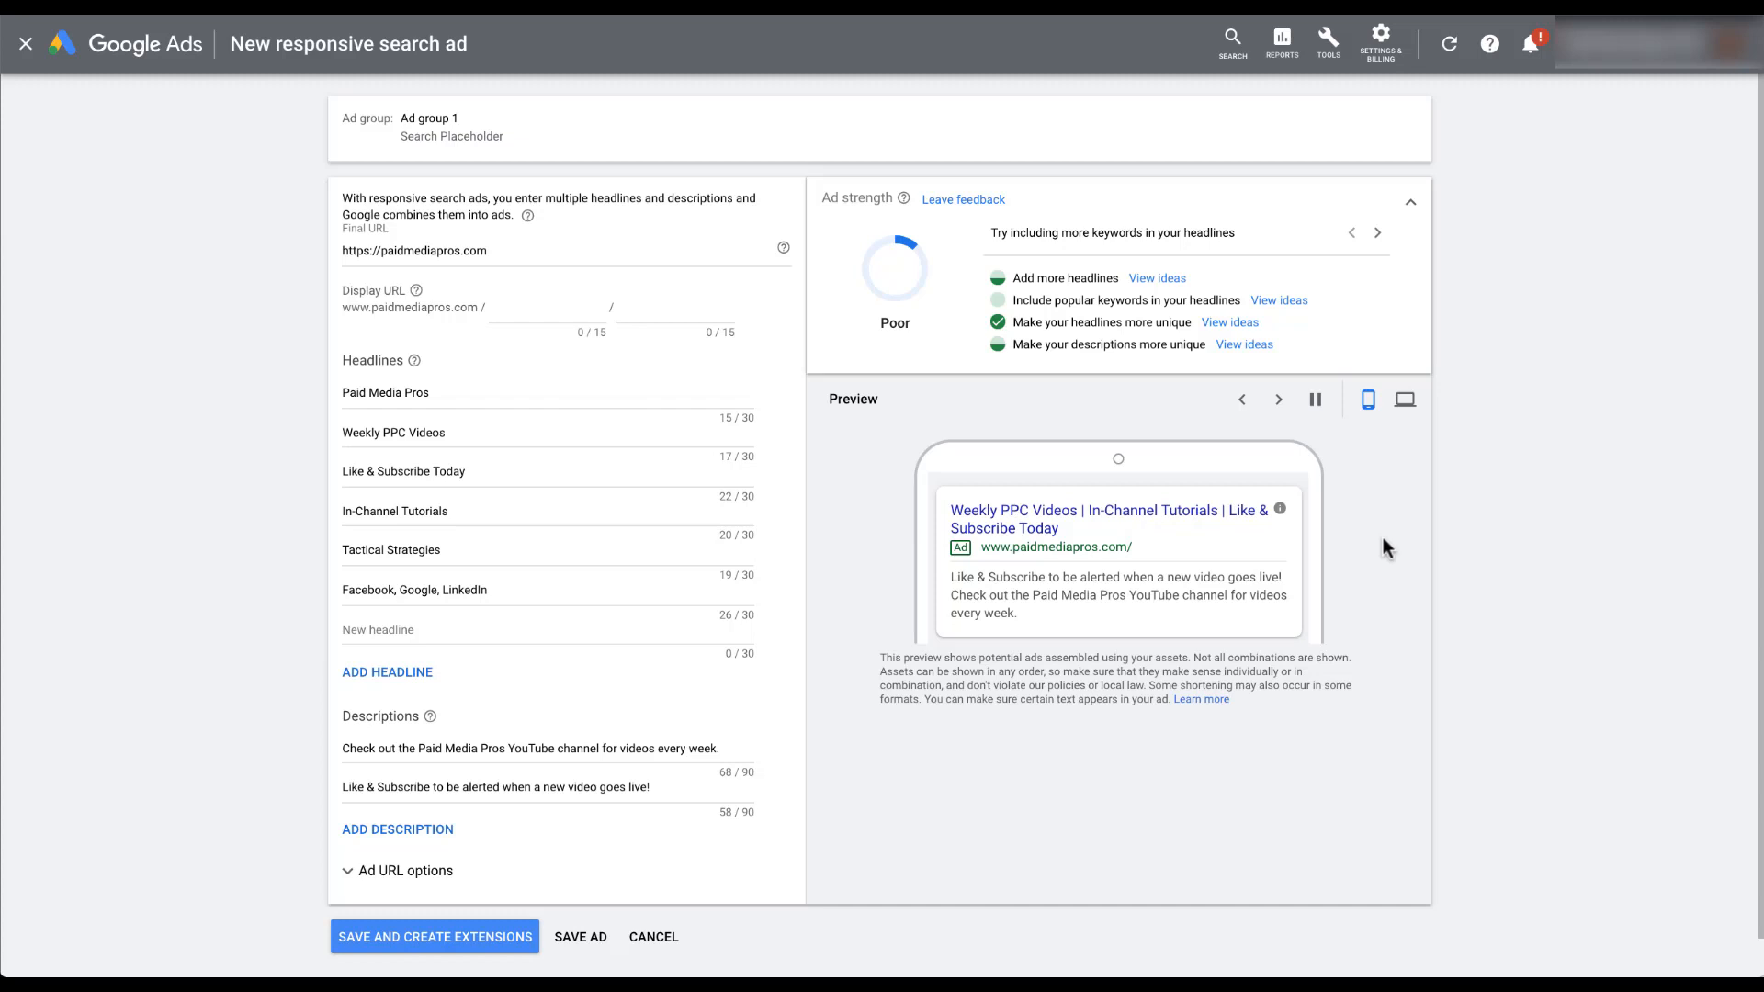
Step: Cycle the ad preview through successive headline and description combinations
click(1279, 401)
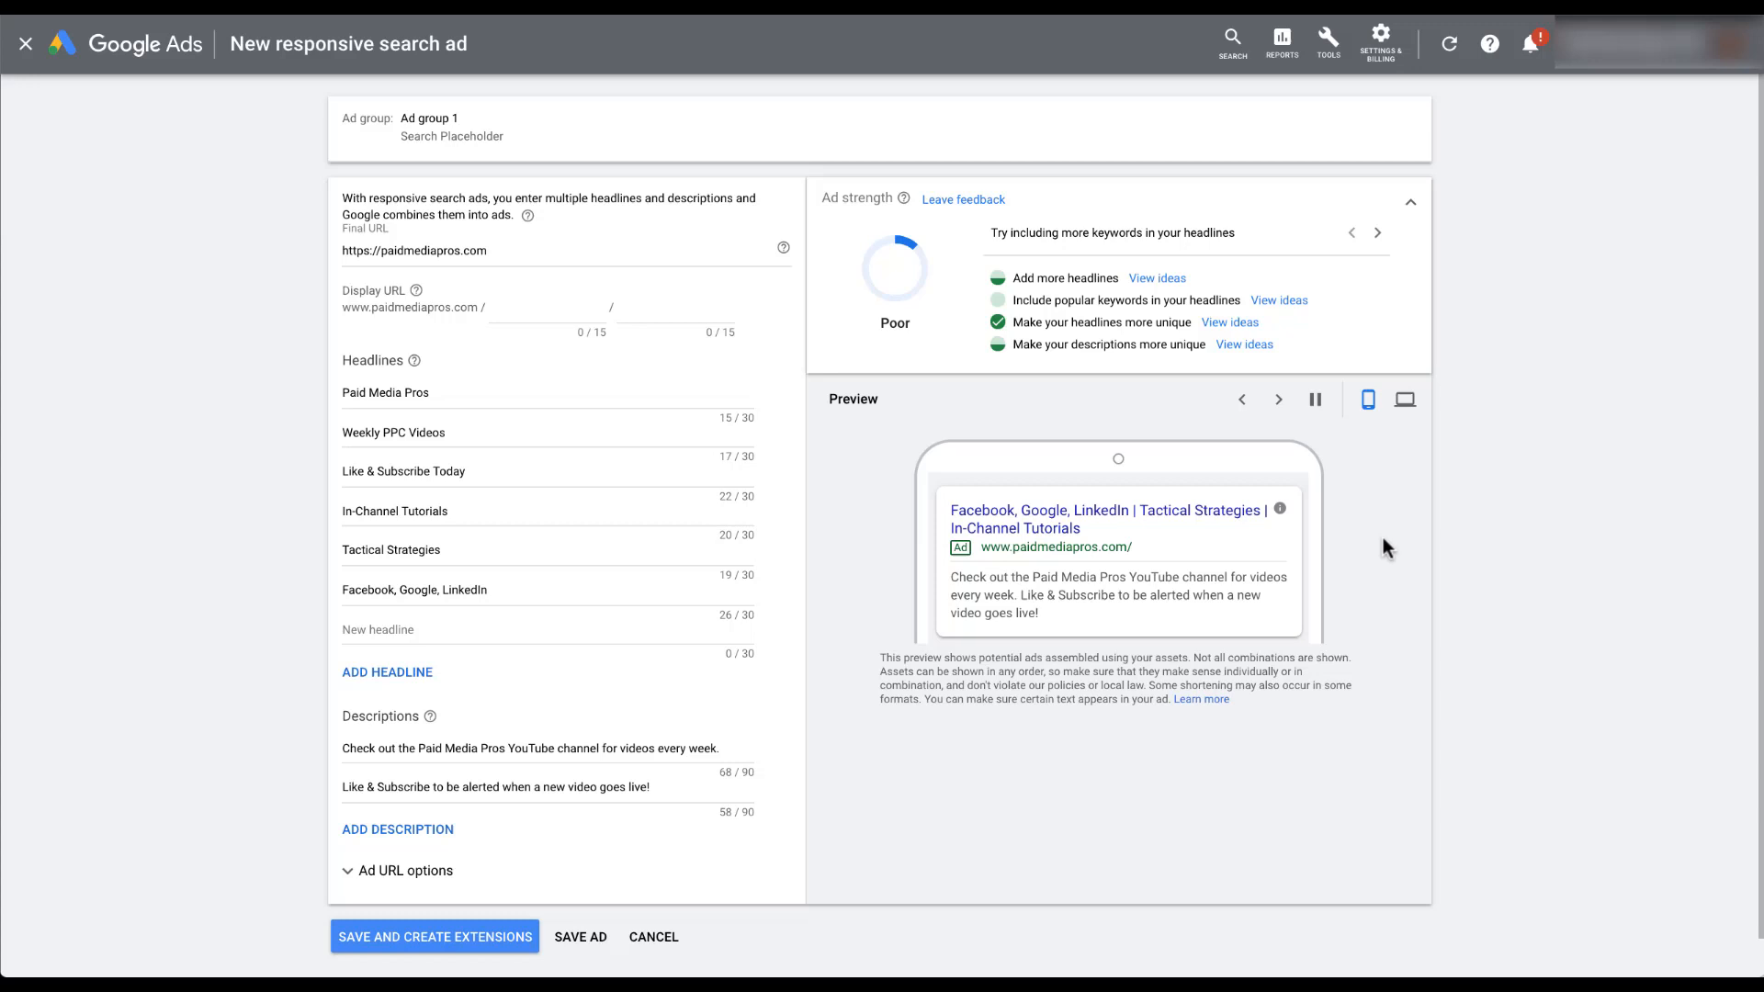
click(1278, 400)
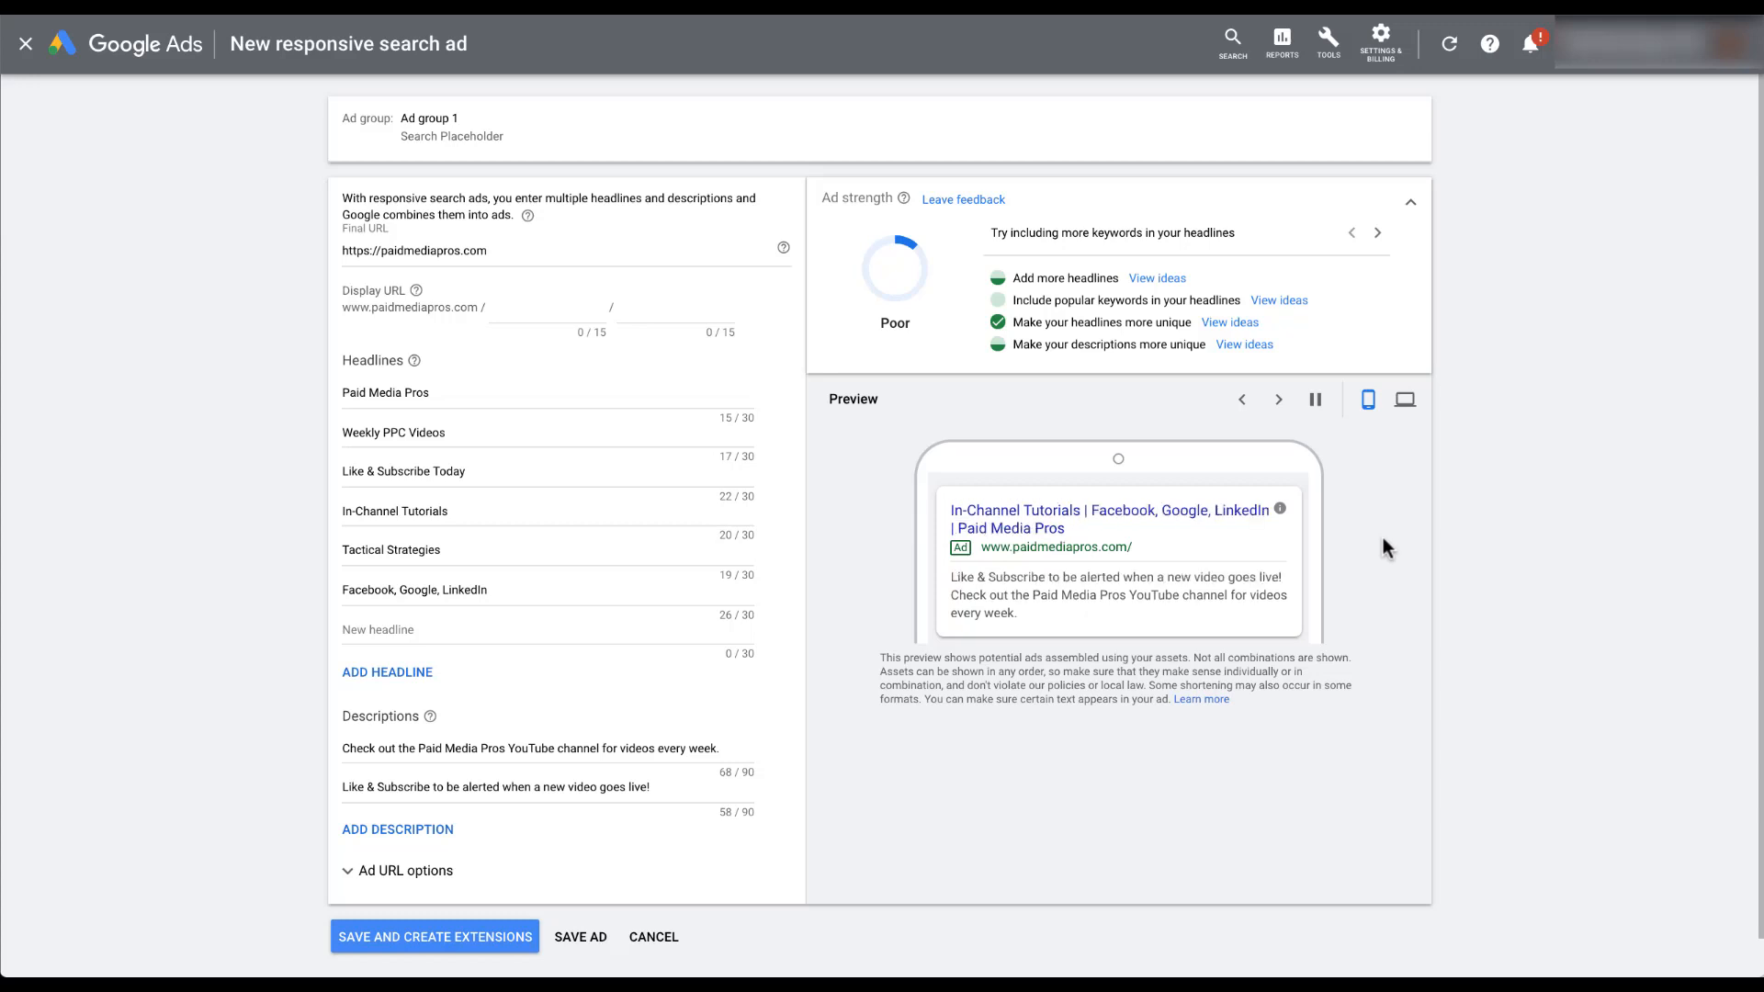
click(1278, 400)
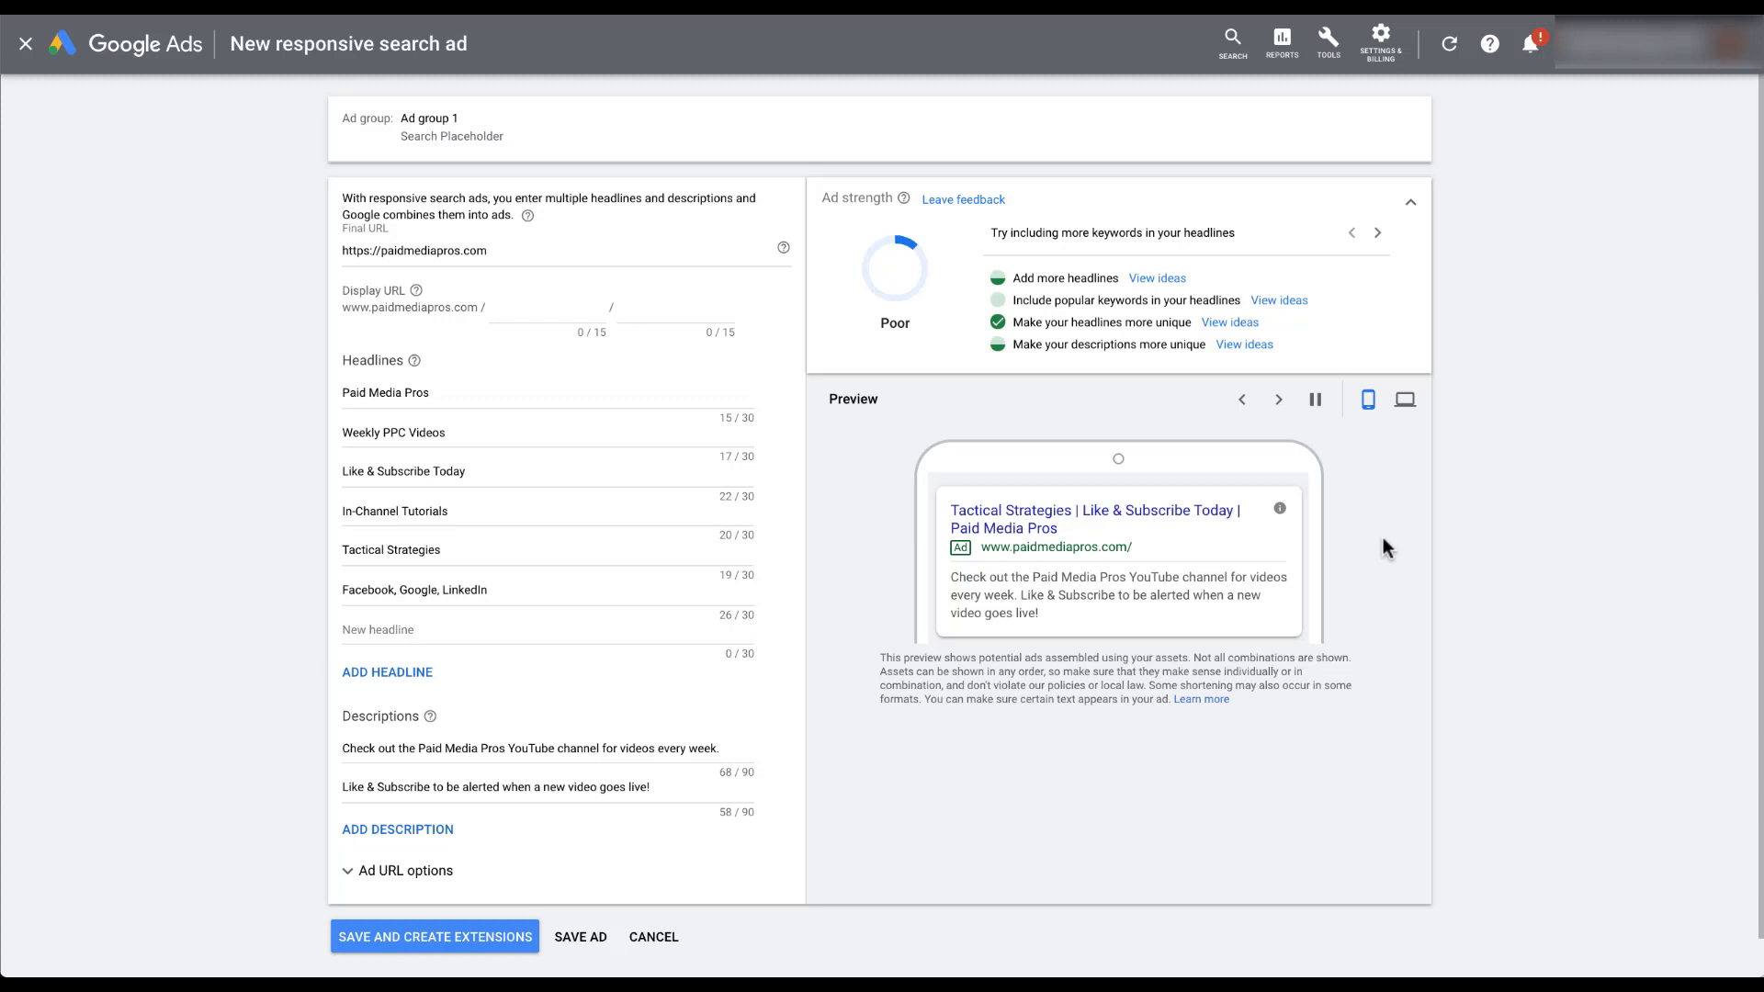
click(1279, 401)
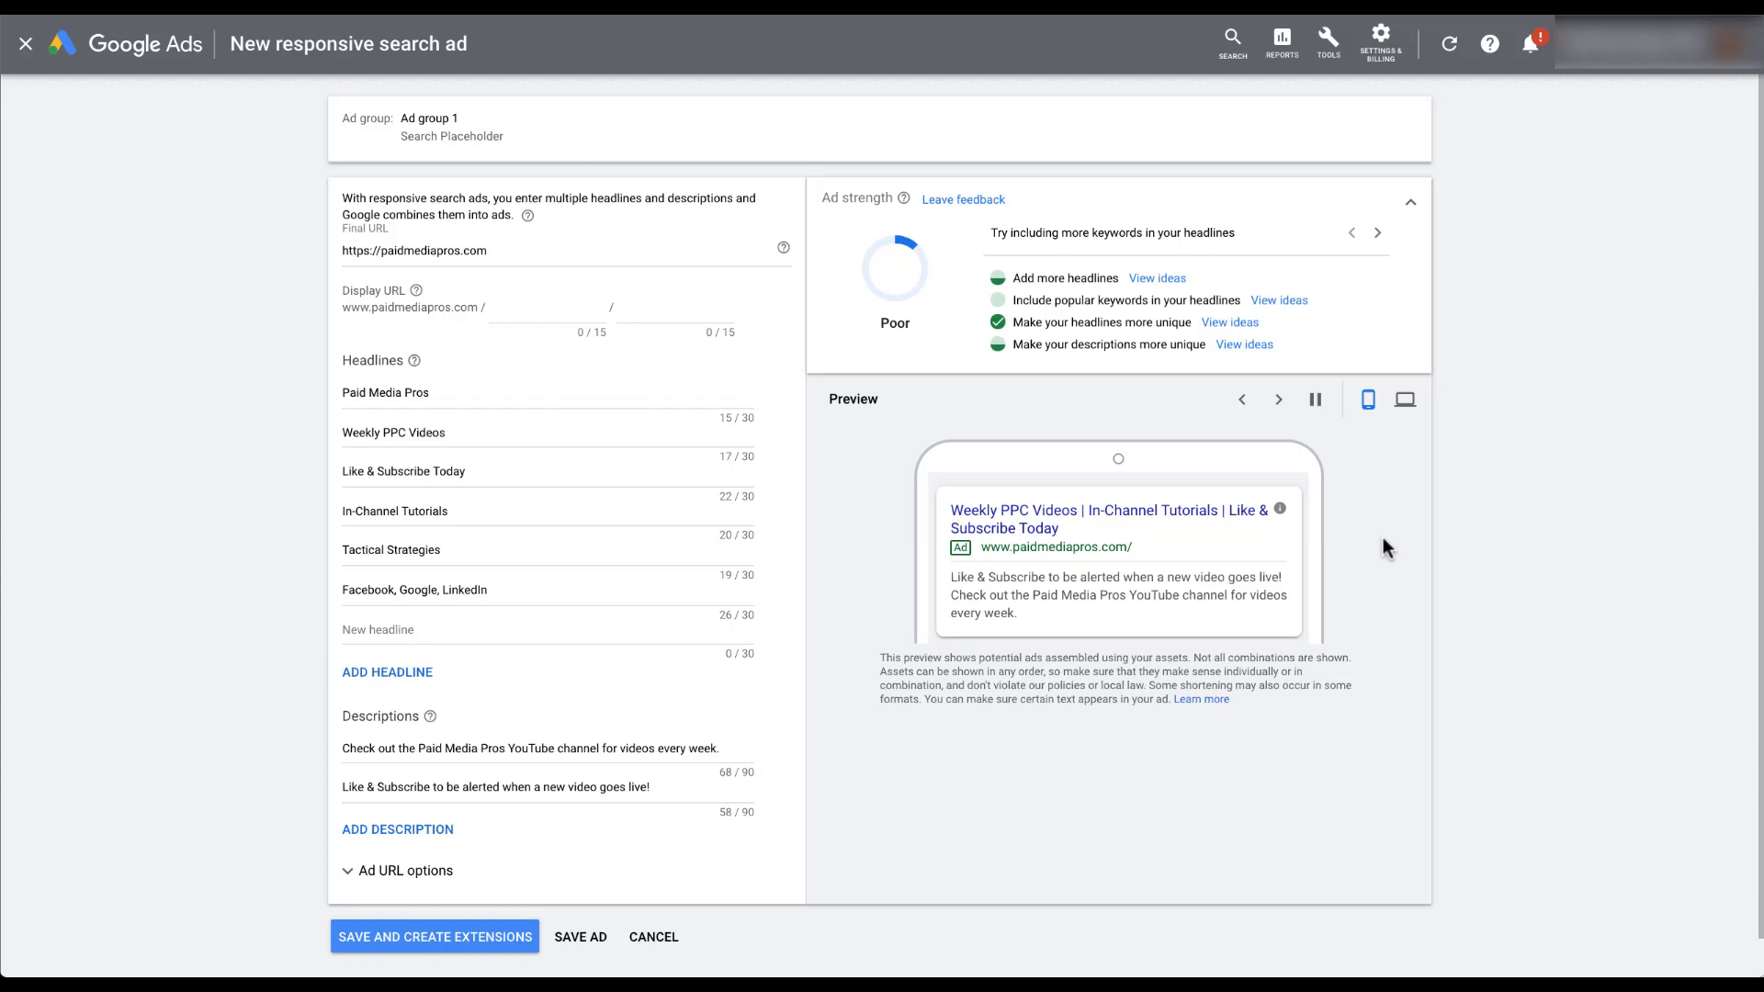
click(1279, 401)
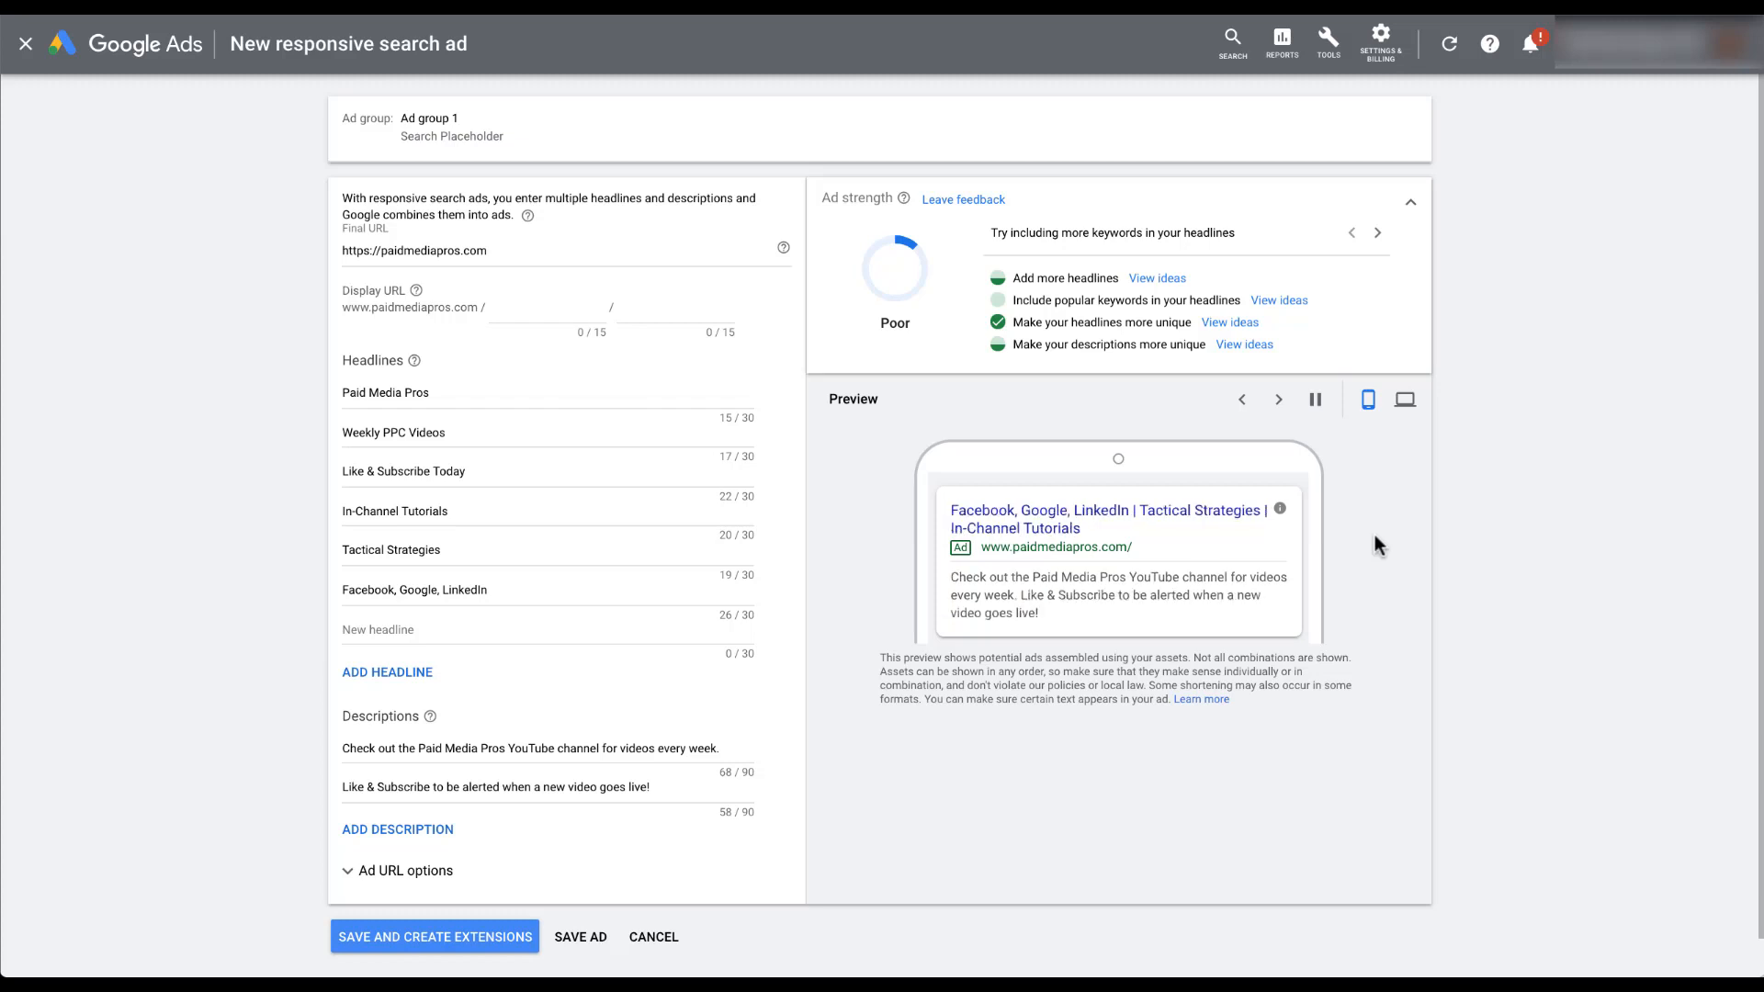
click(1279, 400)
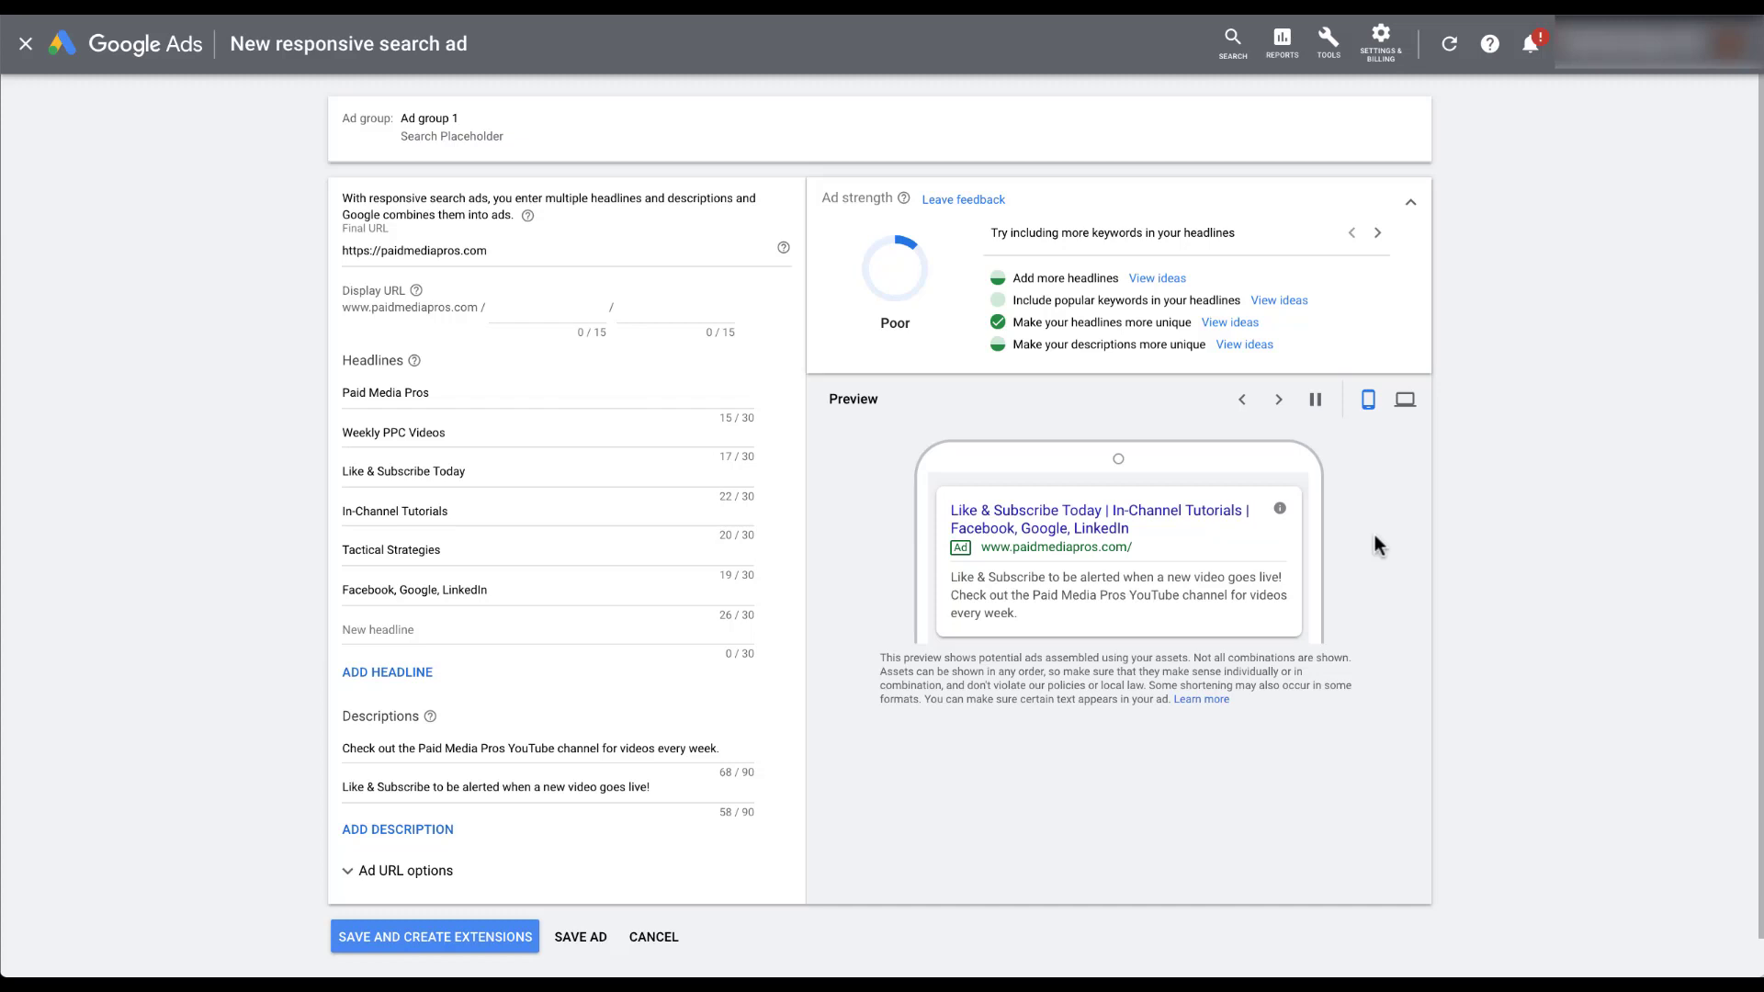
click(1279, 401)
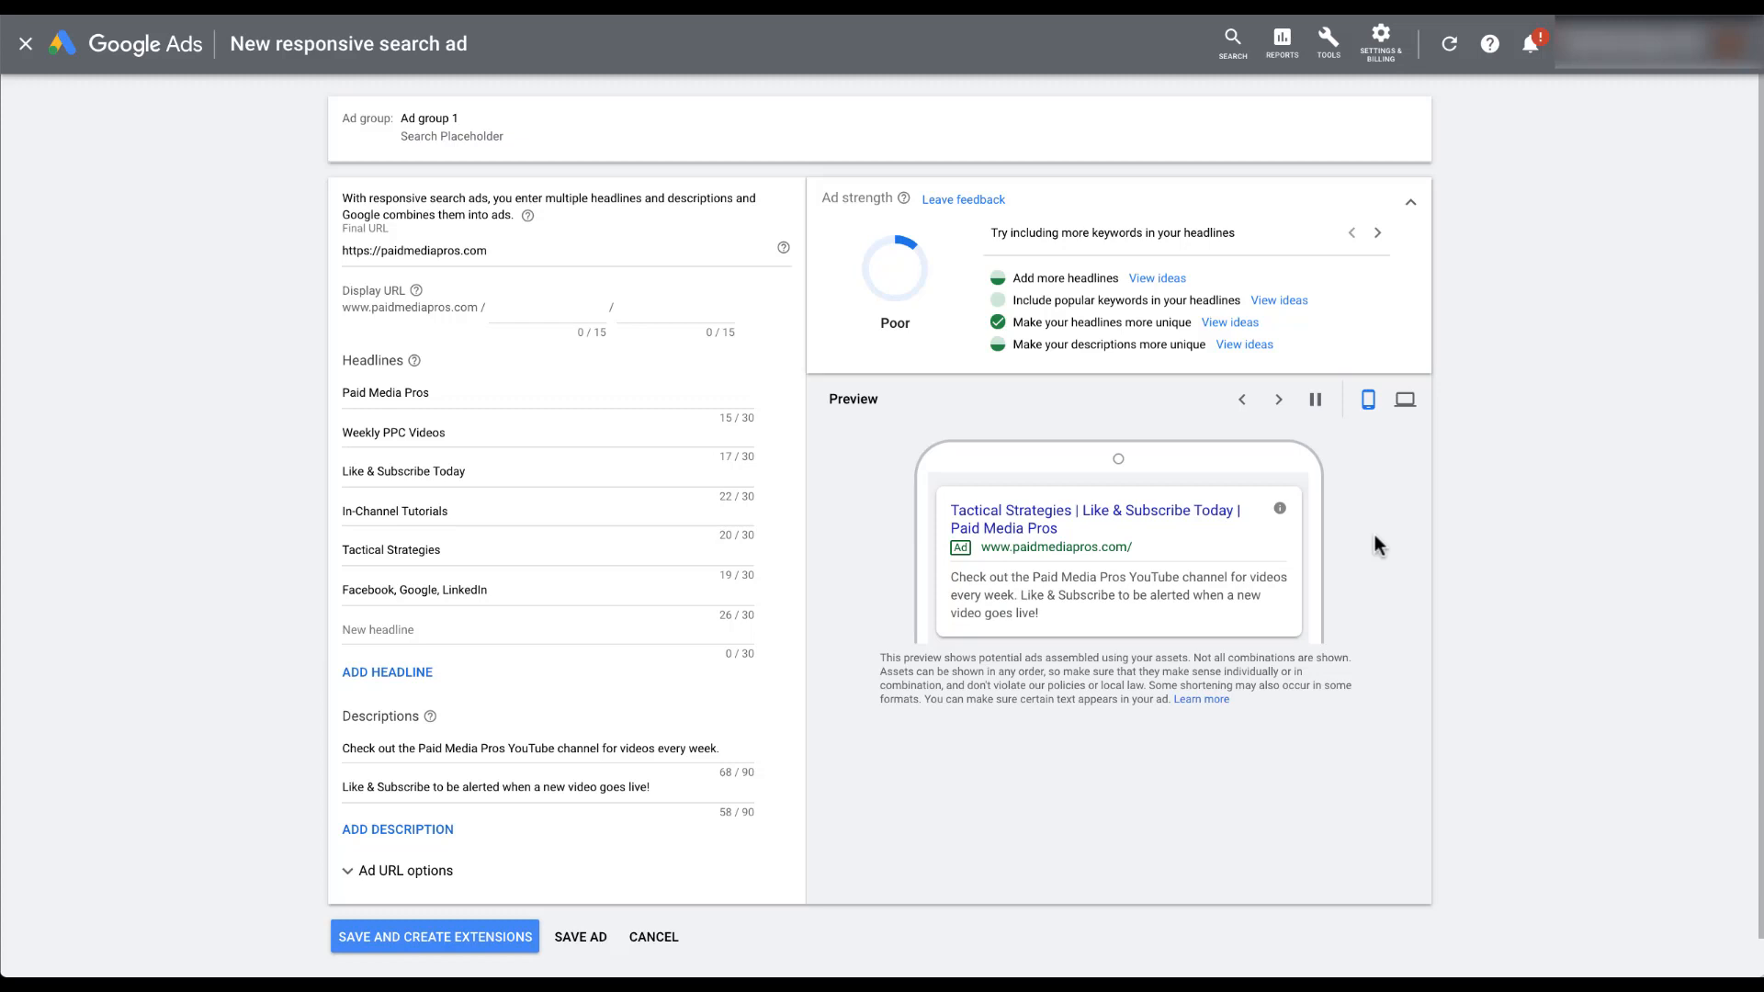
click(1279, 400)
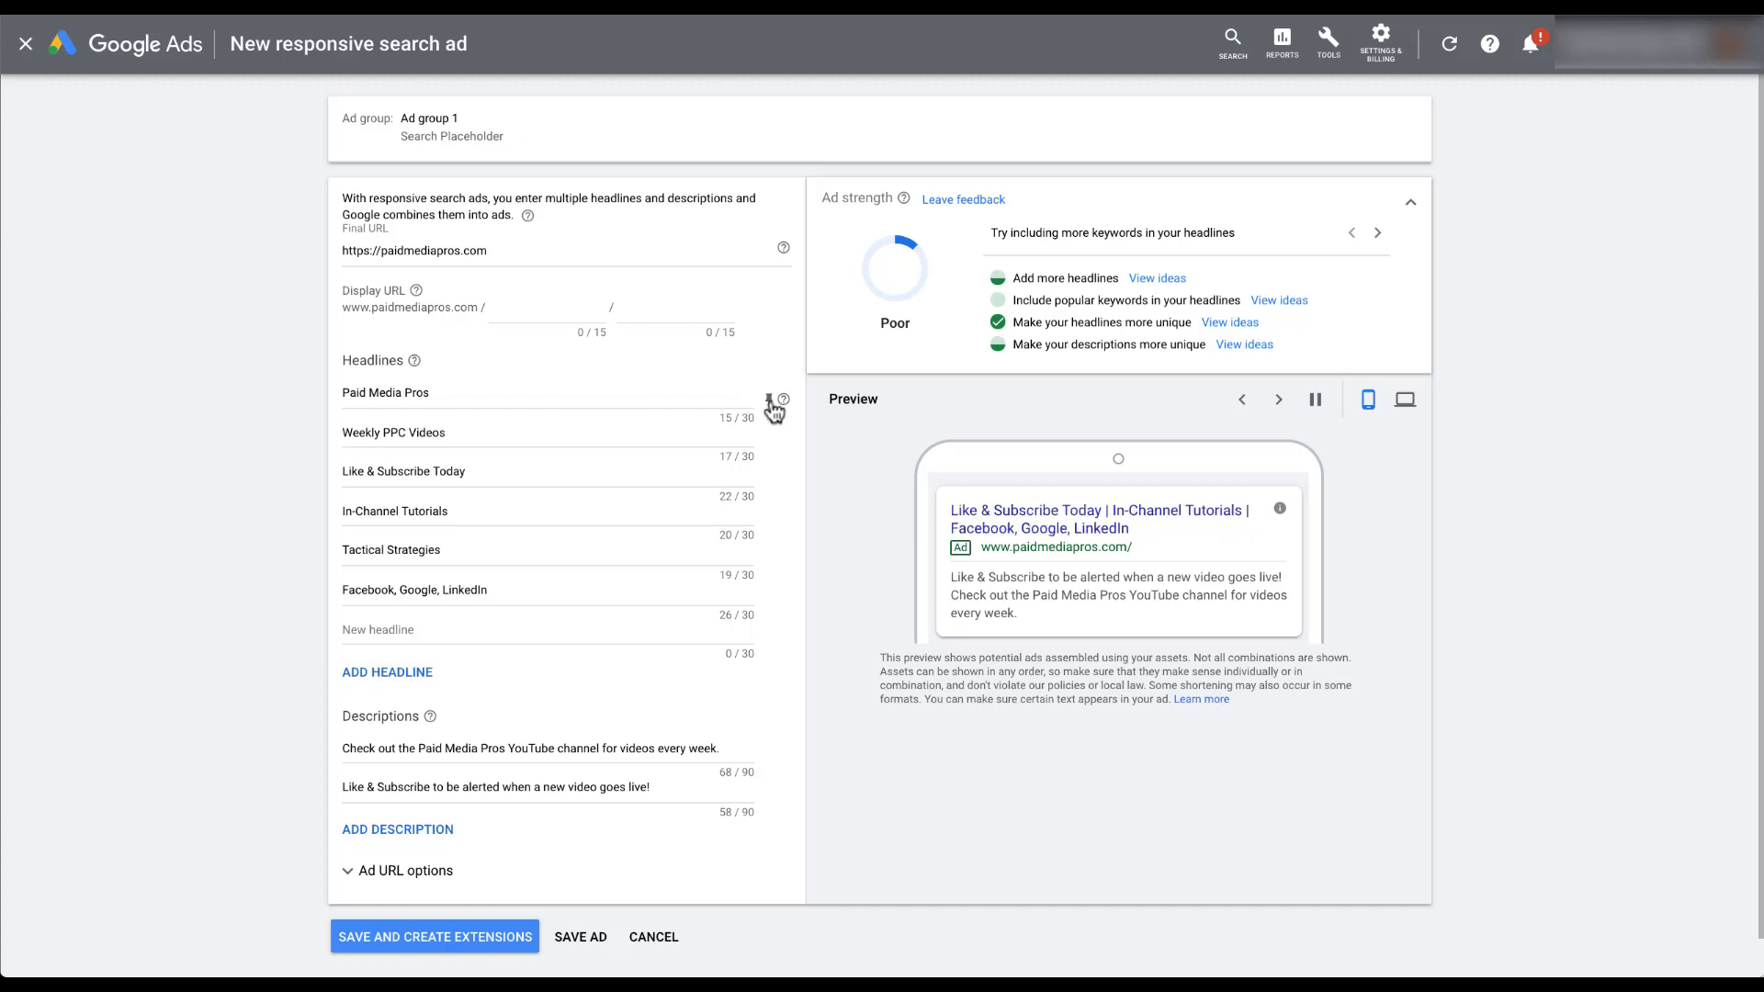
mouse_move(782, 400)
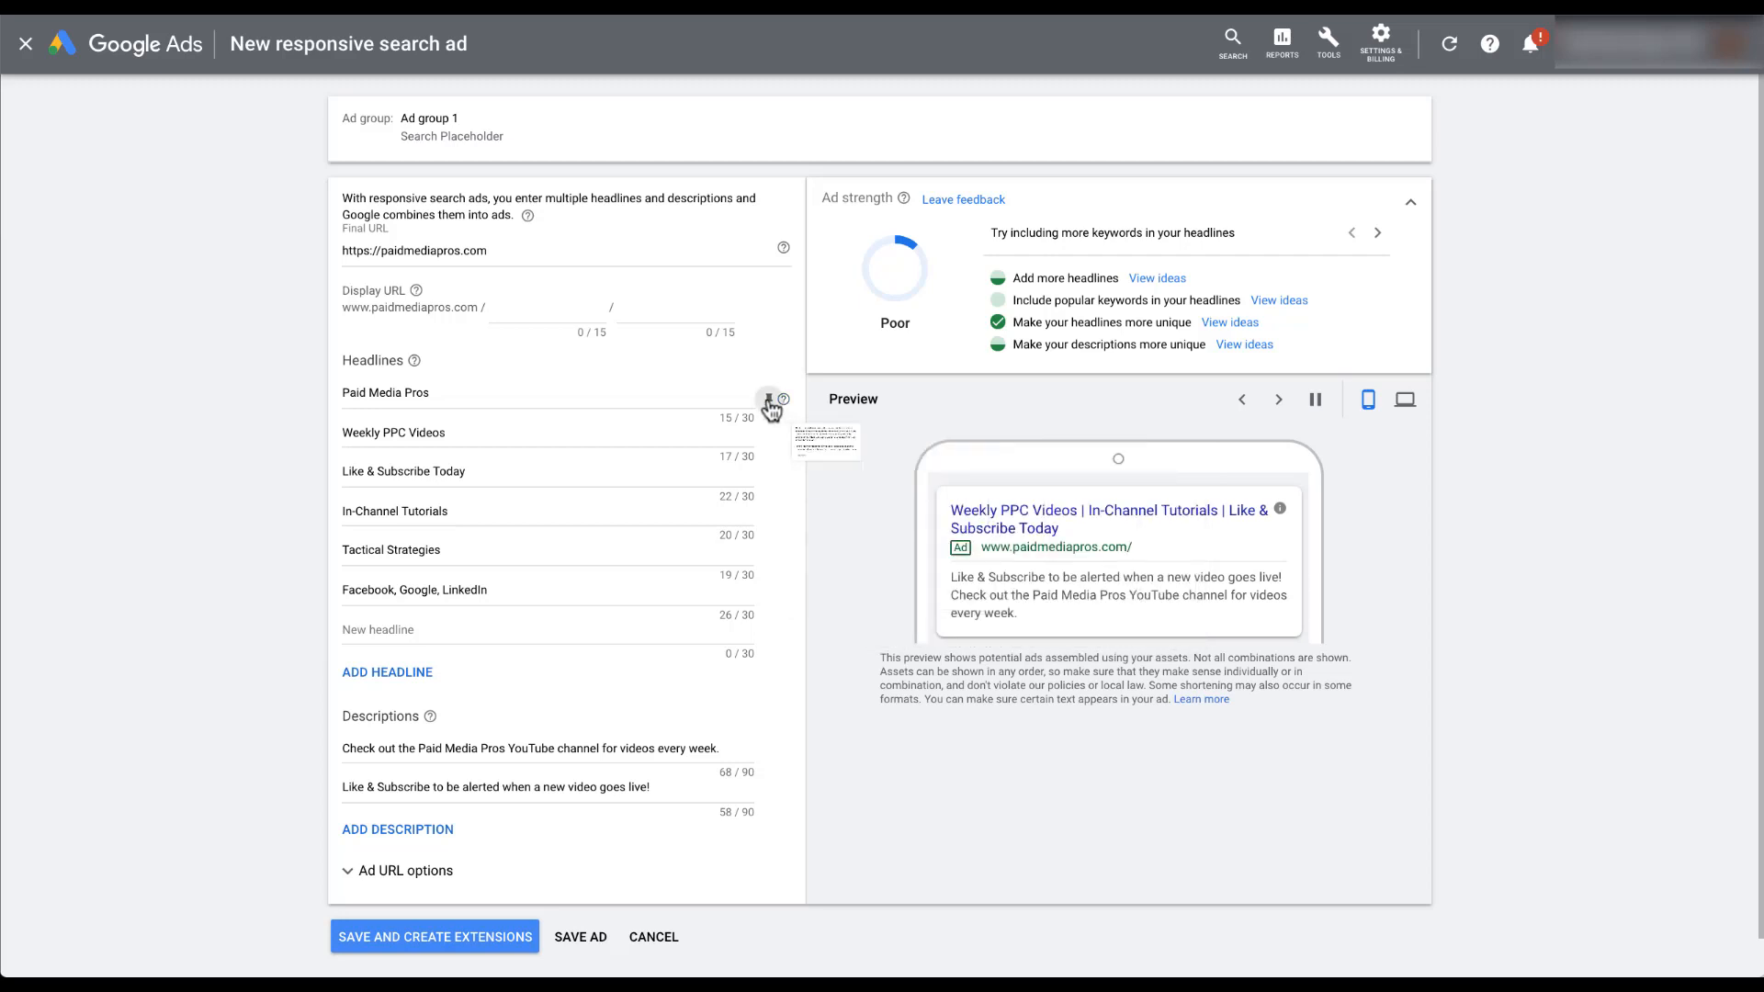
Step: Pin both 'Paid Media Pros' and 'Weekly PPC Videos' headlines to position 1
click(768, 399)
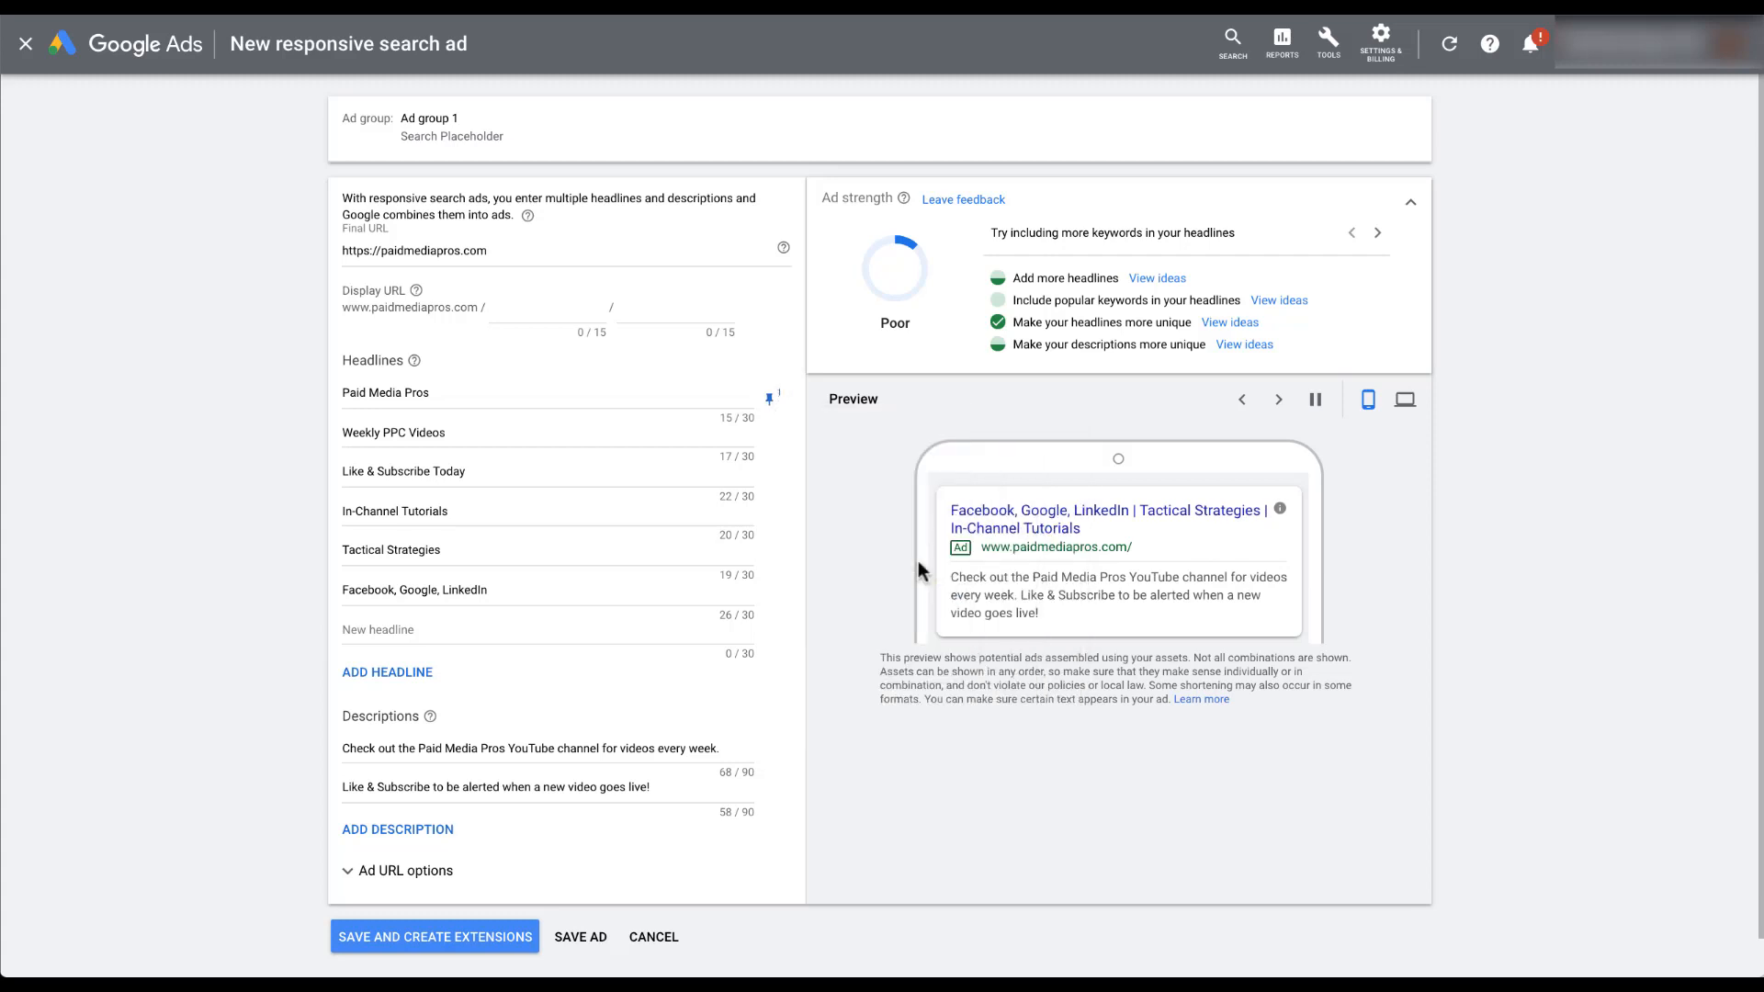
click(1313, 400)
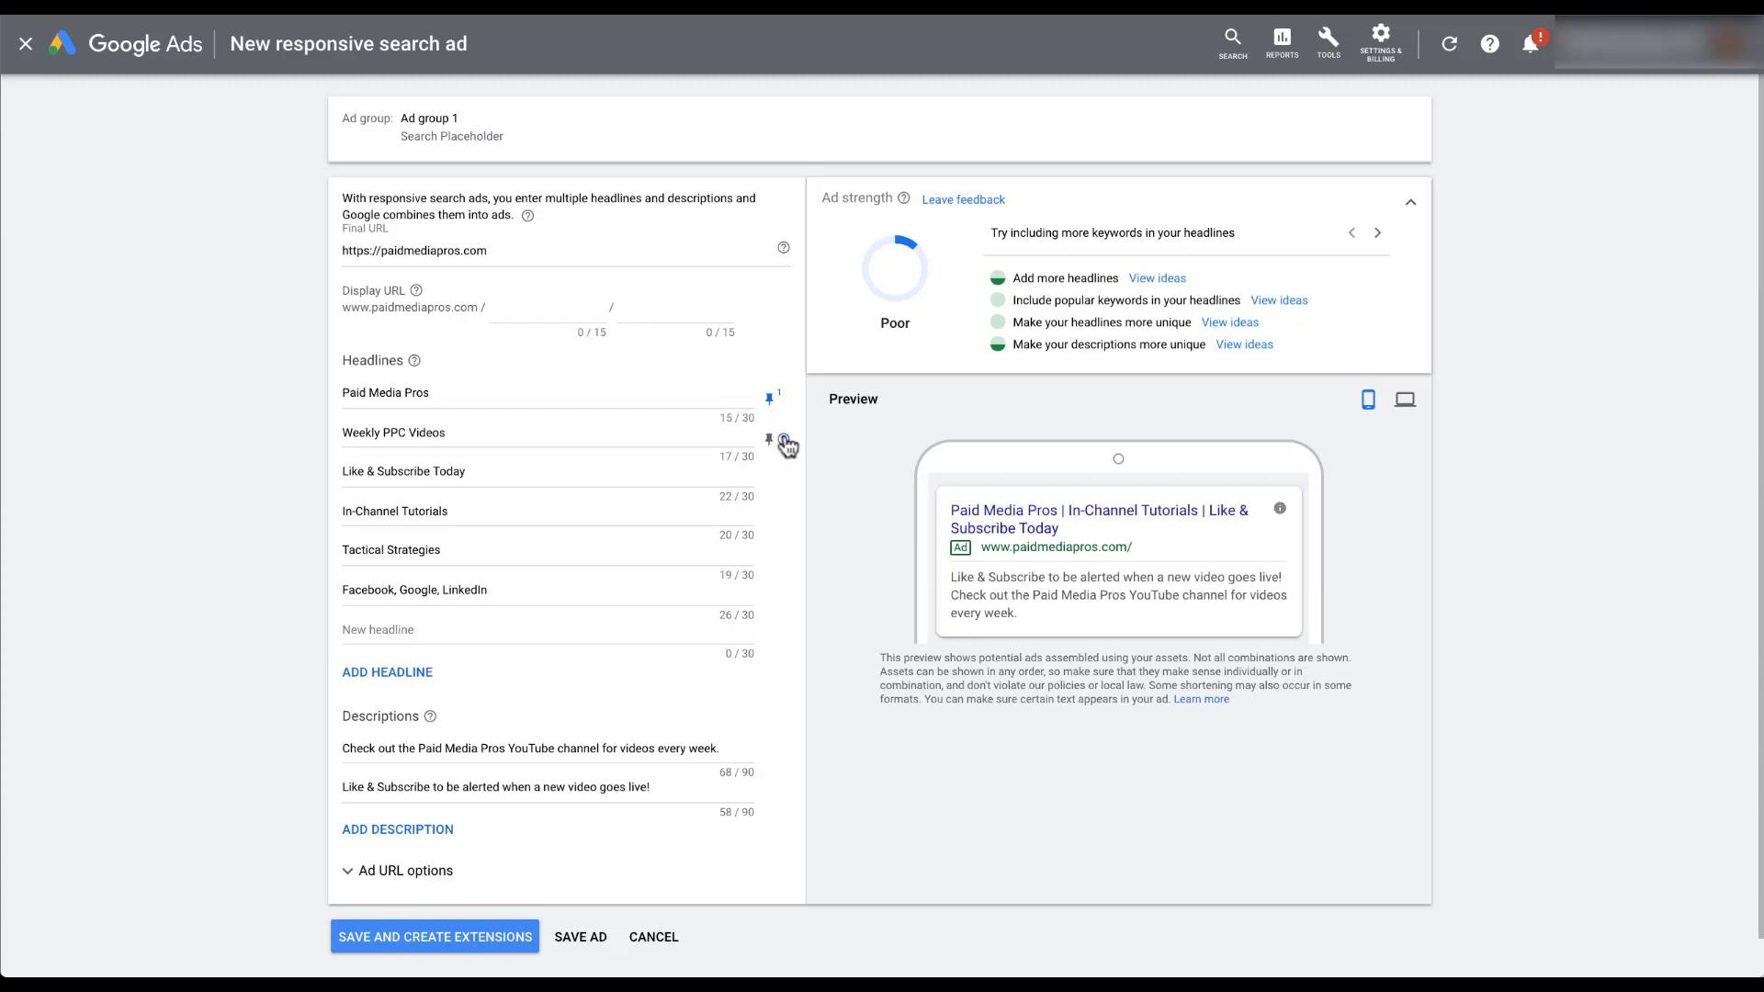
mouse_move(783, 439)
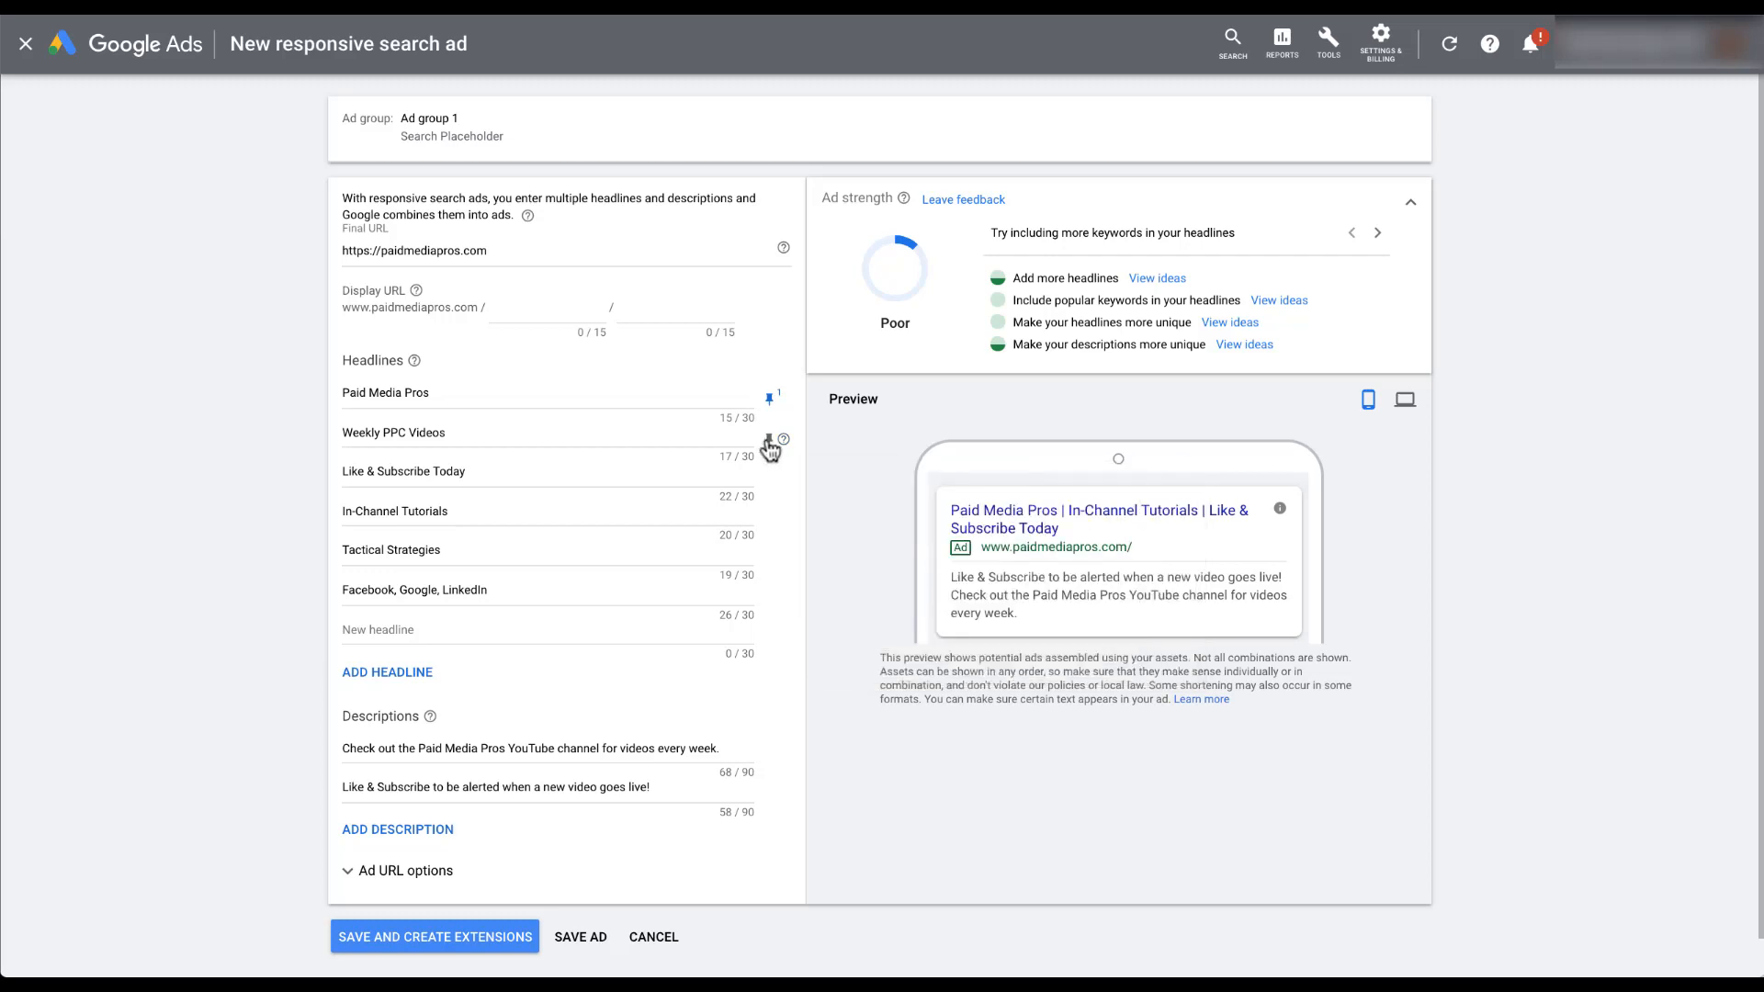
click(764, 447)
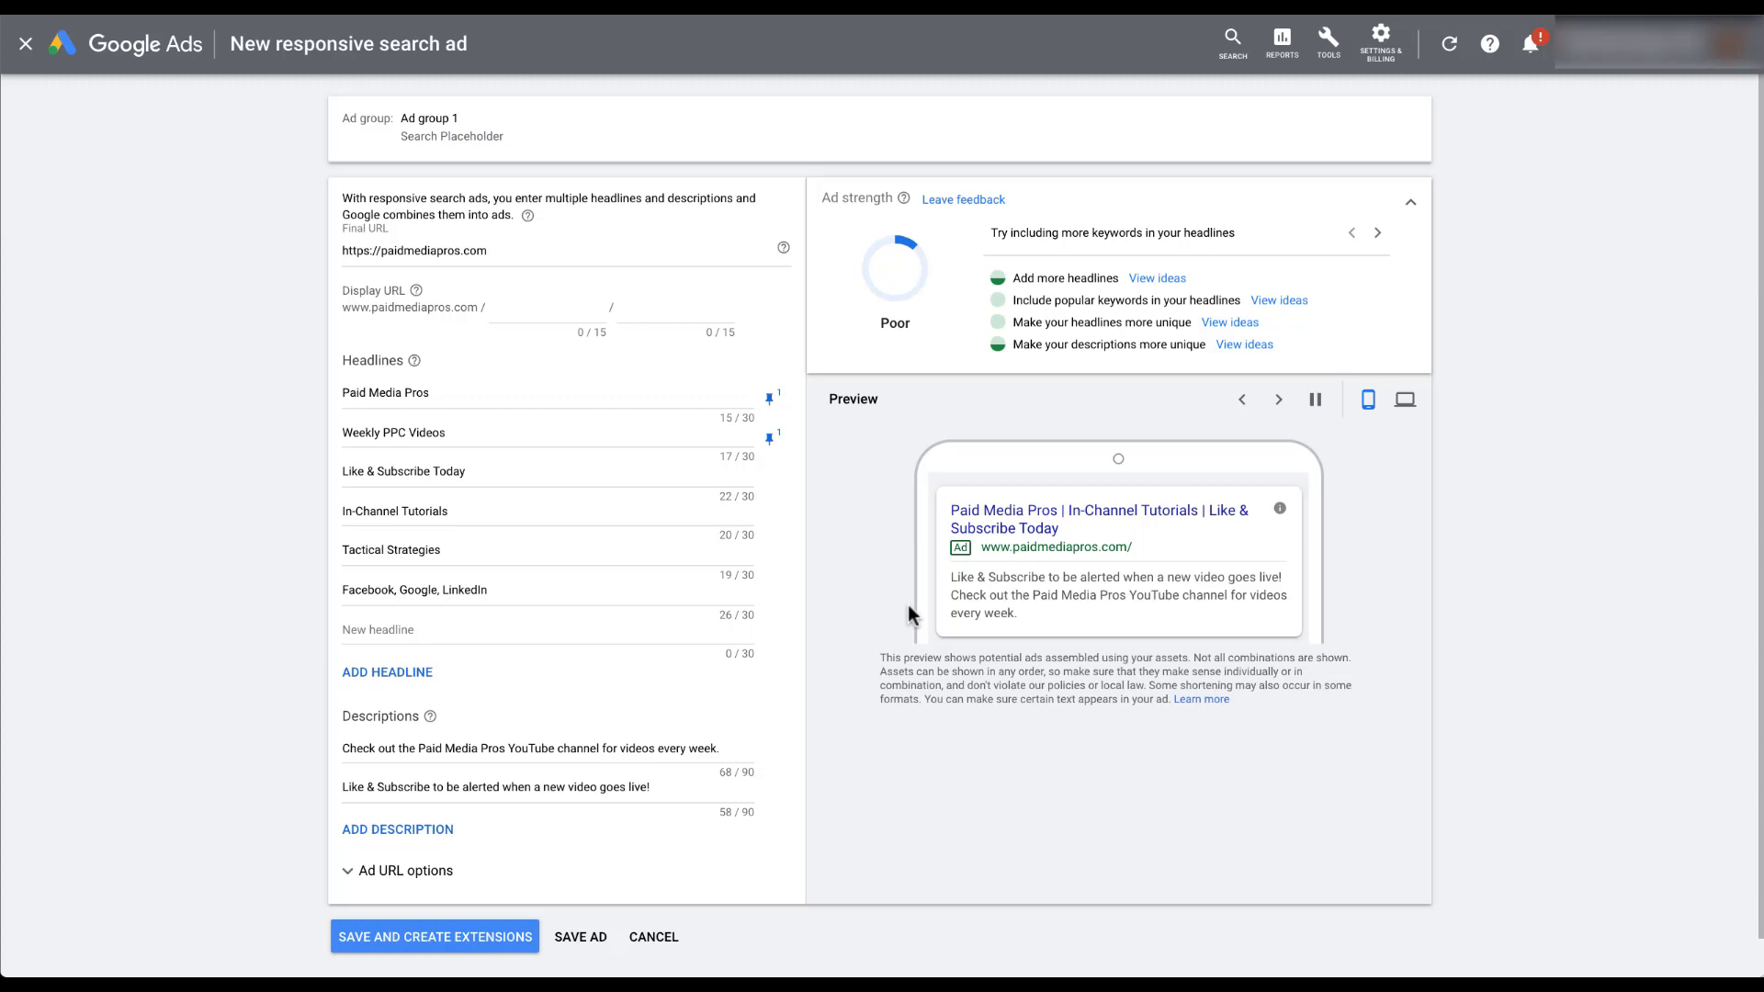
click(1279, 401)
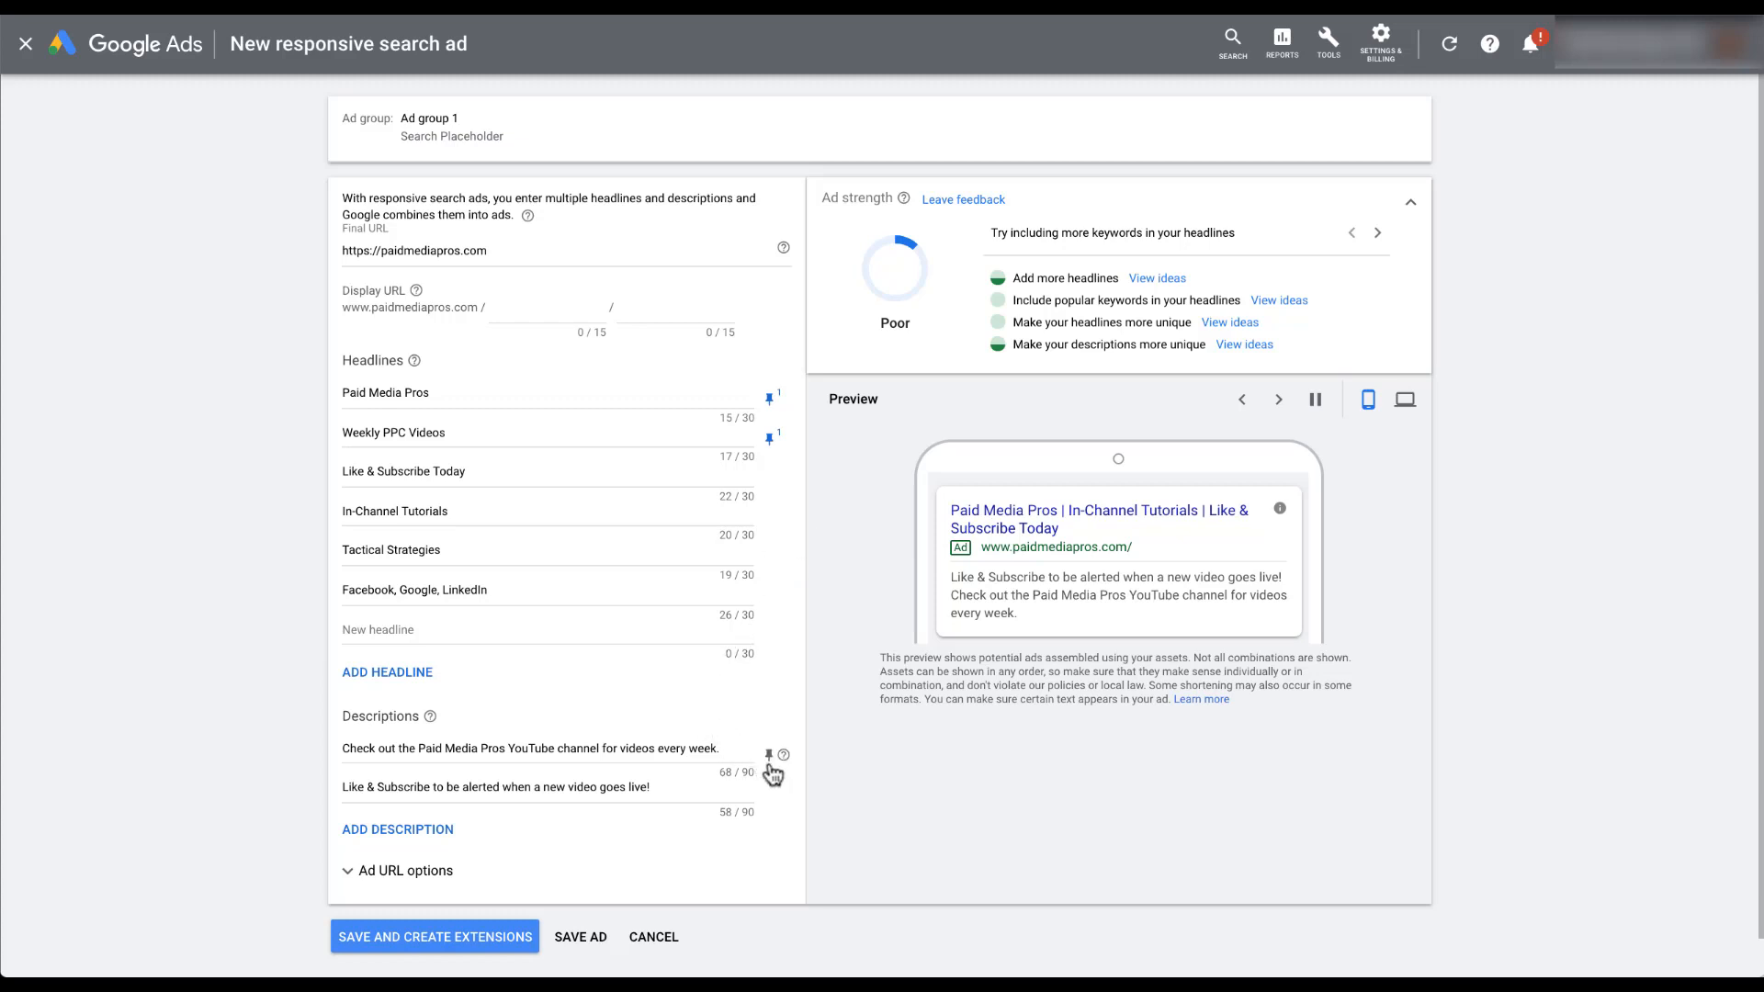
click(770, 753)
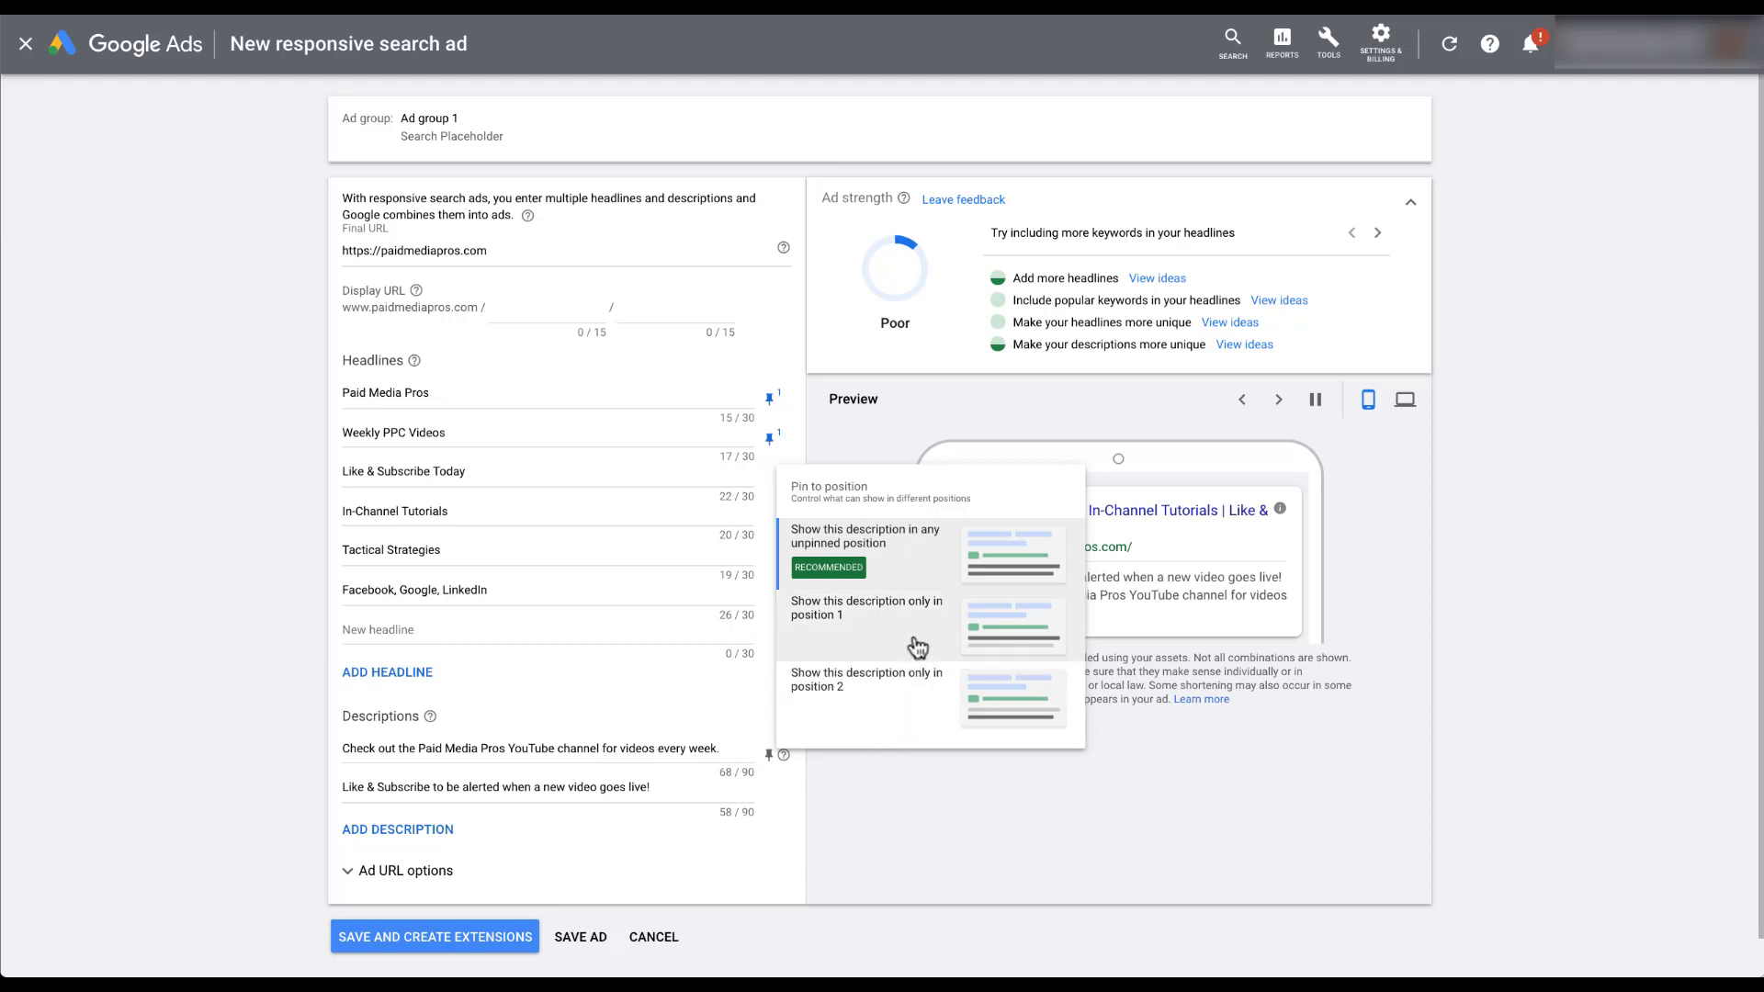
mouse_move(906, 714)
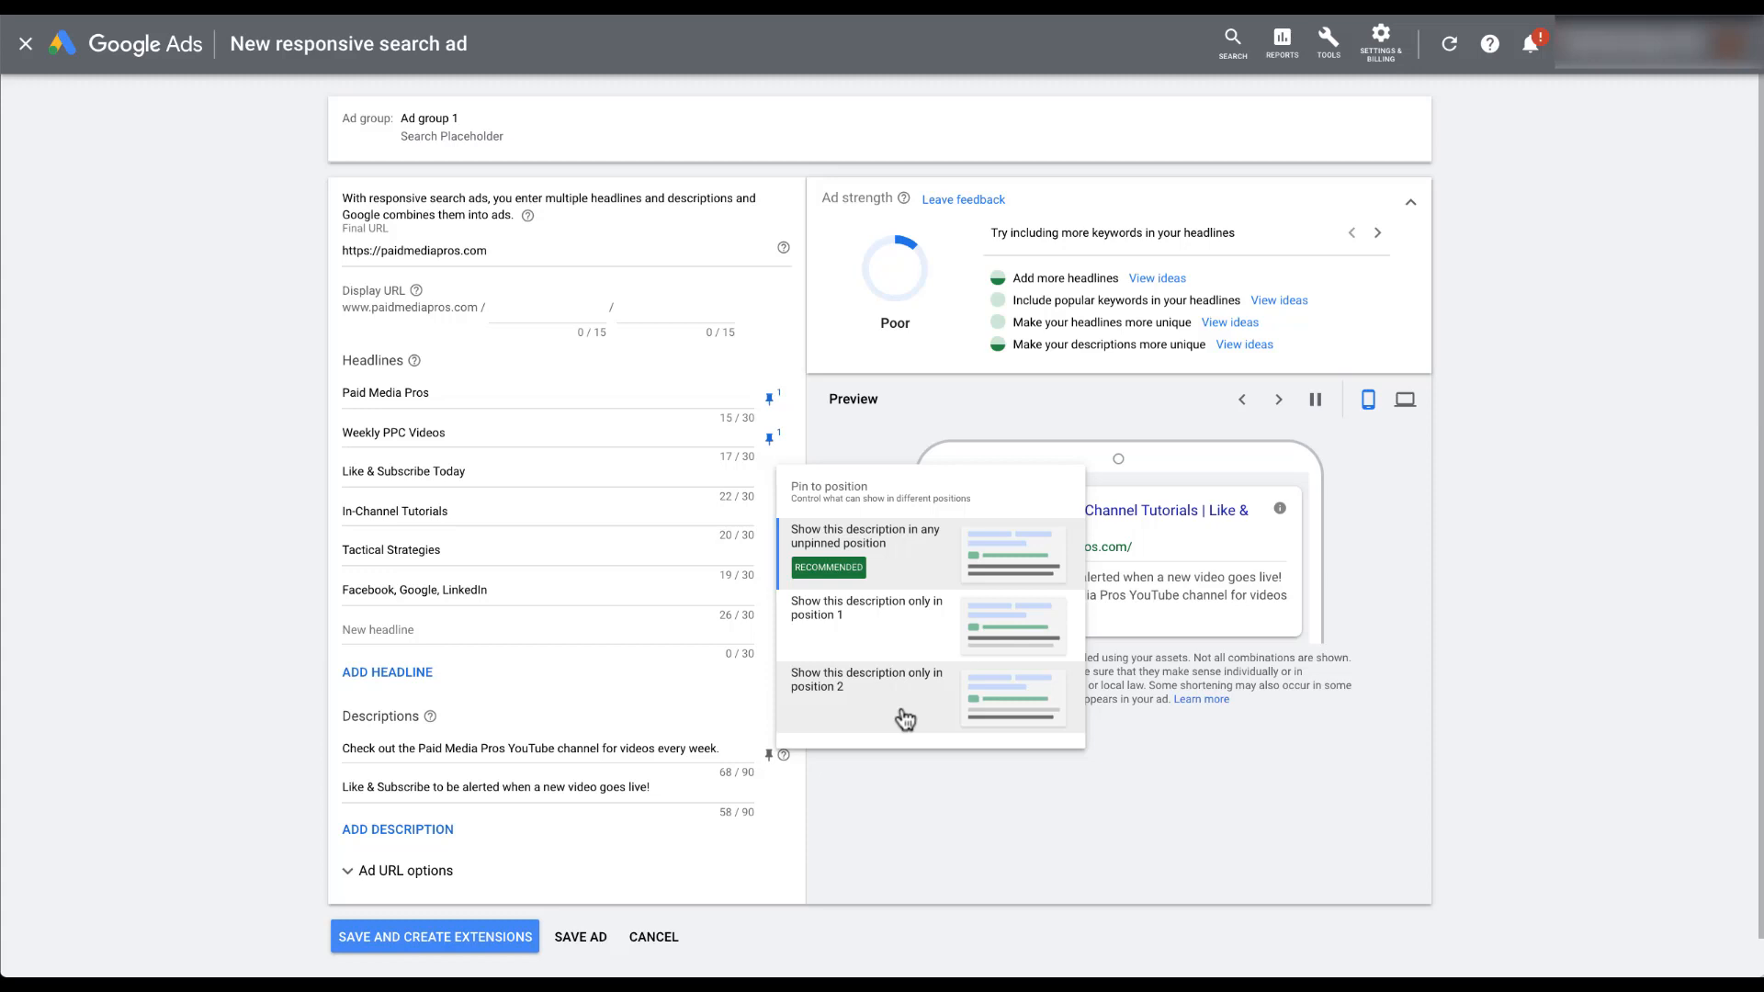
mouse_move(900, 726)
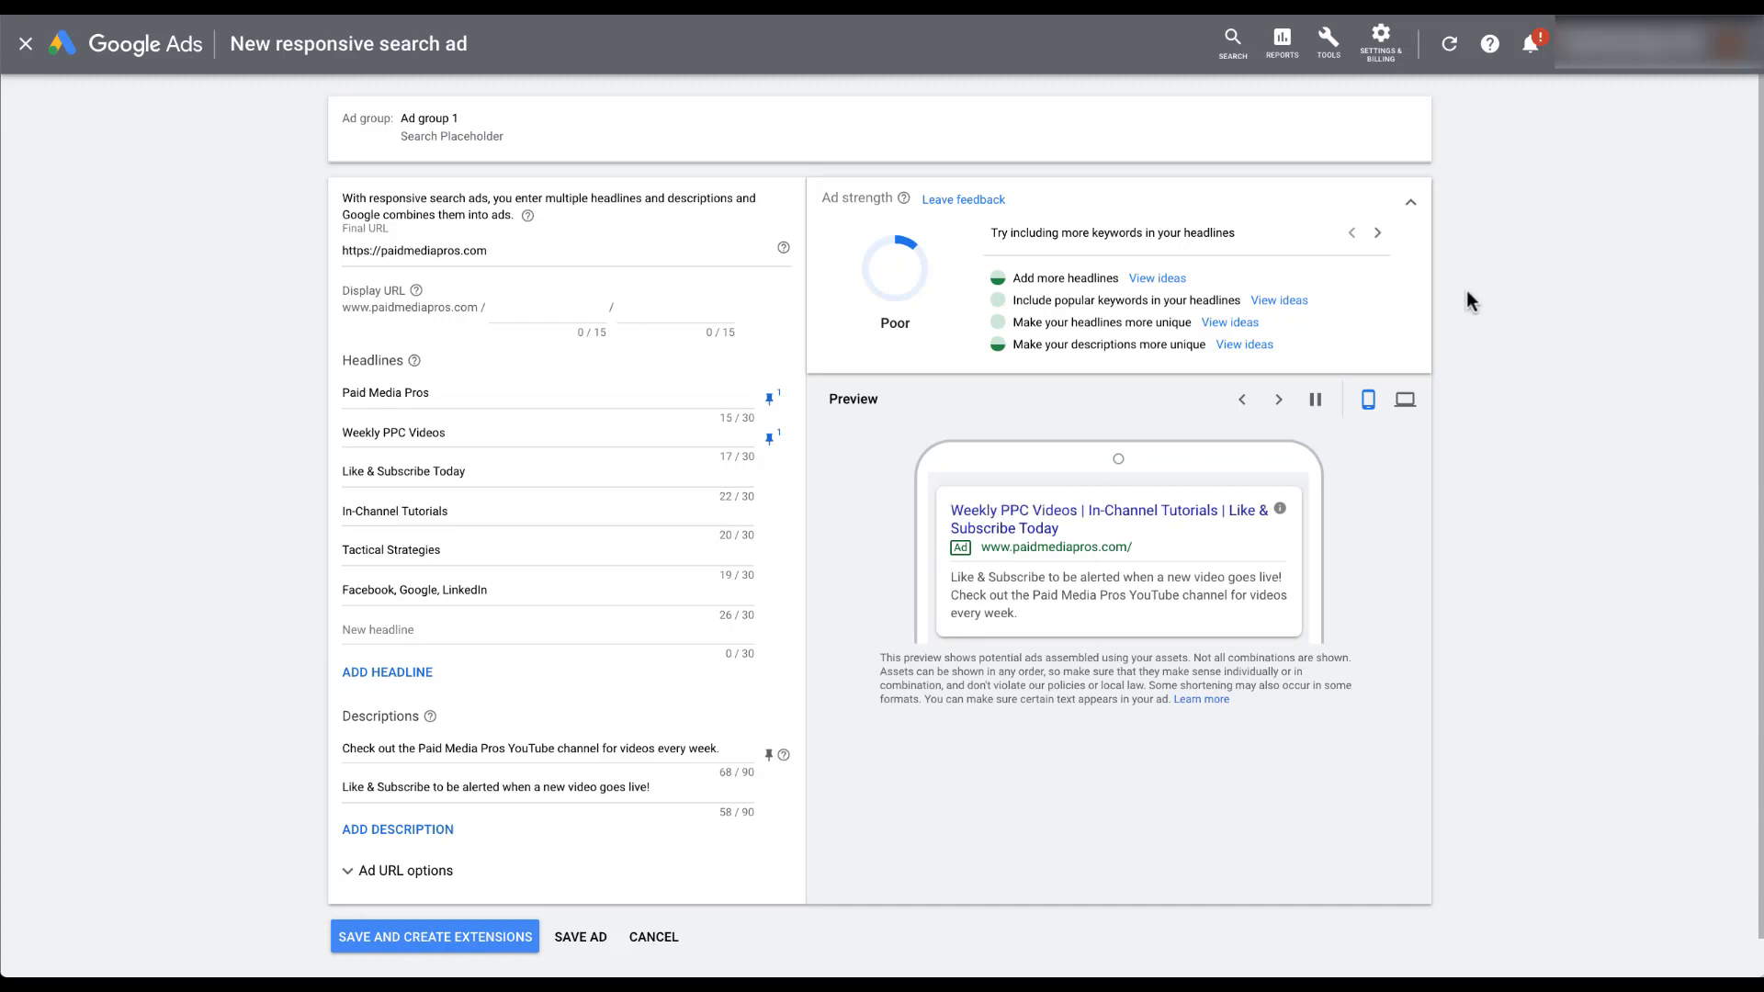
mouse_move(1463, 298)
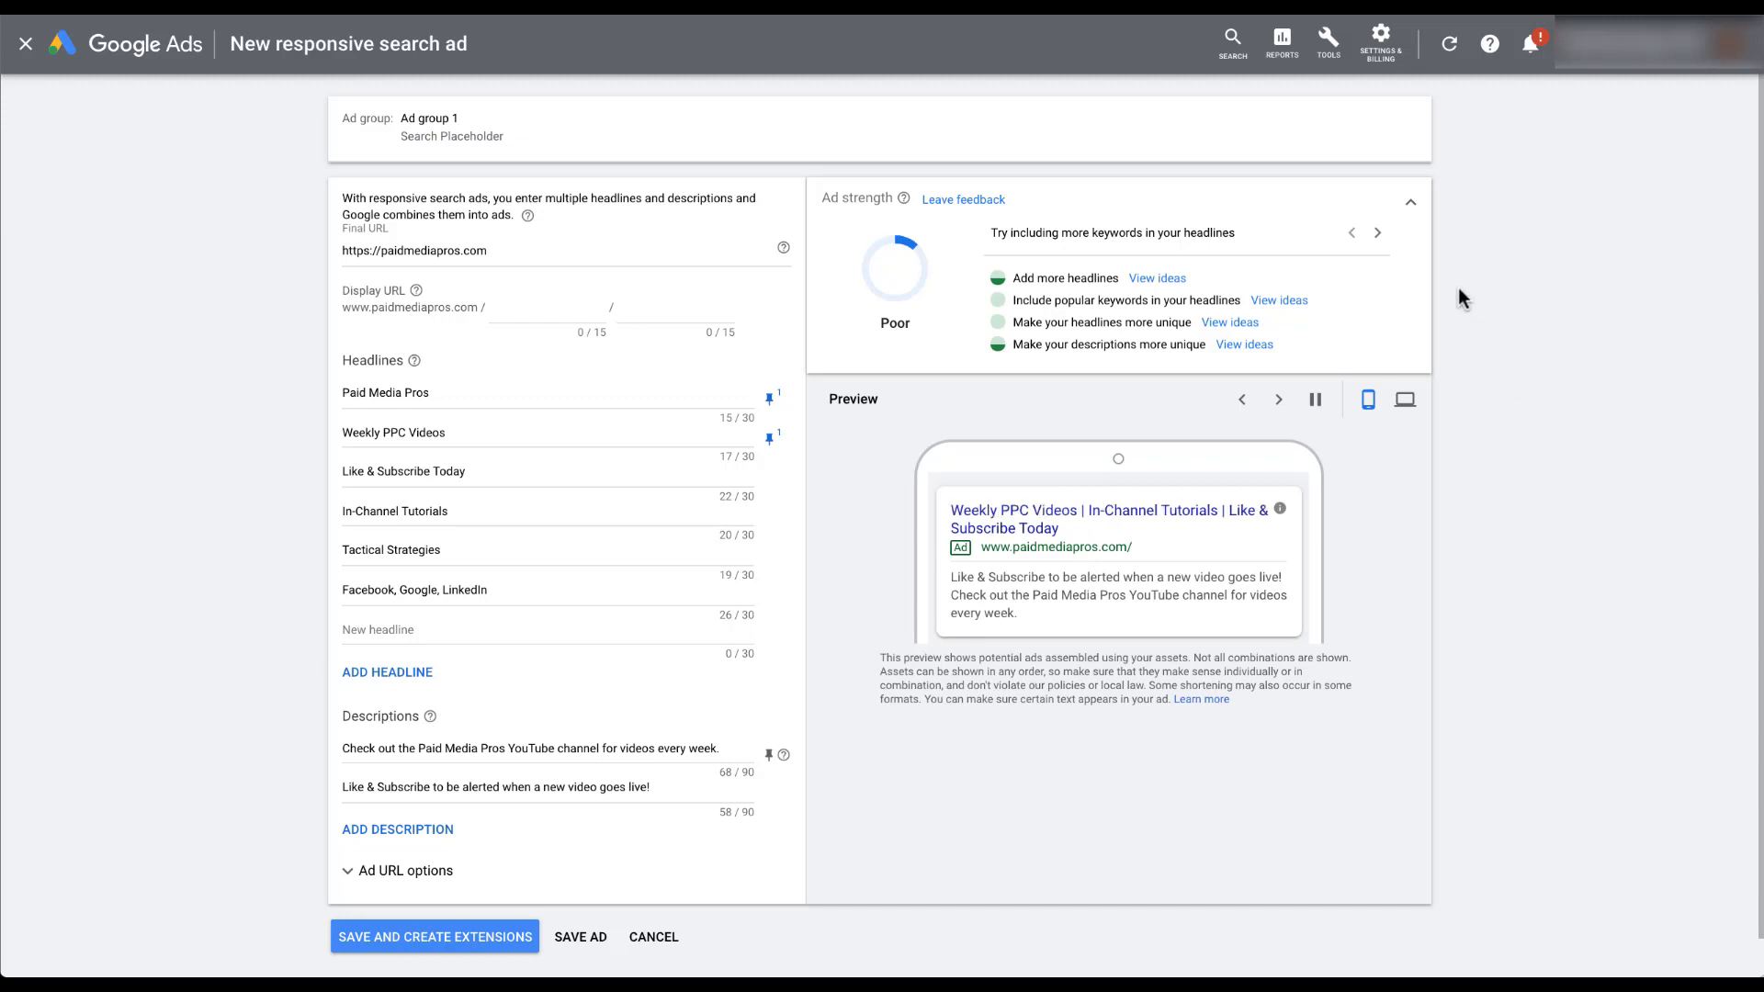
click(1279, 400)
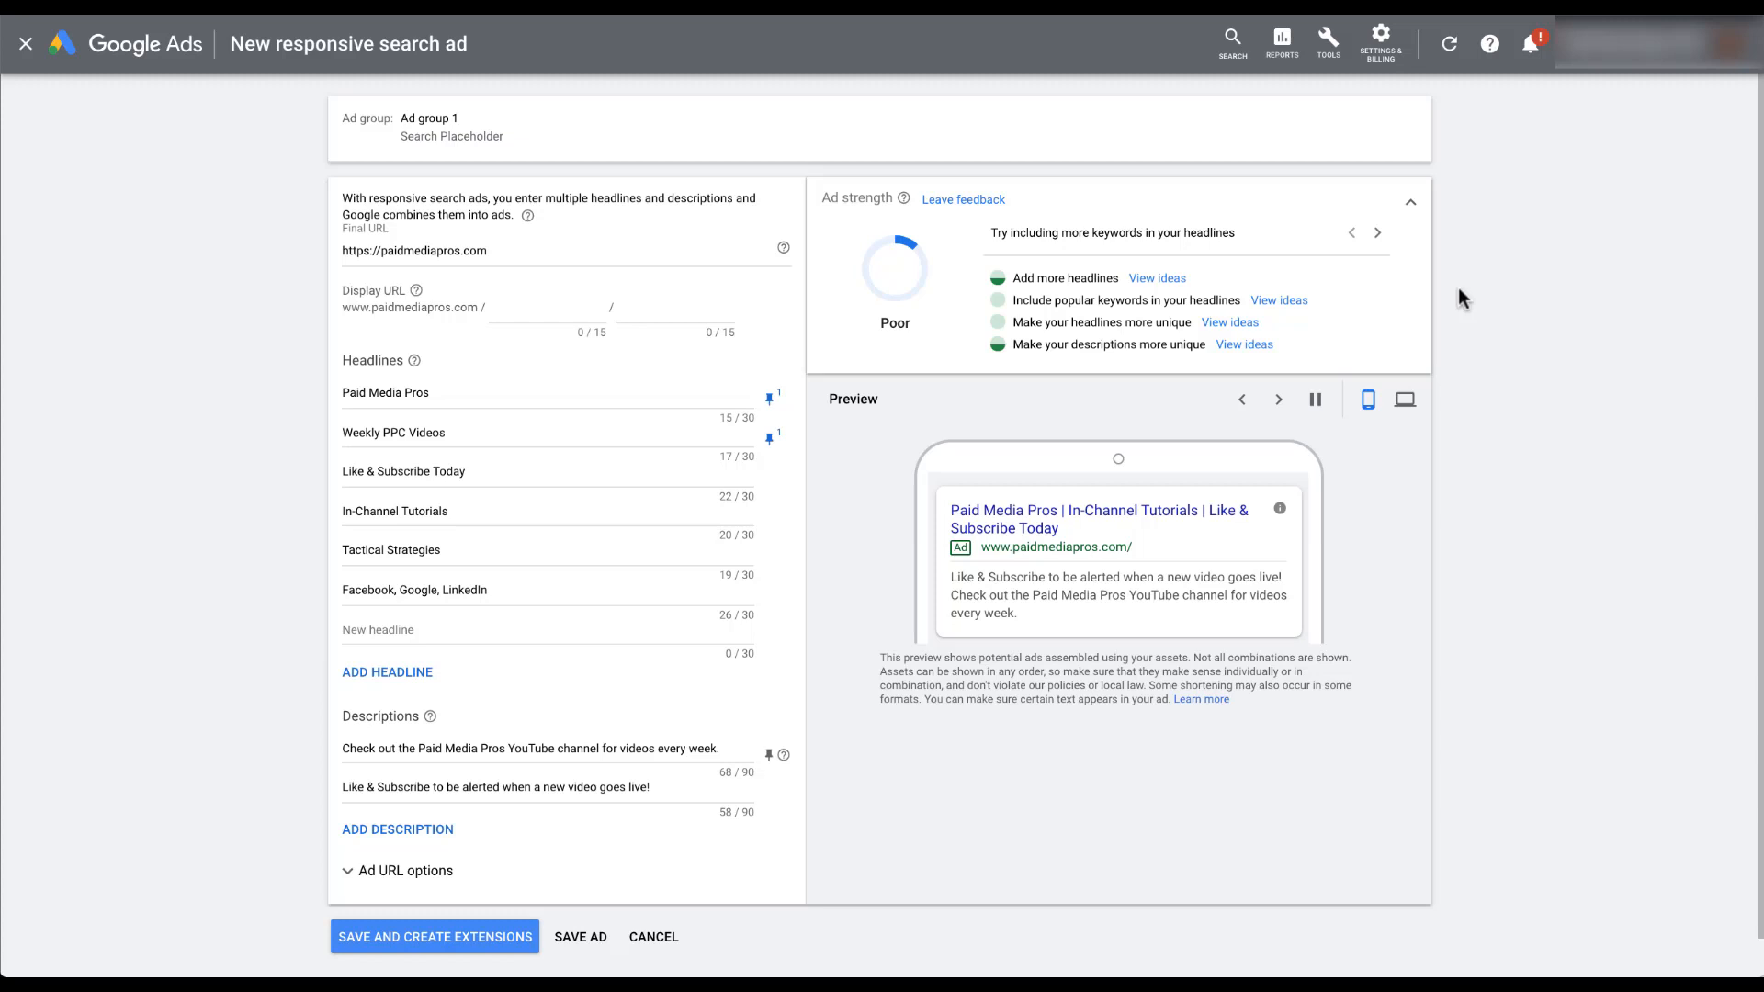
click(1278, 401)
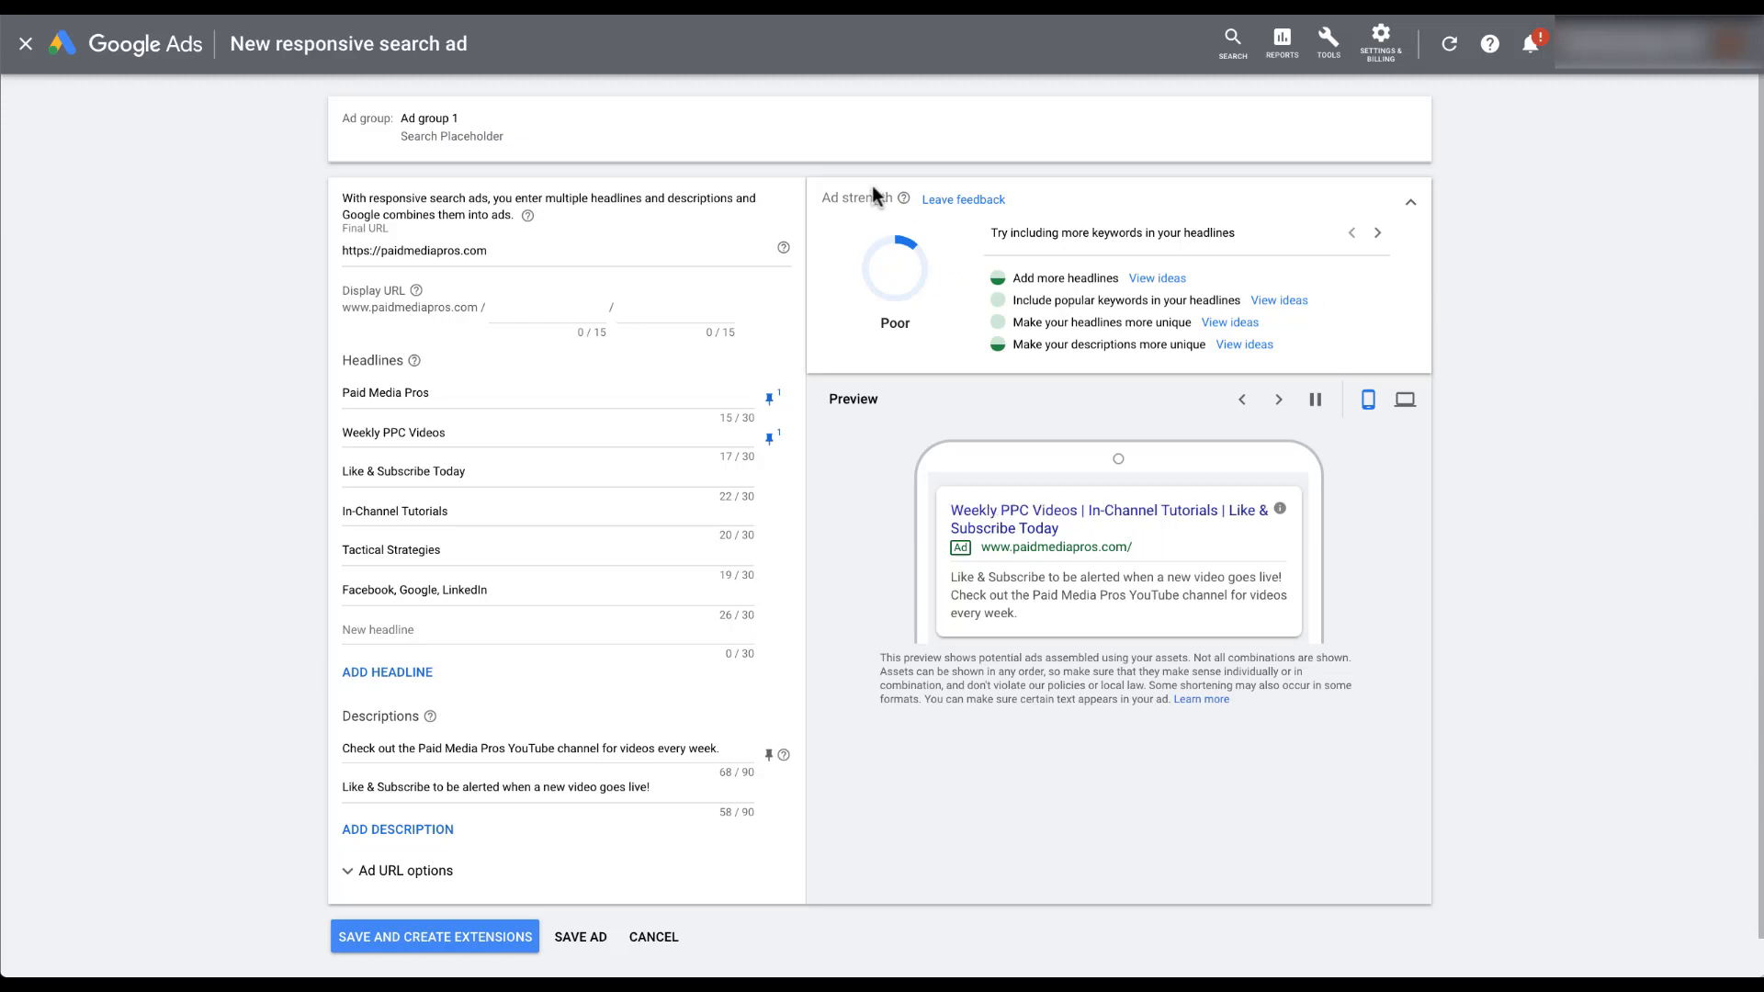
mouse_move(939, 336)
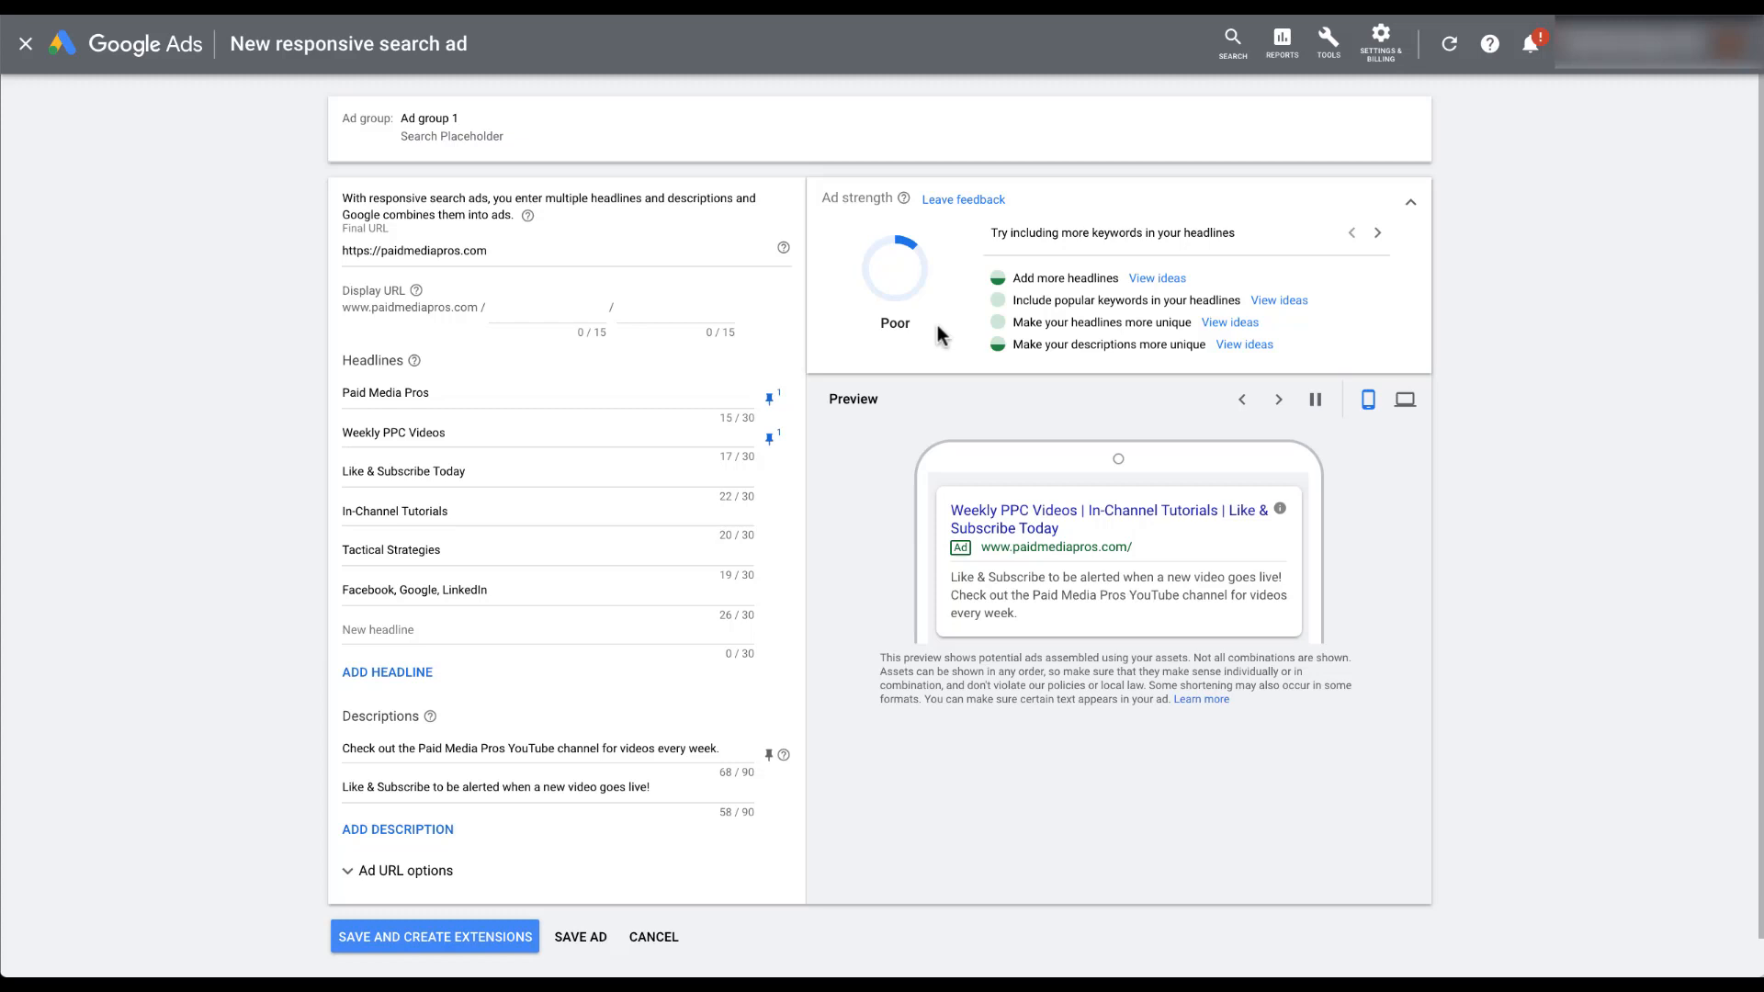
mouse_move(1216, 284)
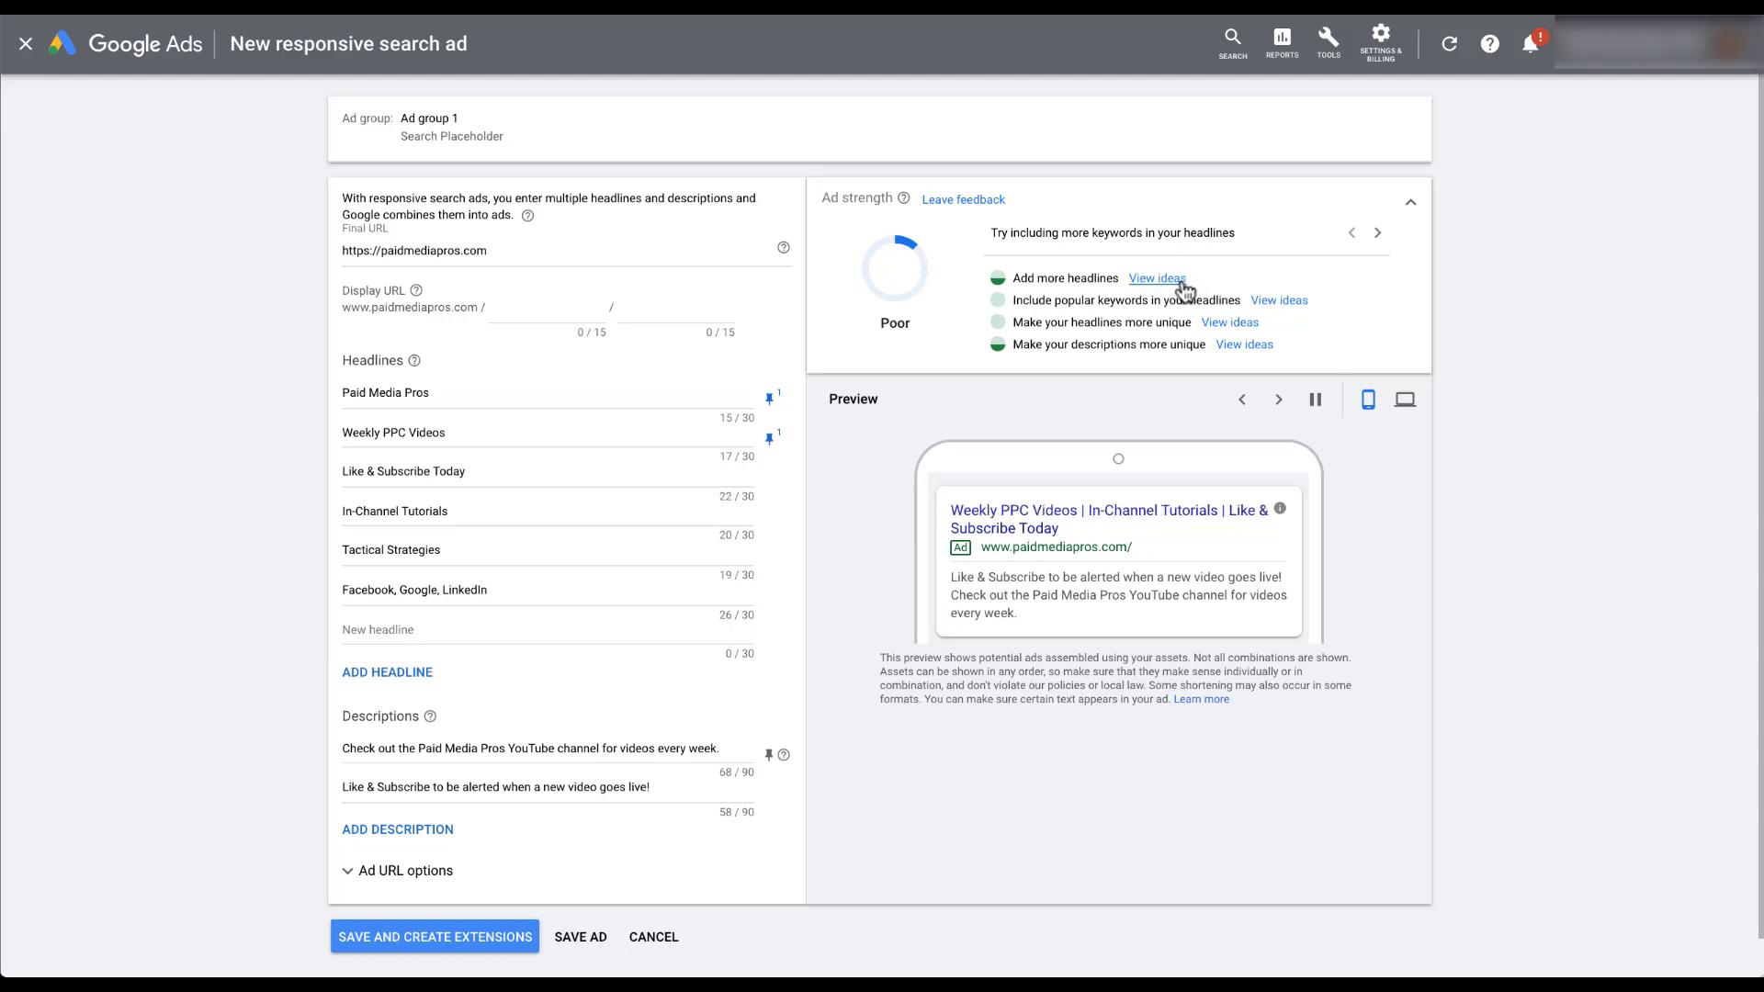
Step: Add the suggested headline 'Paid Media Pros - YouTube' as a seventh headline
click(1157, 279)
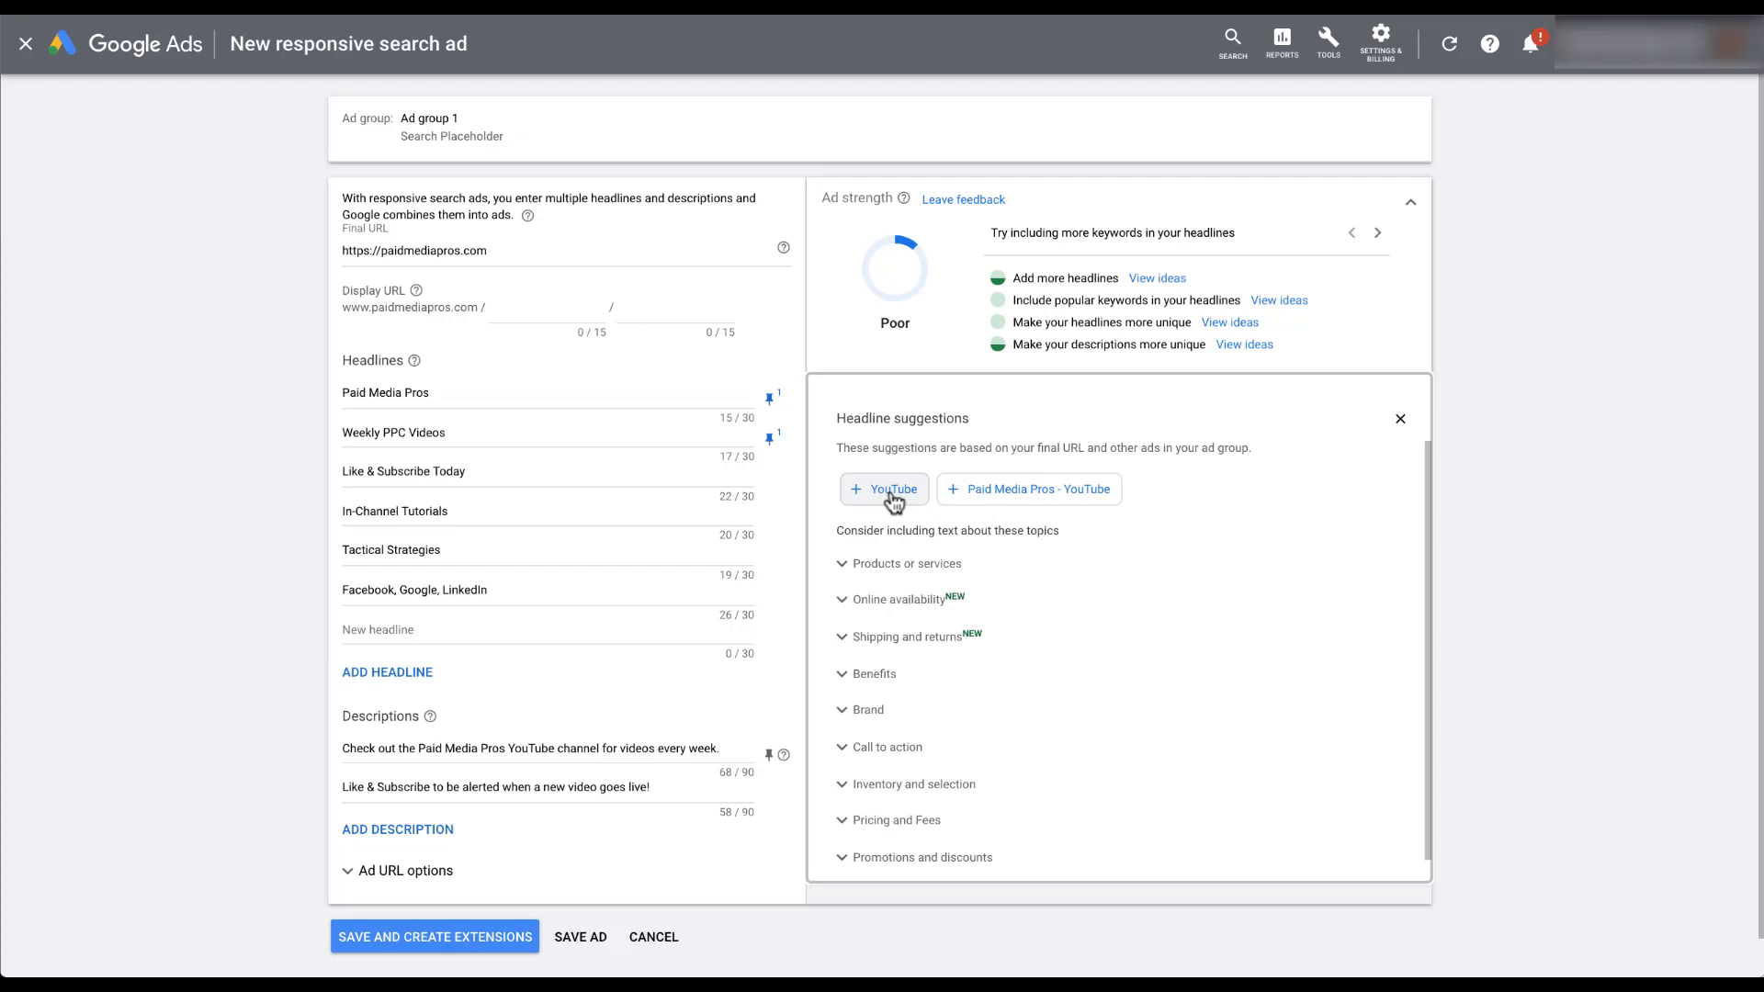
mouse_move(1032, 503)
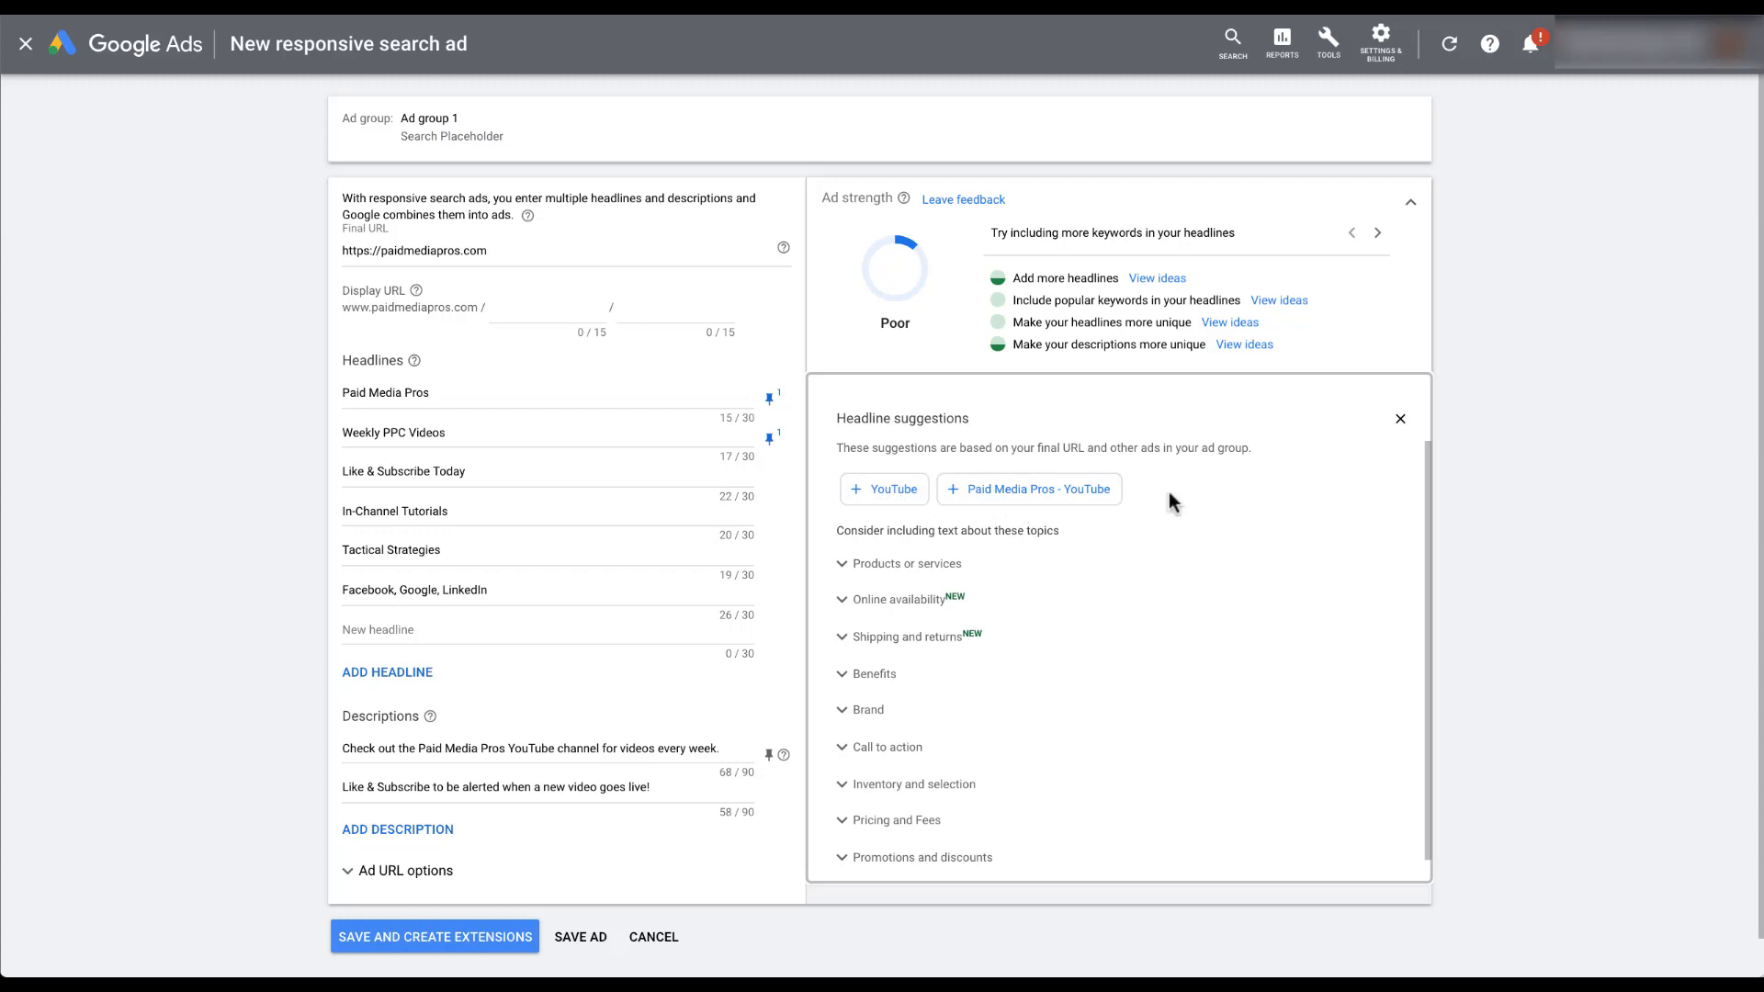
mouse_move(1106, 502)
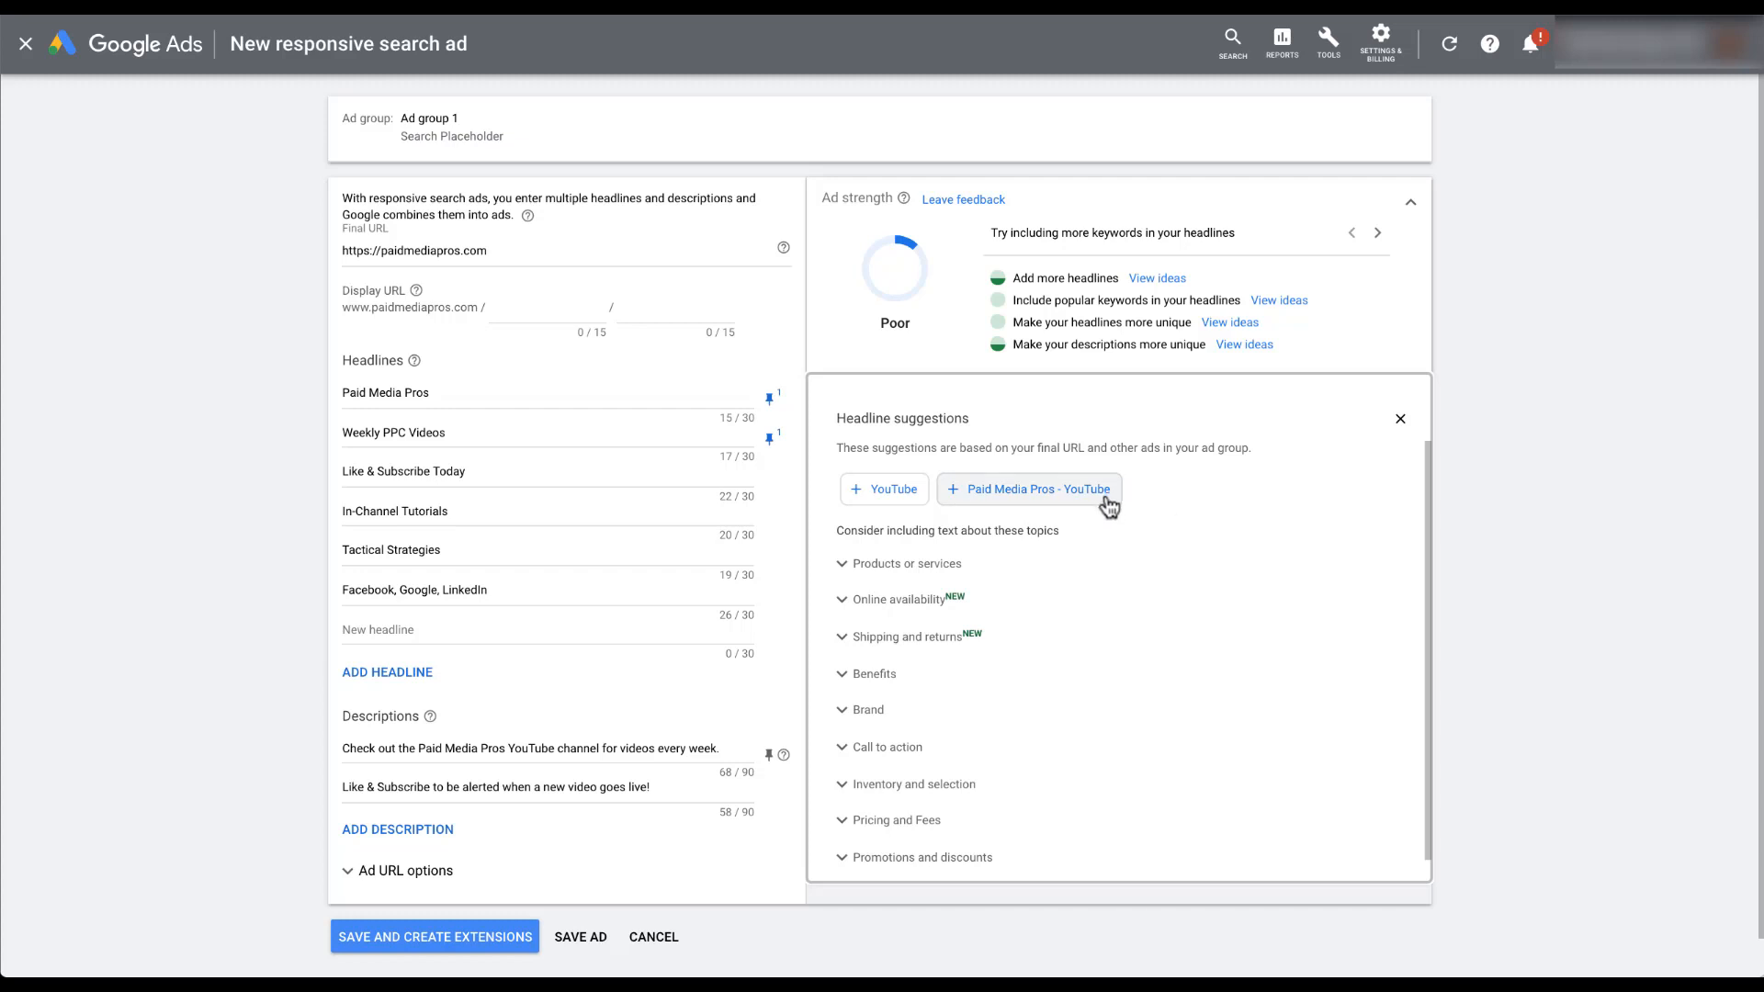
click(1029, 489)
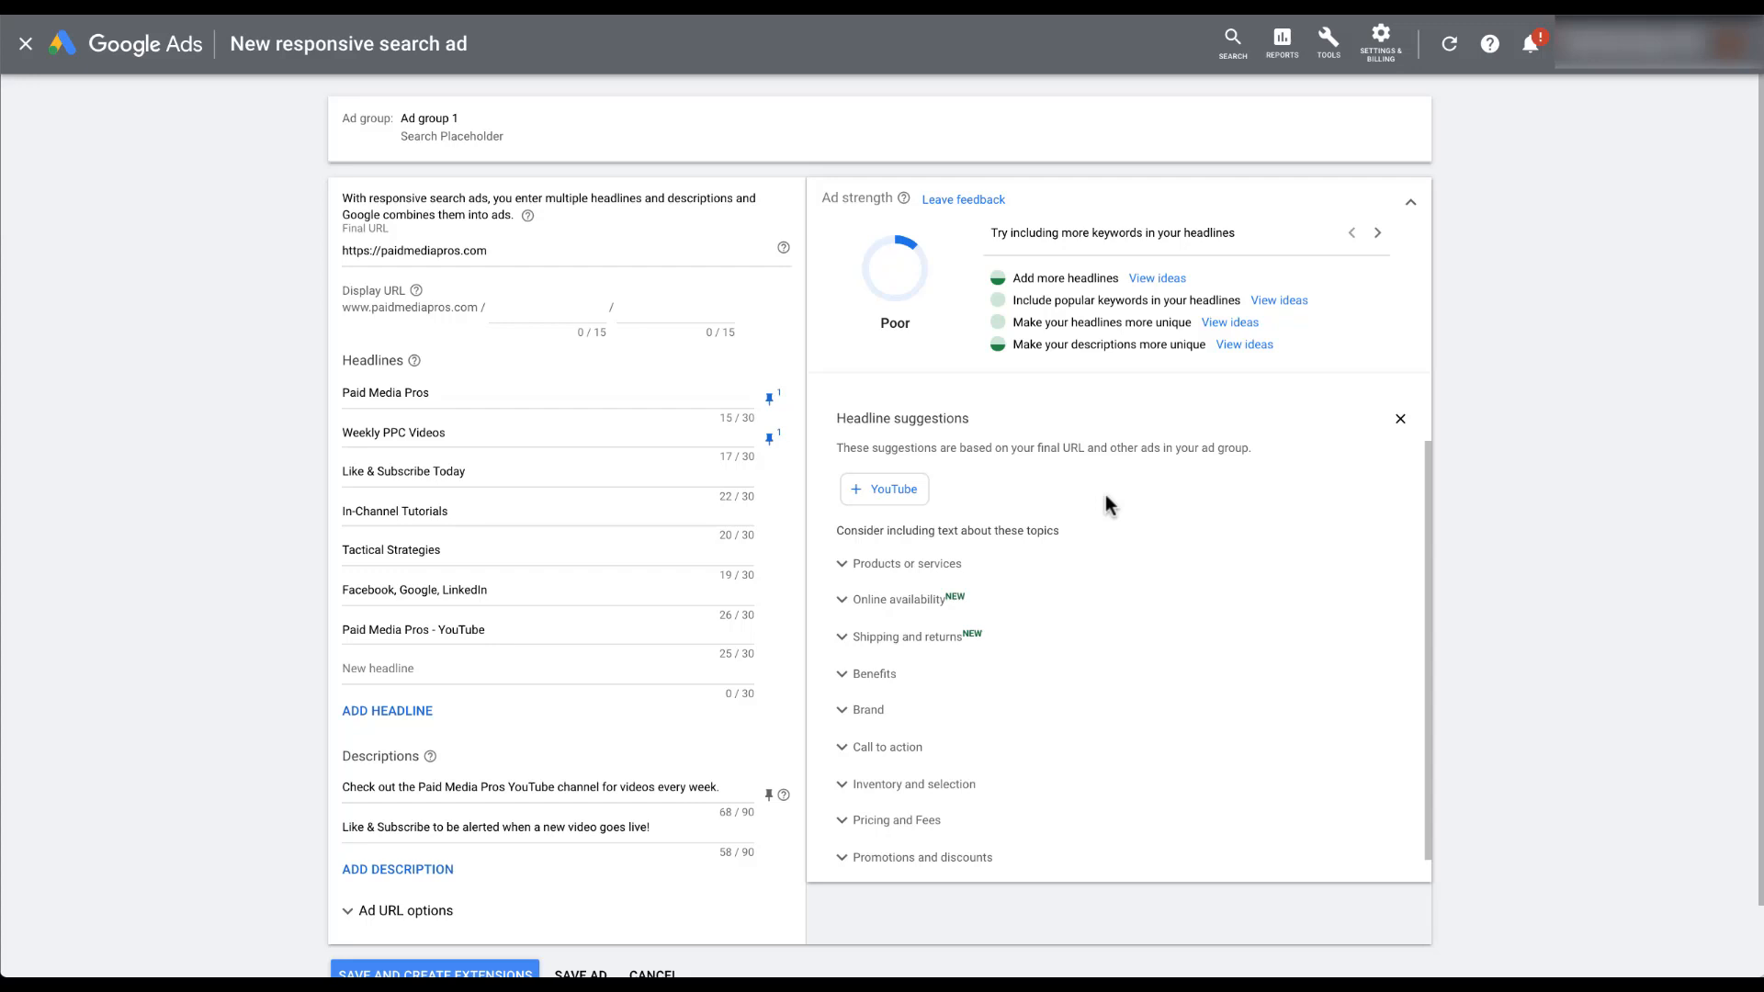
mouse_move(455, 422)
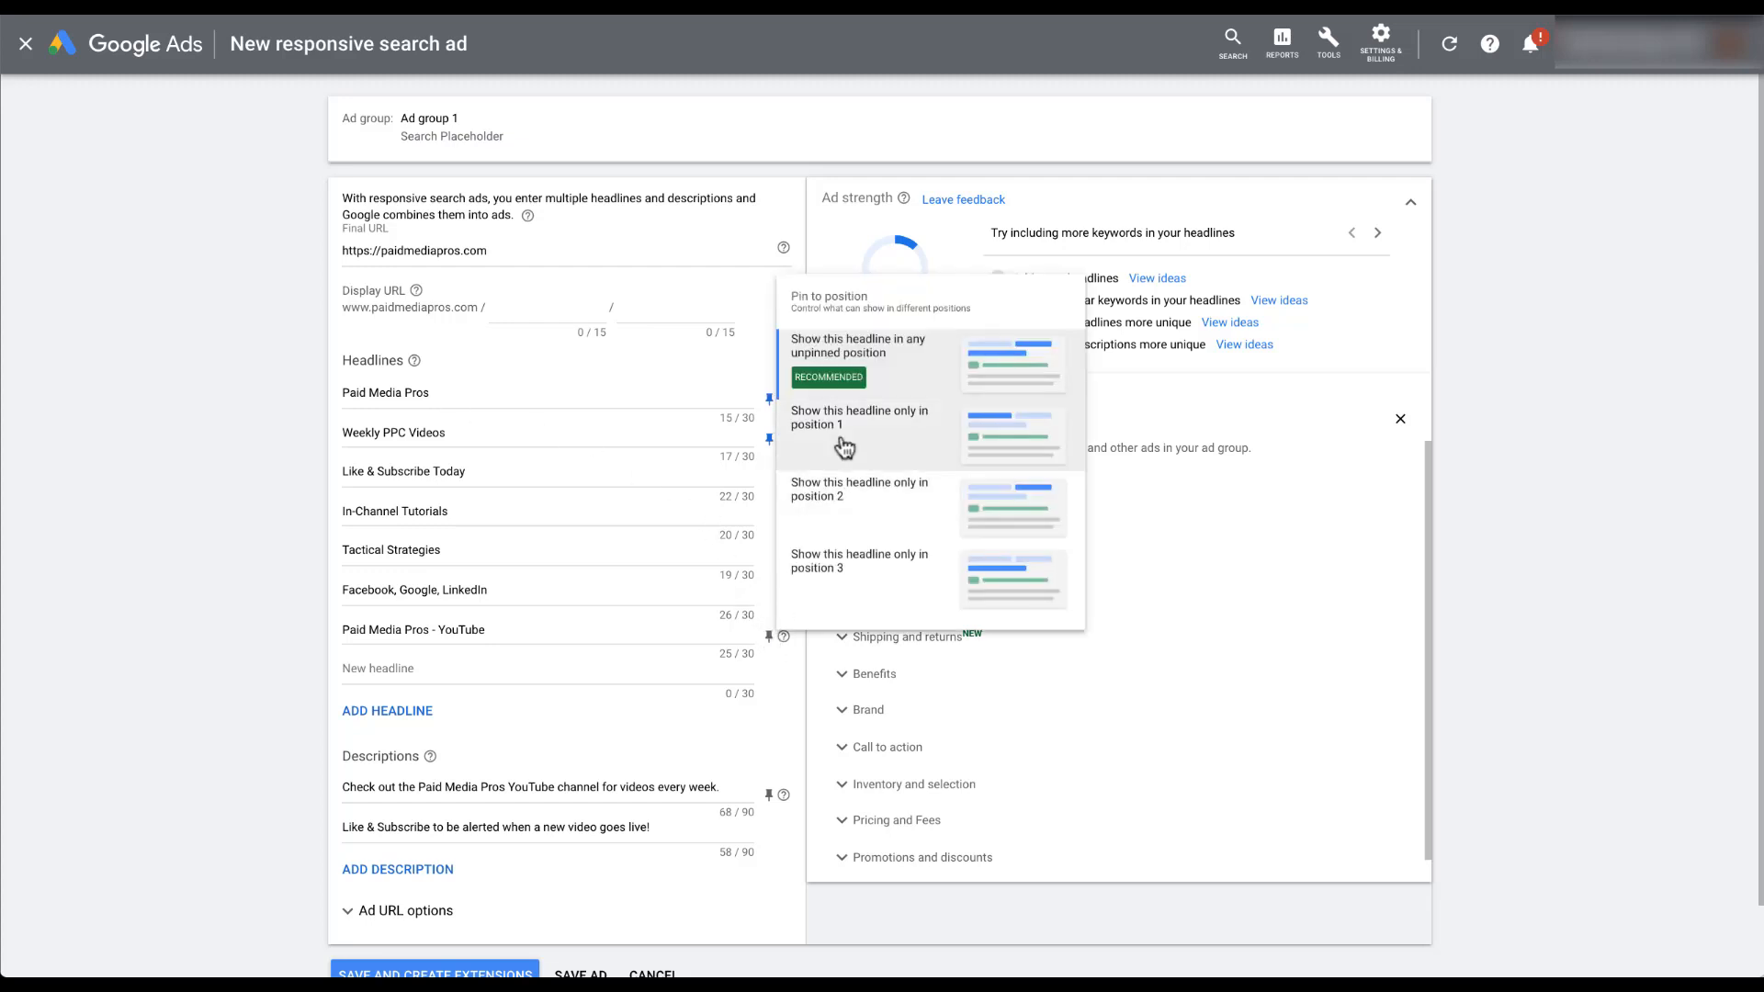
Step: Pin the 'Paid Media Pros - YouTube' headline to show only in position 1
click(860, 425)
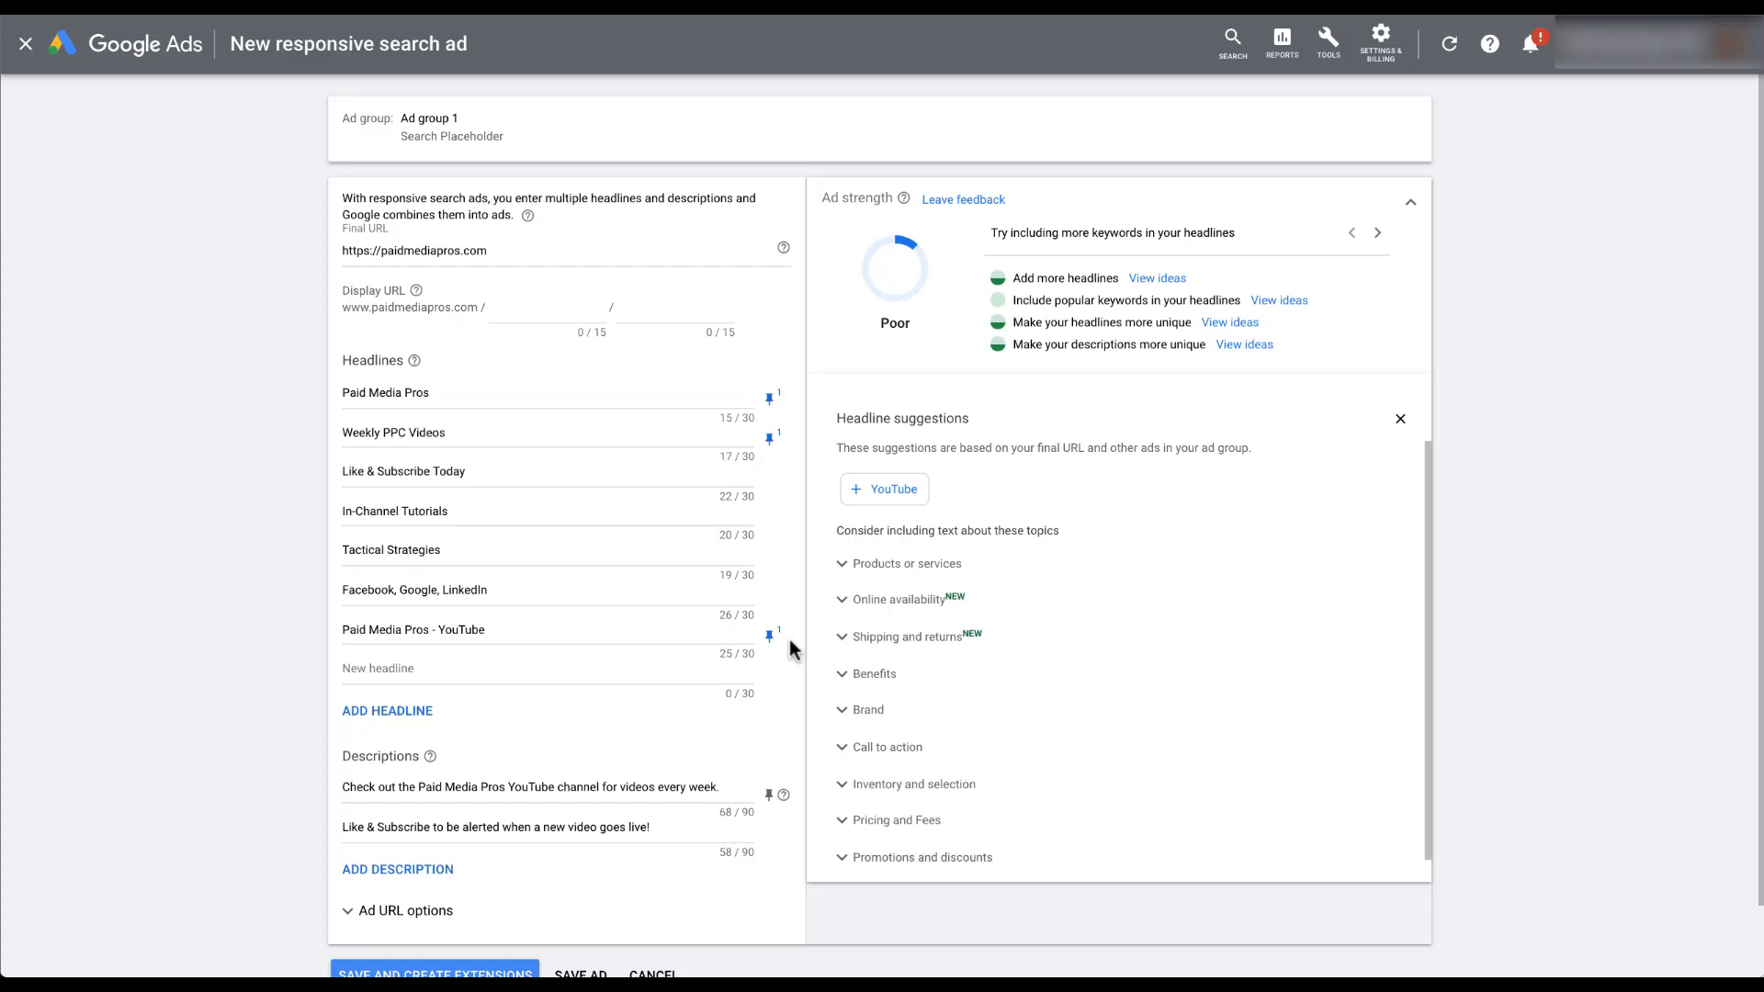
mouse_move(1008, 496)
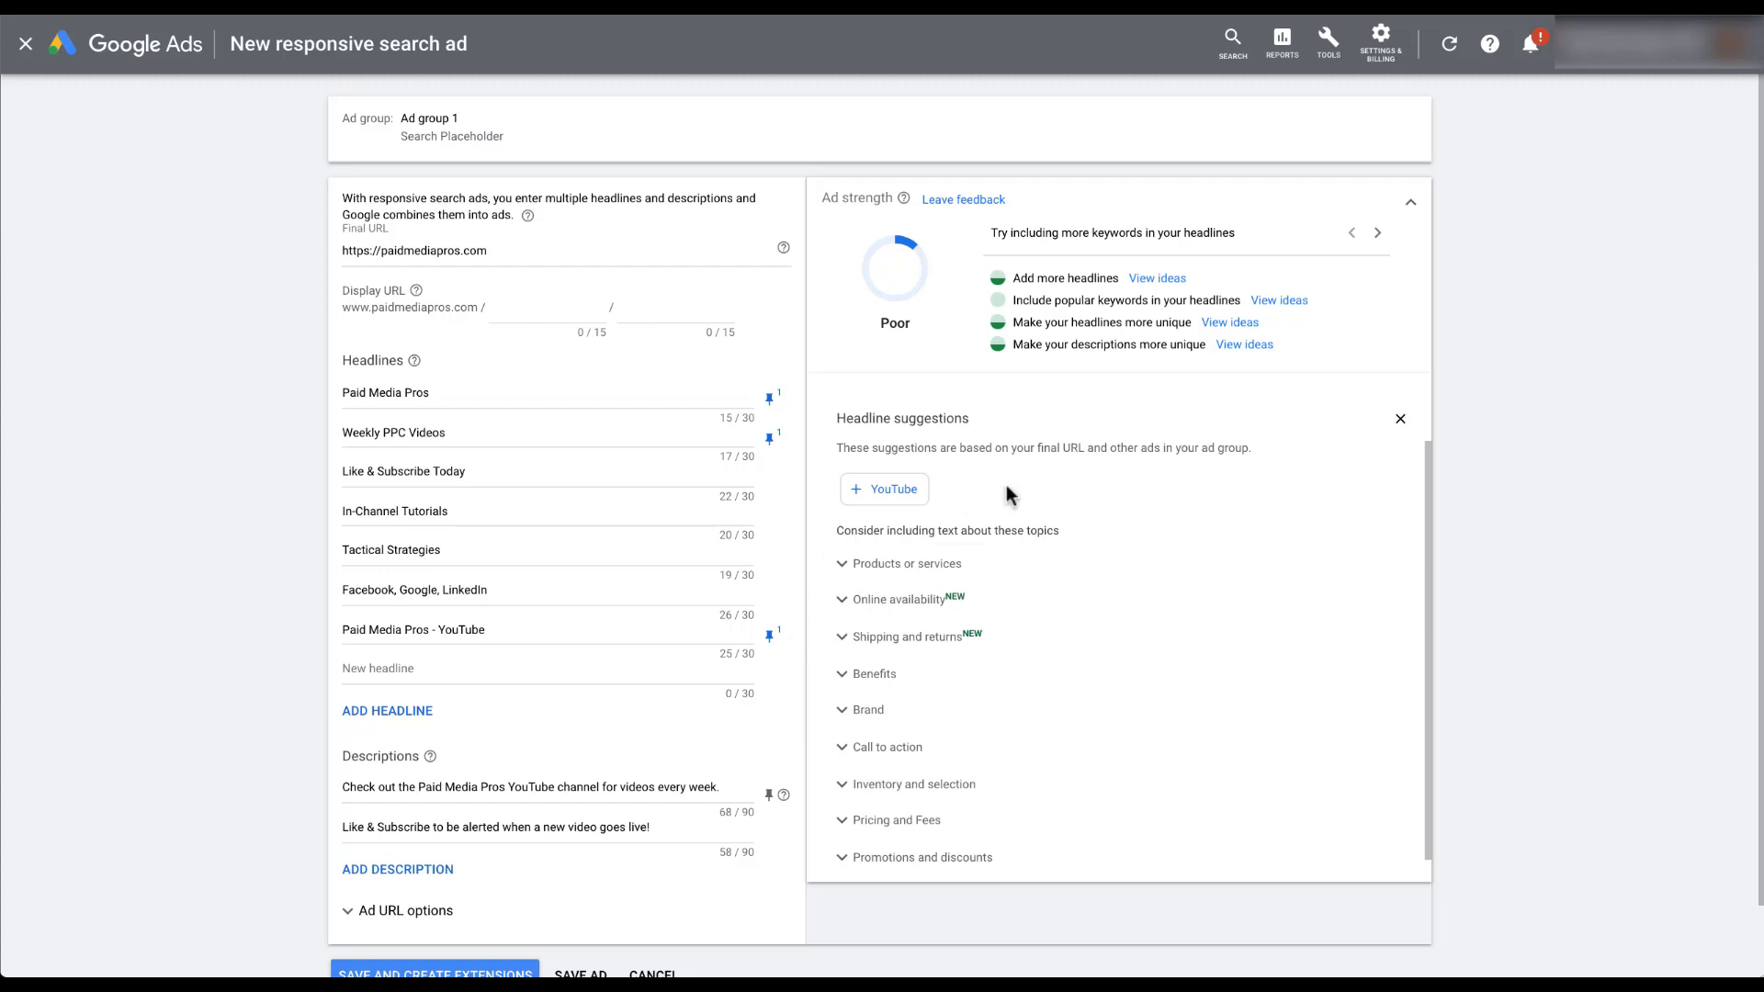
mouse_move(946, 492)
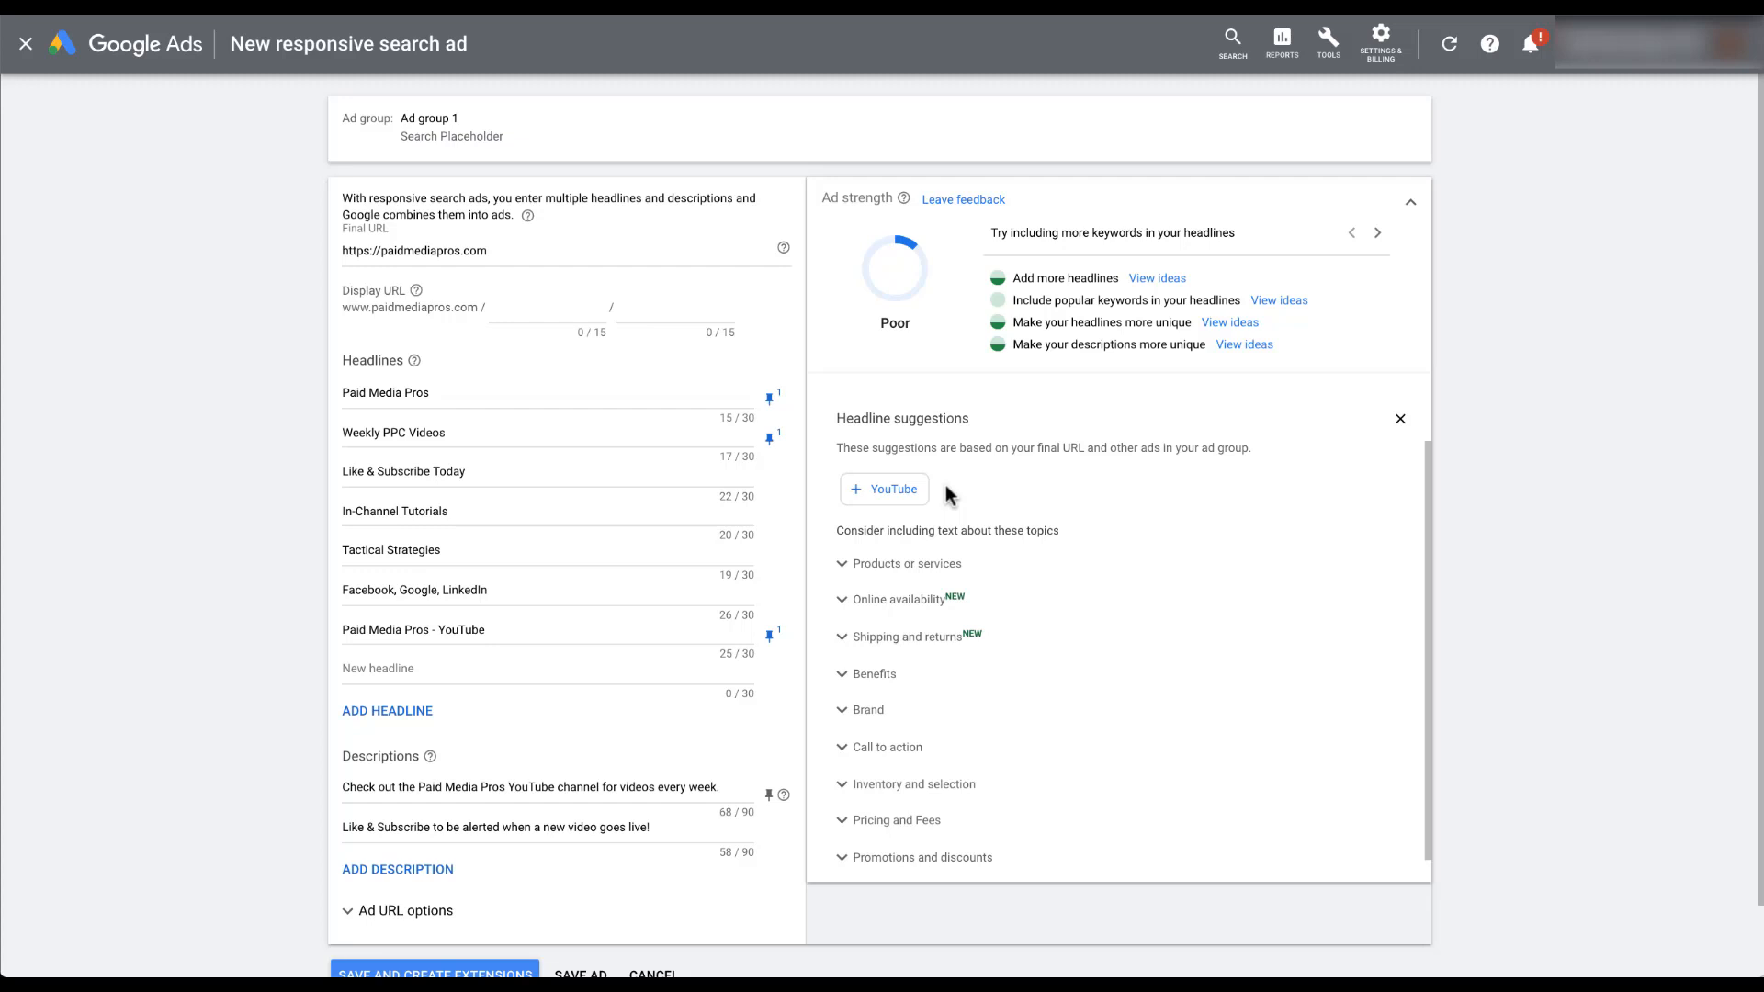
mouse_move(1104, 569)
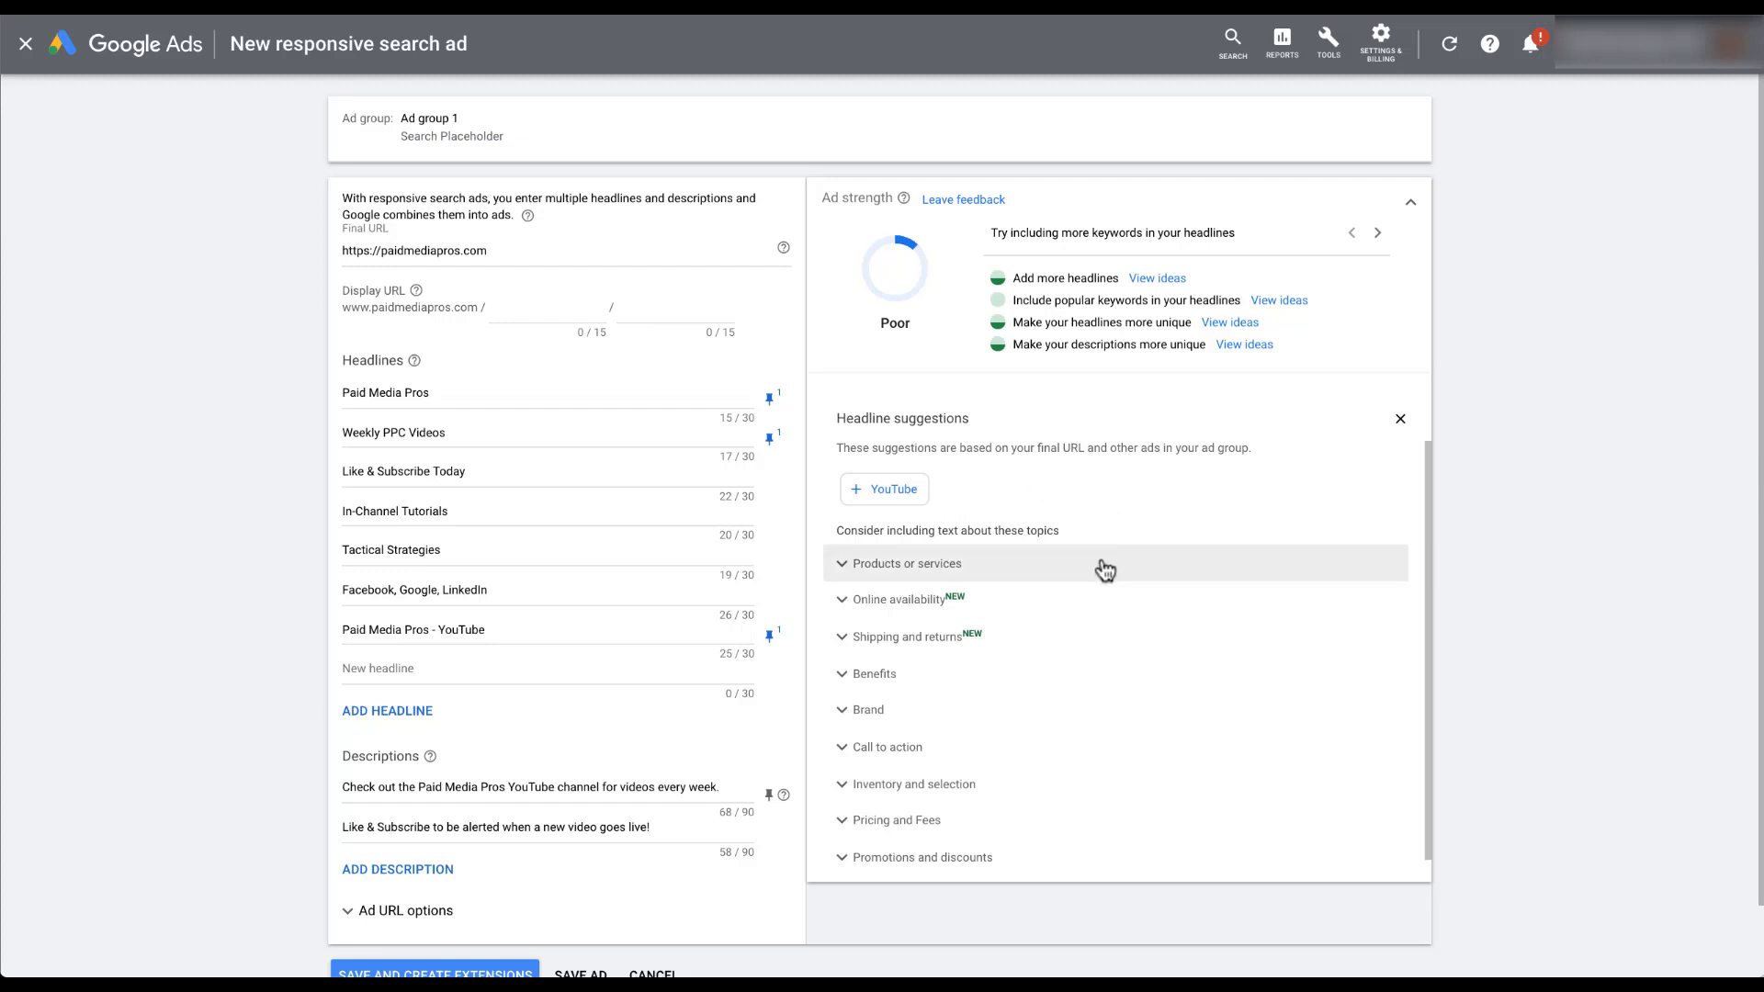
Step: Expand example headline ideas for Products or services and Shipping and returns
click(907, 564)
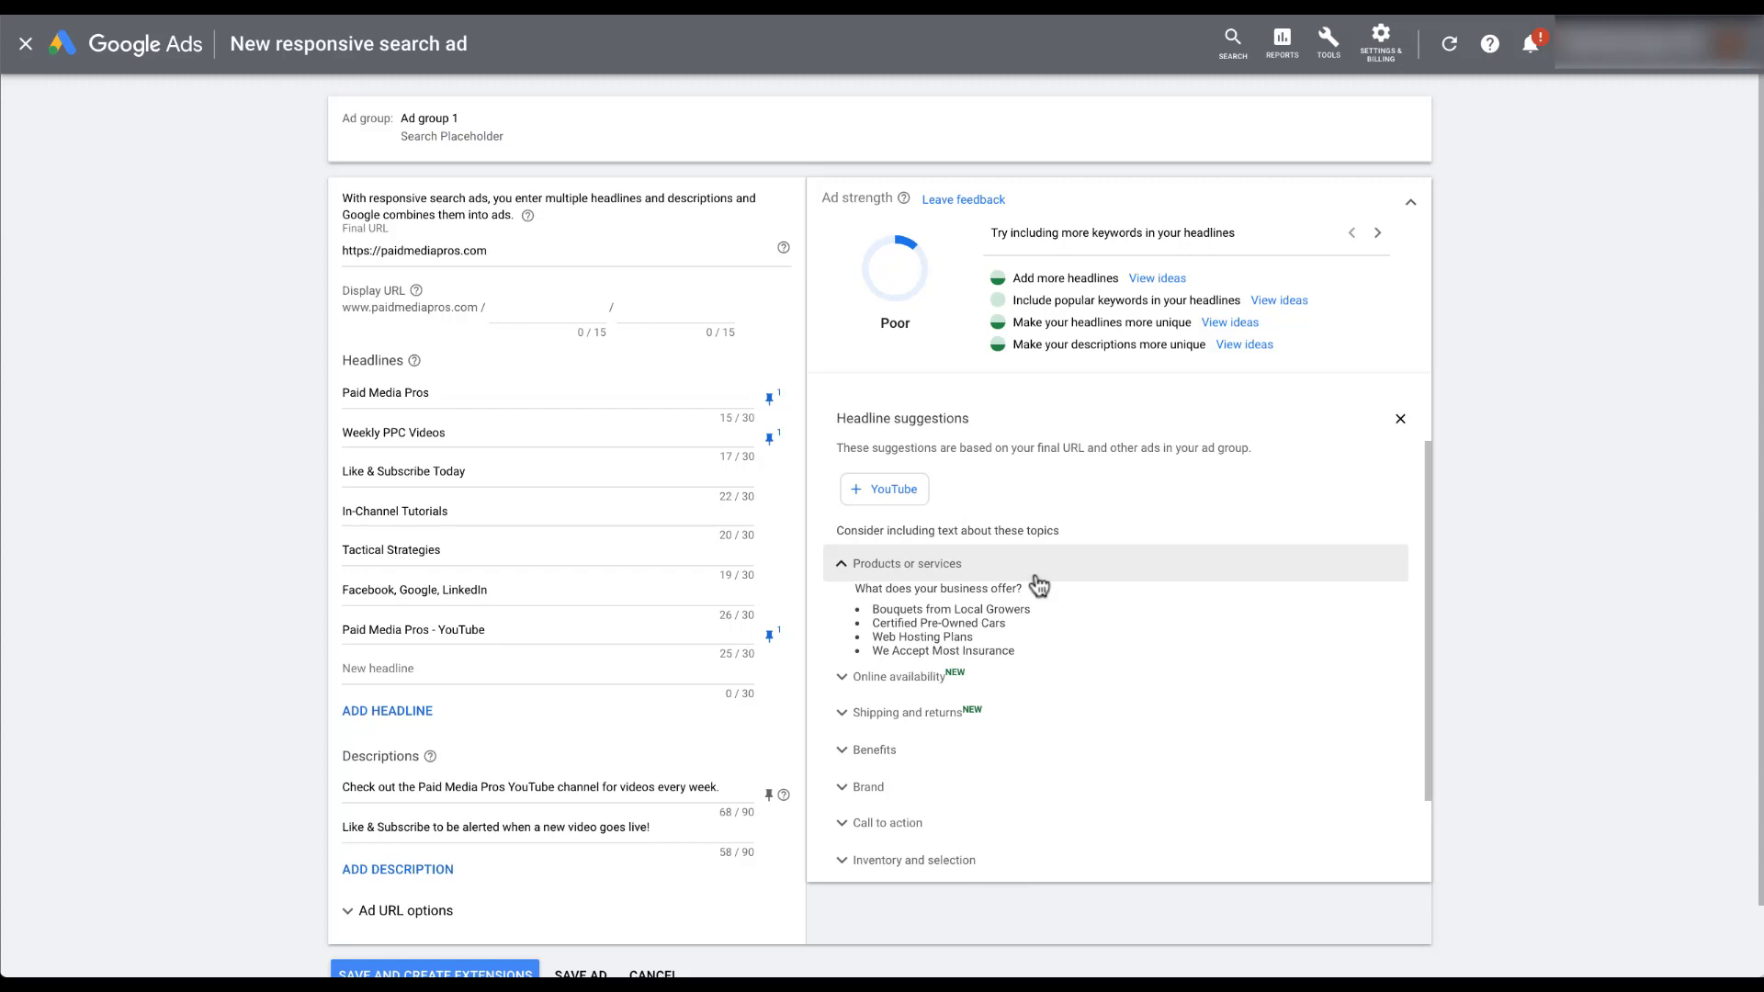
mouse_move(1091, 616)
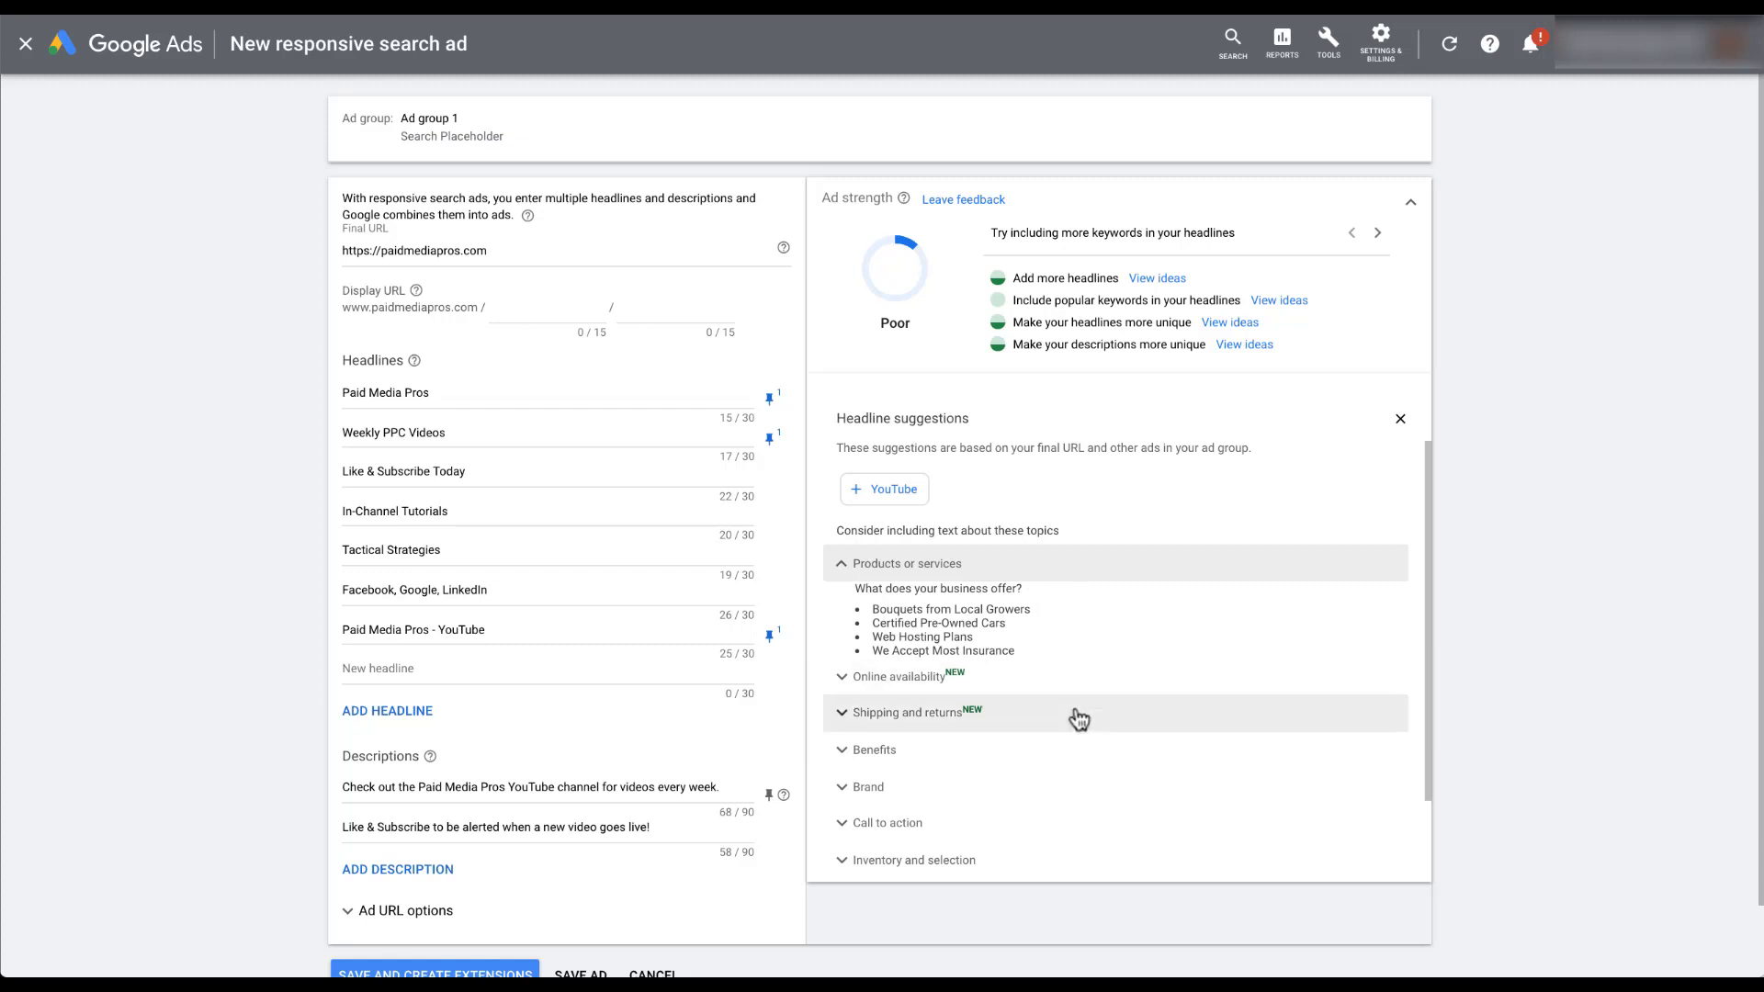
click(906, 713)
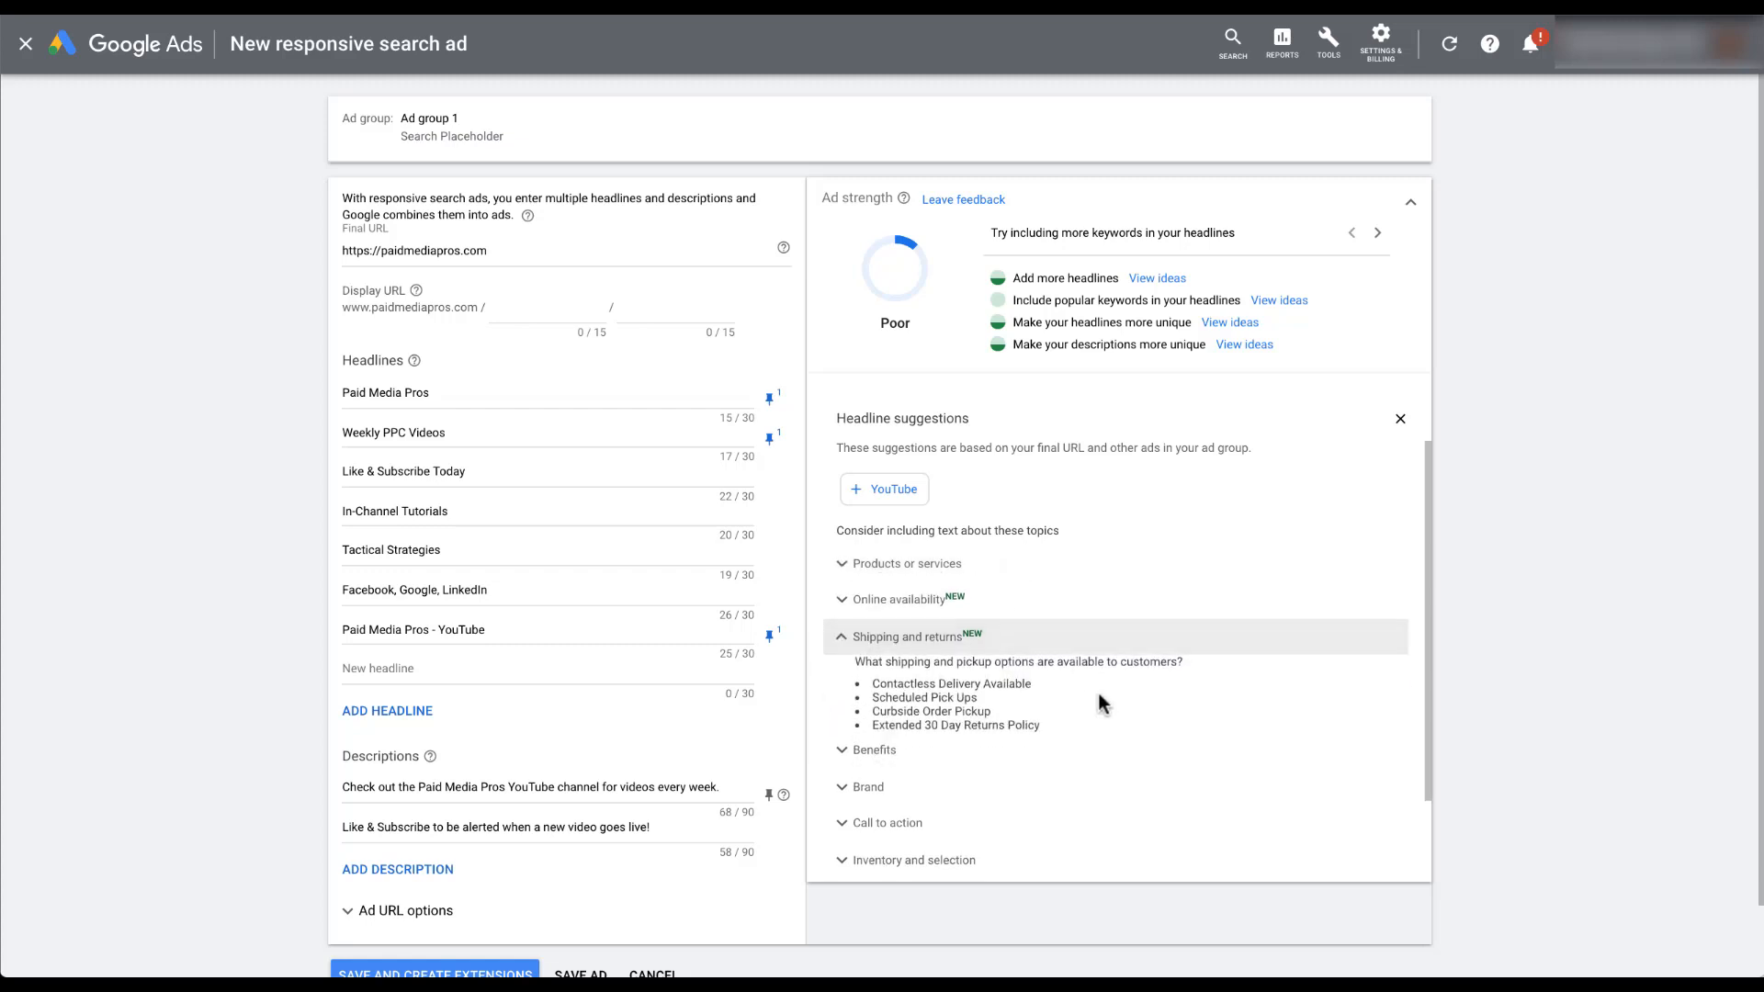
mouse_move(1113, 702)
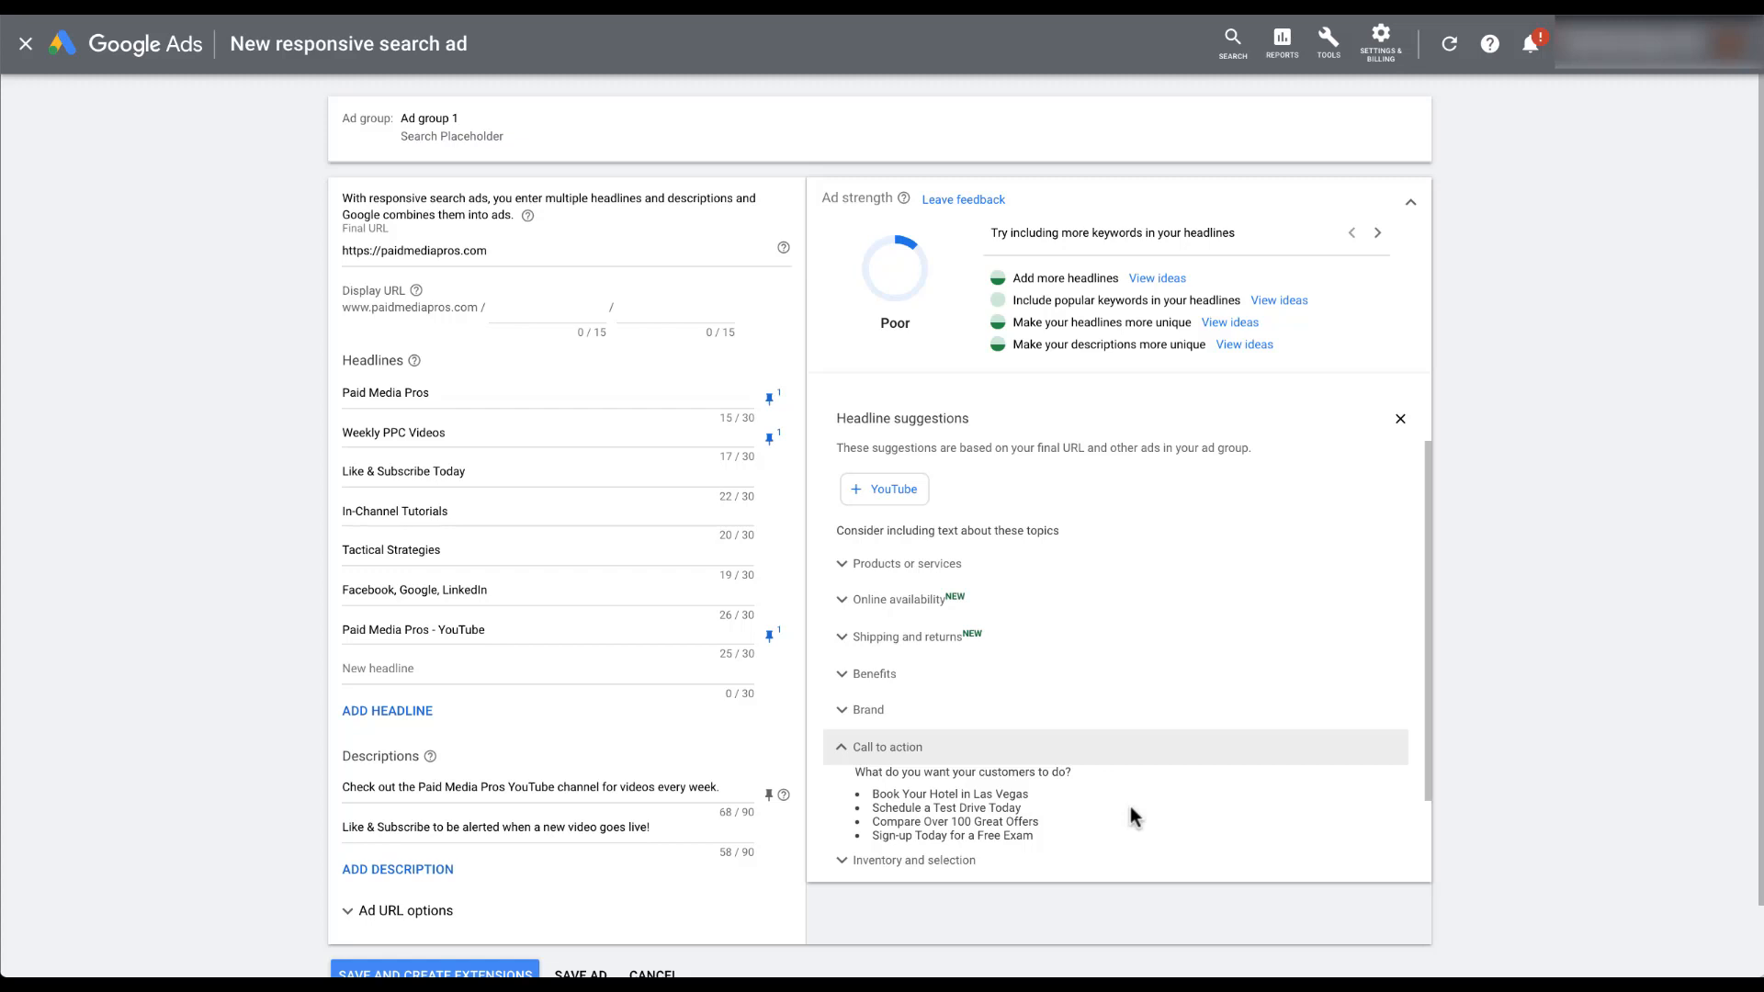
mouse_move(1321, 415)
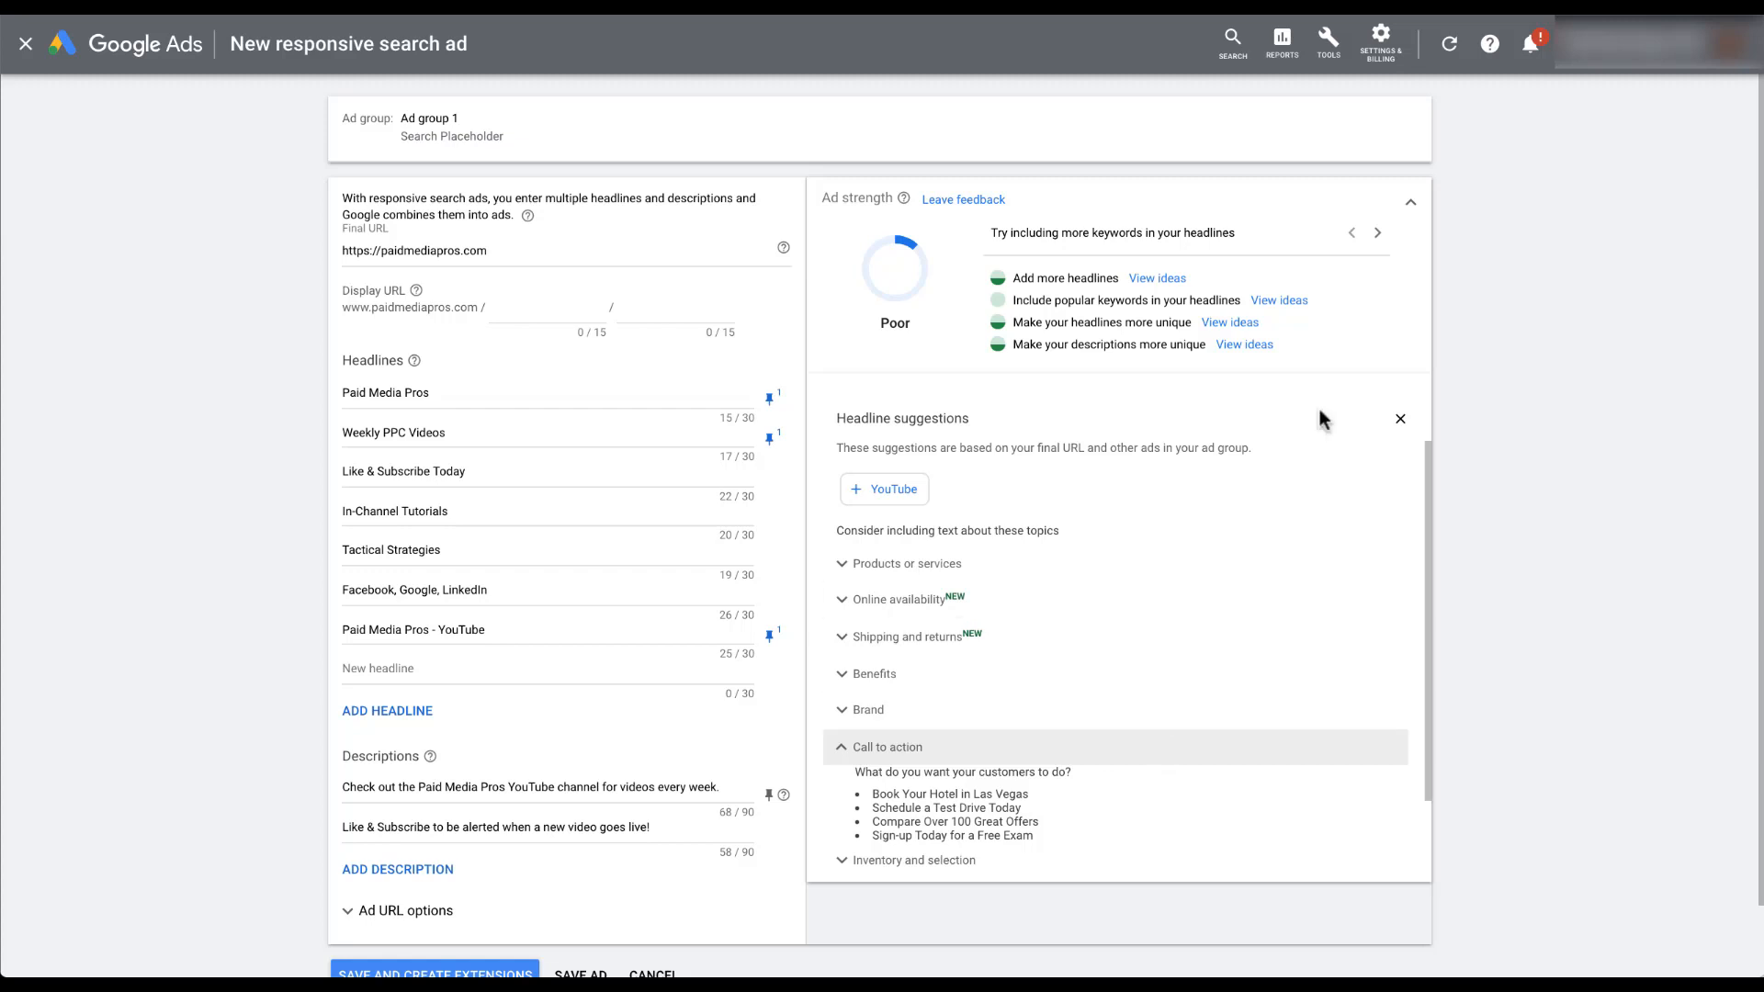
mouse_move(1330, 308)
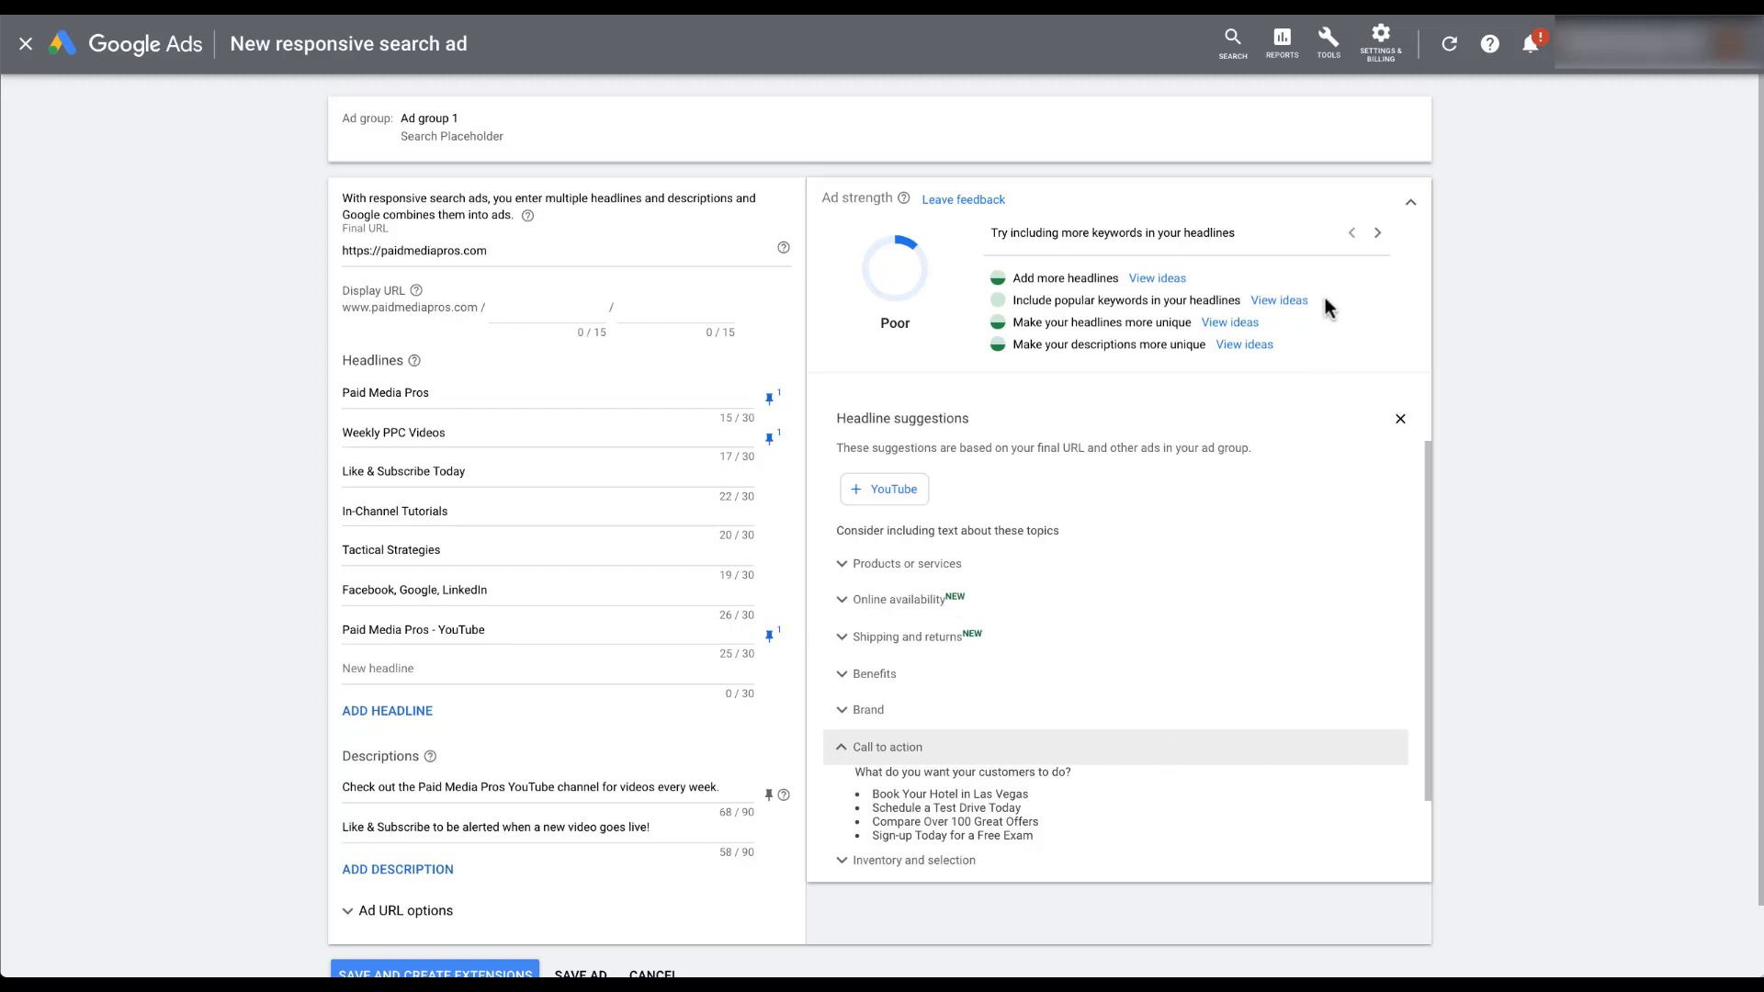
mouse_move(1296, 309)
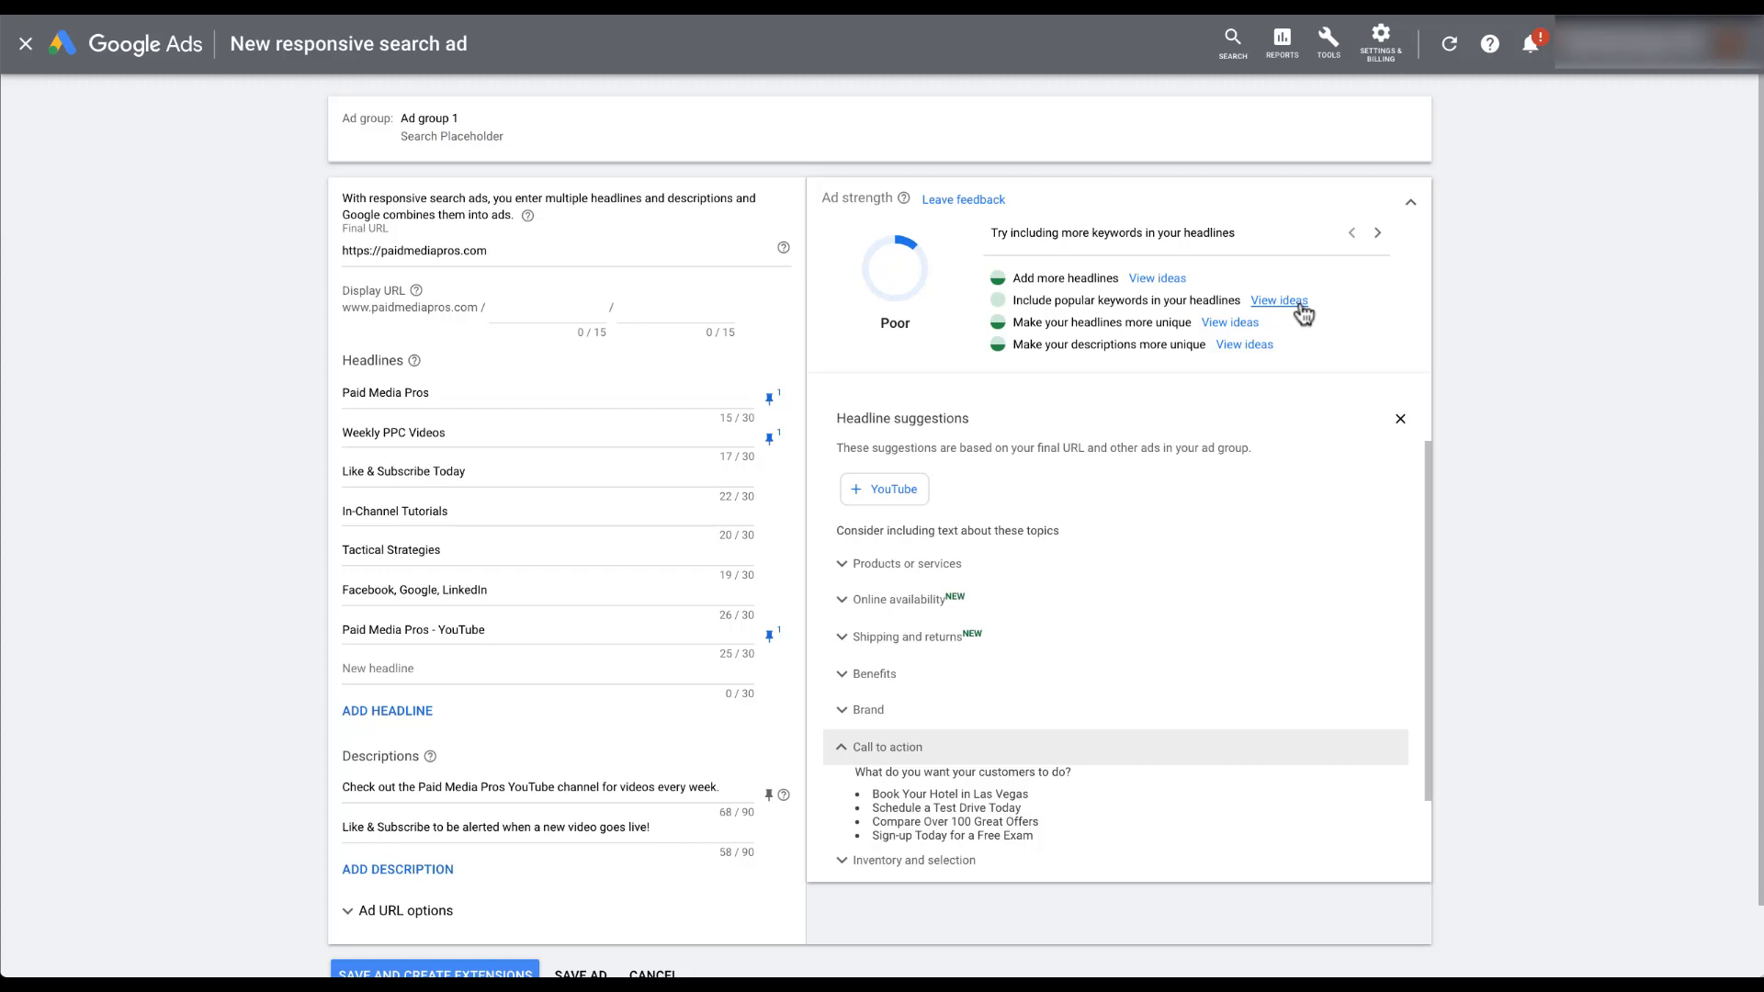
Step: View headline ideas built around the ad group's top keywords
click(1278, 301)
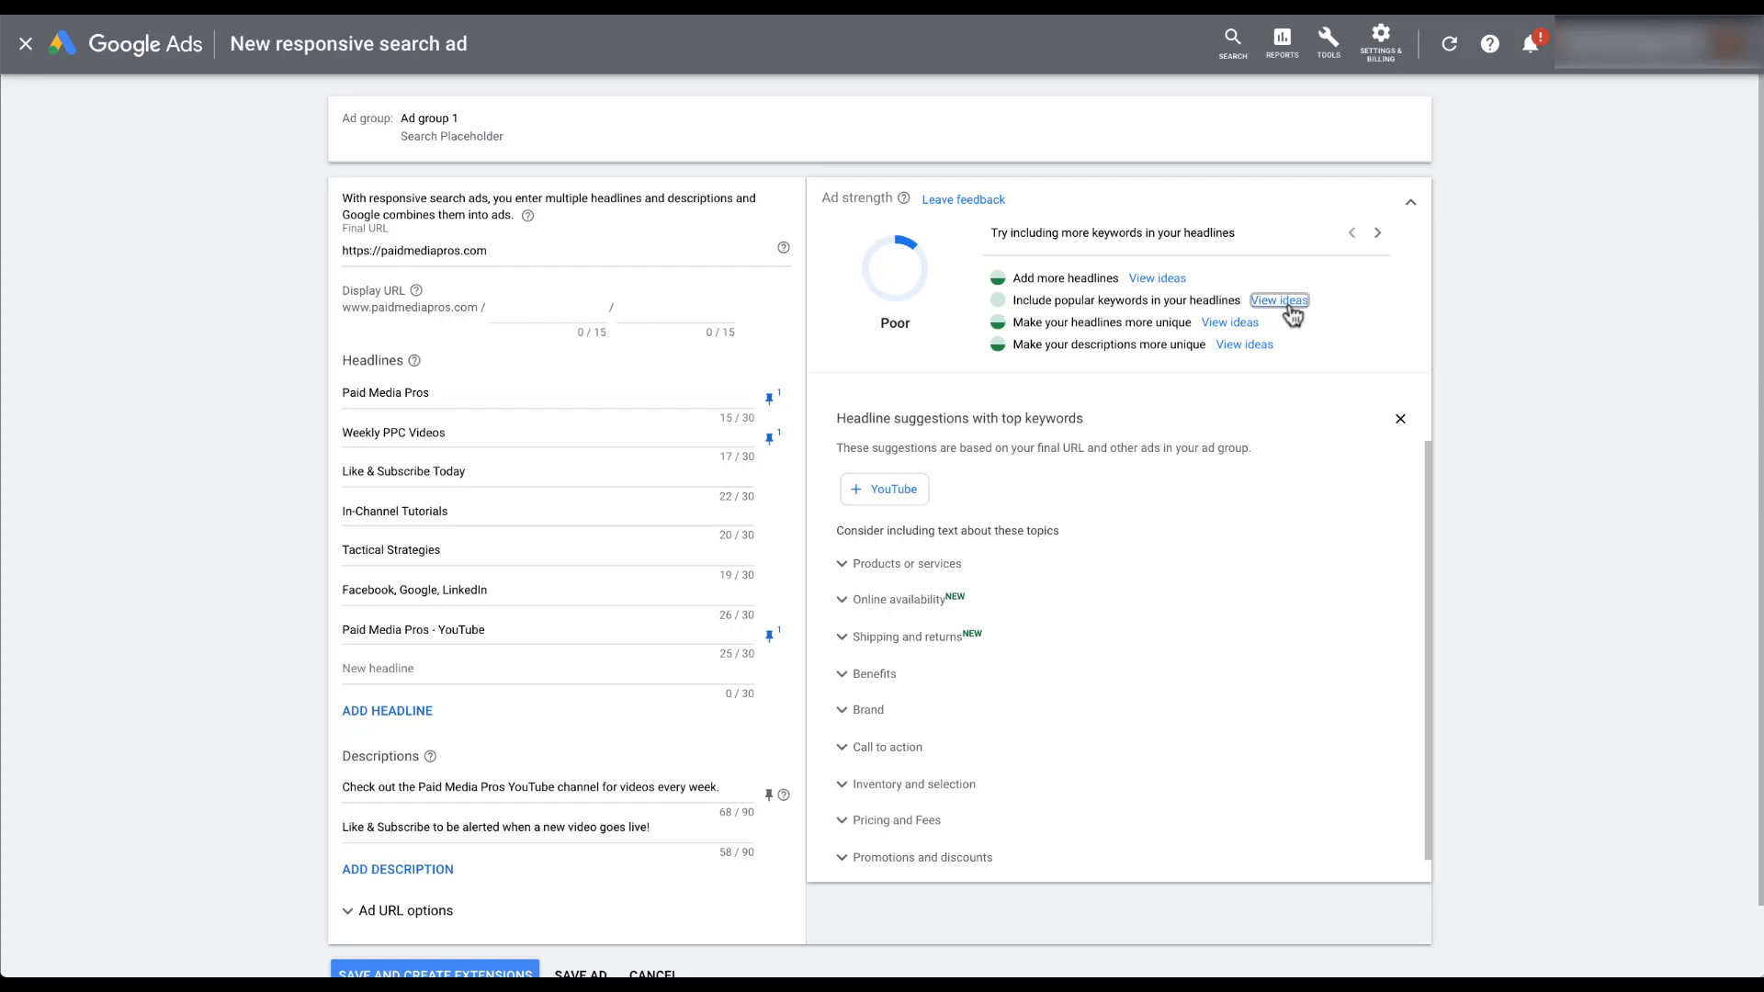
mouse_move(1271, 331)
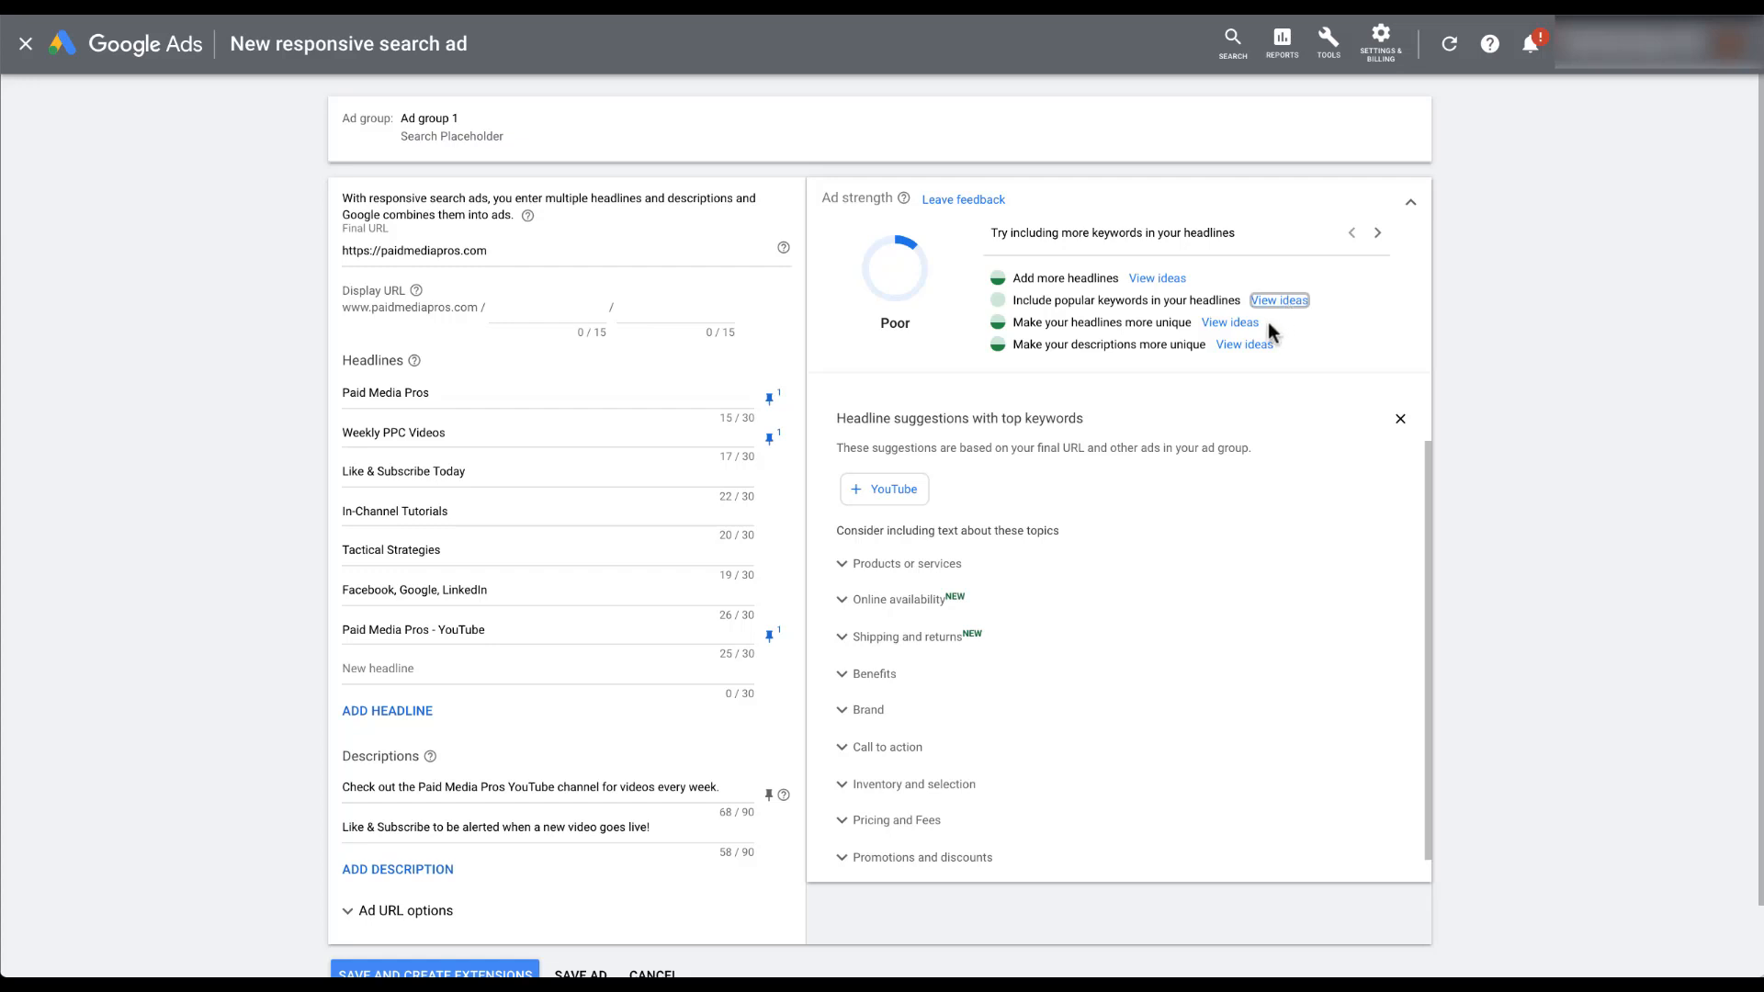
mouse_move(1231, 334)
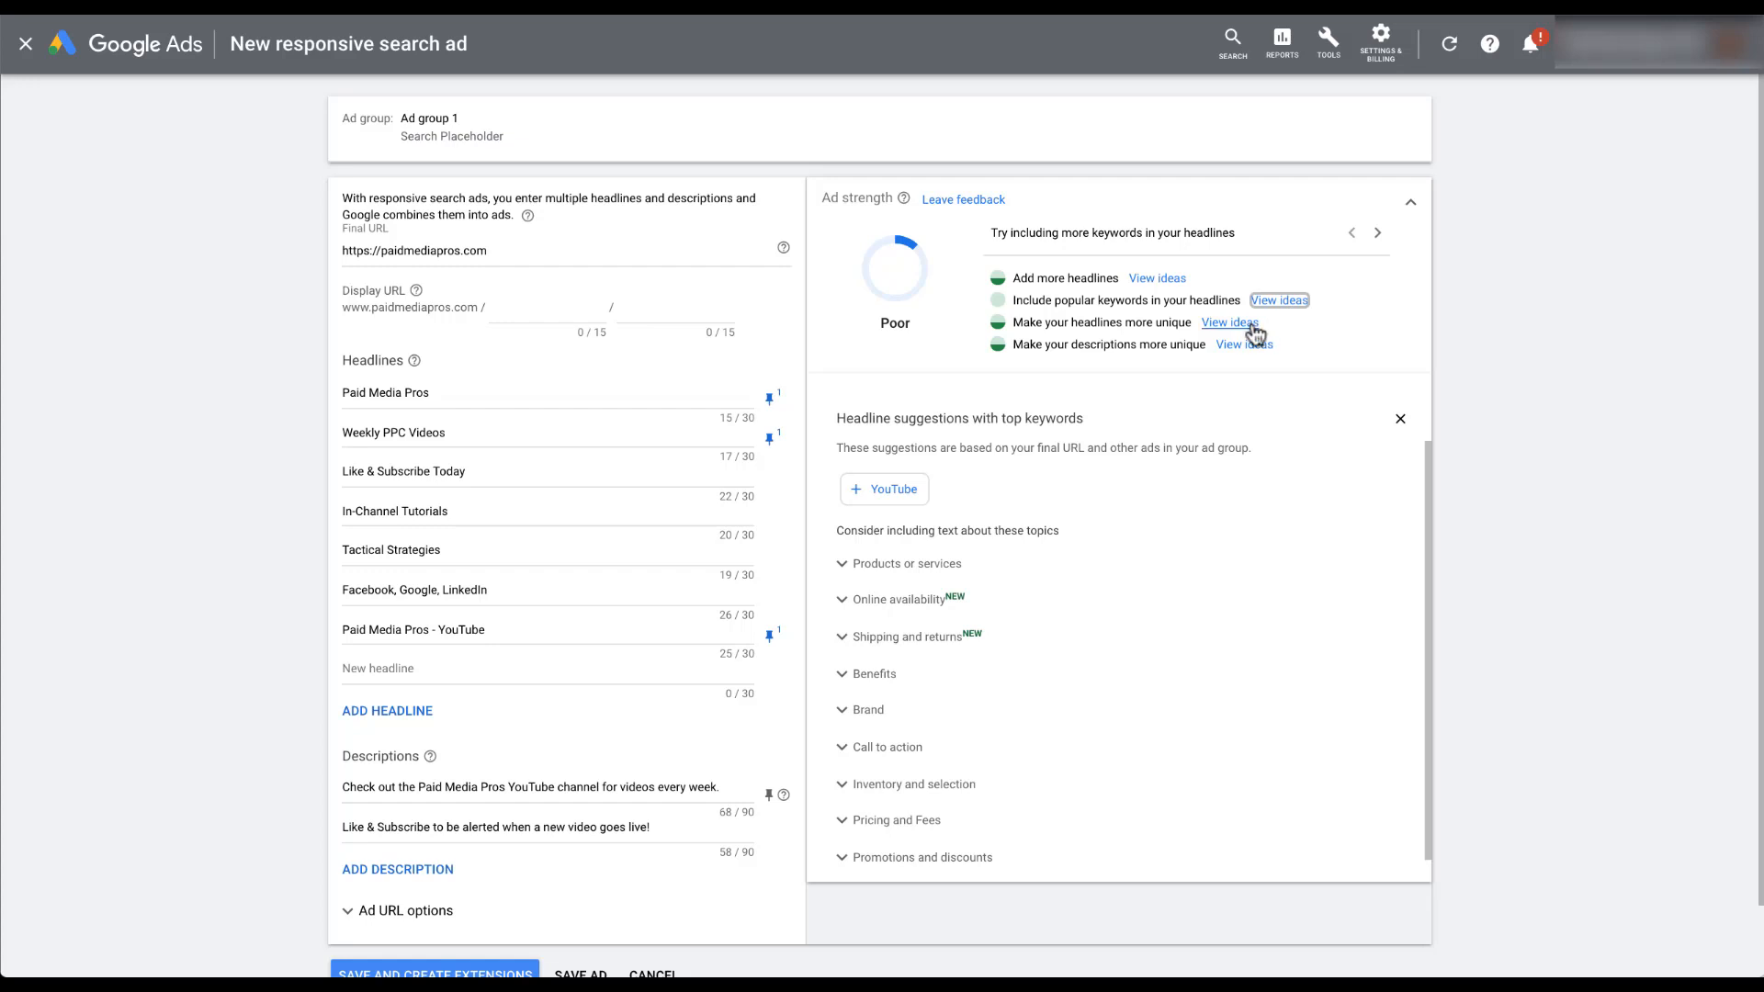
Step: View suggestions for making the headlines more distinct from each other
click(1229, 322)
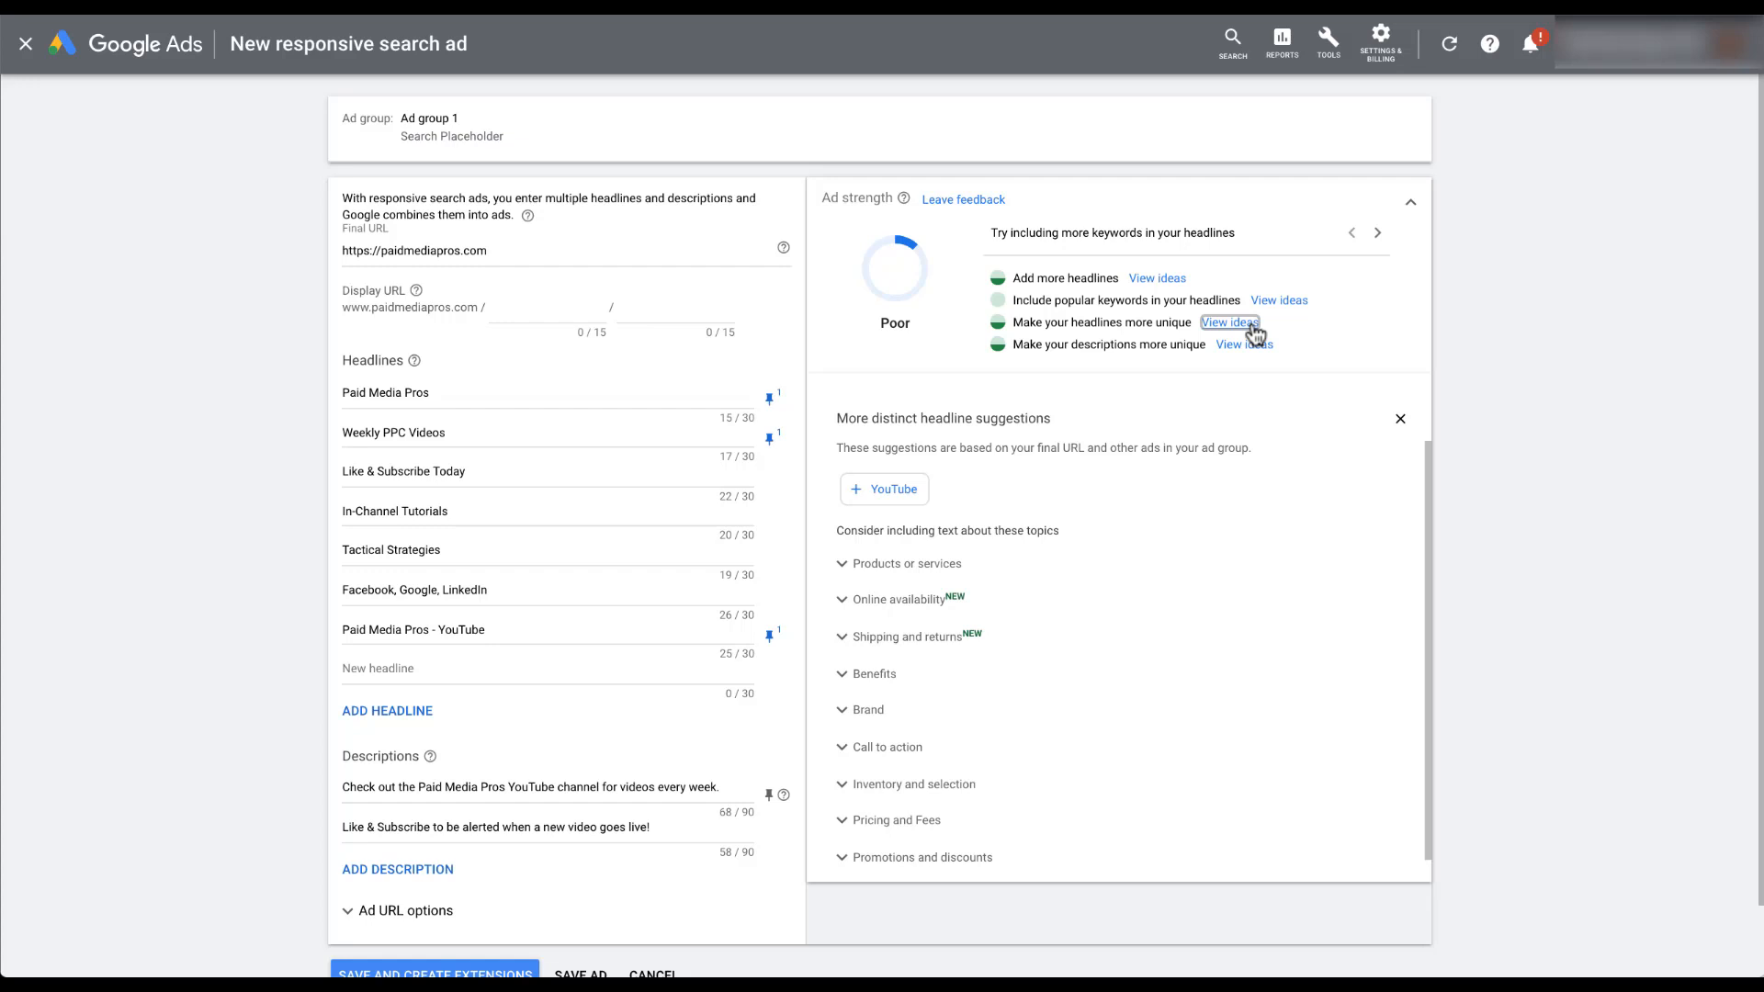
mouse_move(1268, 349)
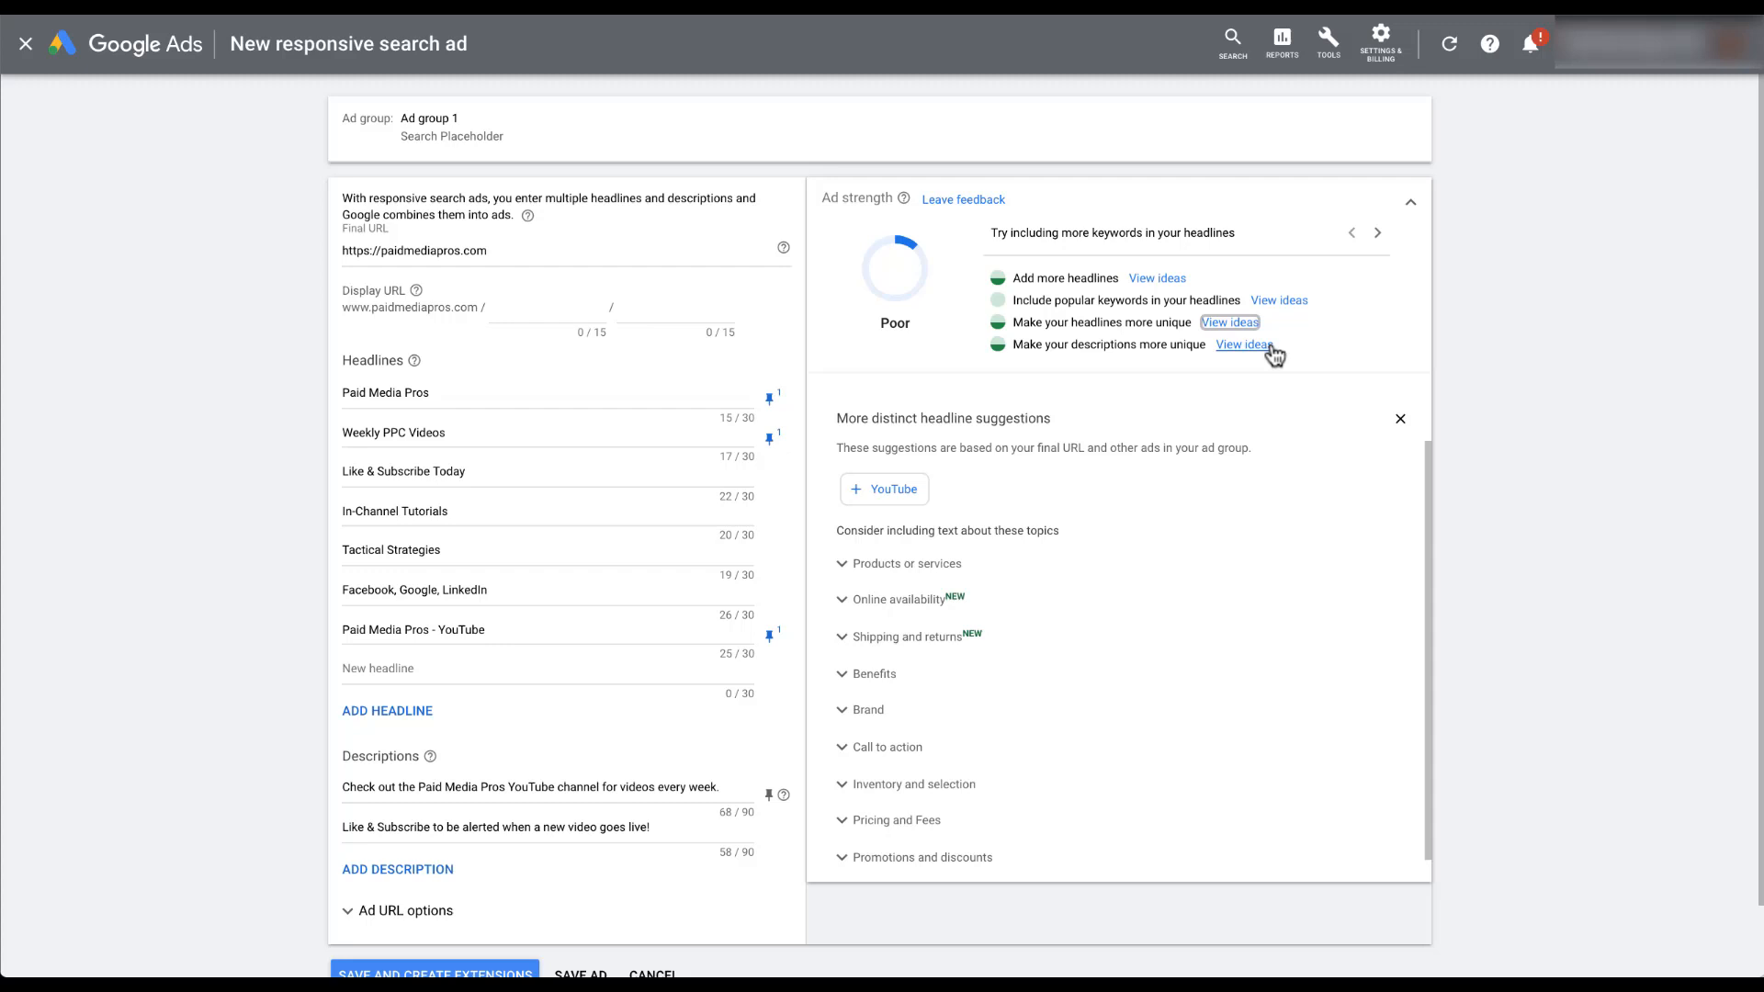
Step: Check 'Make your descriptions more unique' ideas, find no suggestions, and close the panel to restore the ad preview
click(1244, 345)
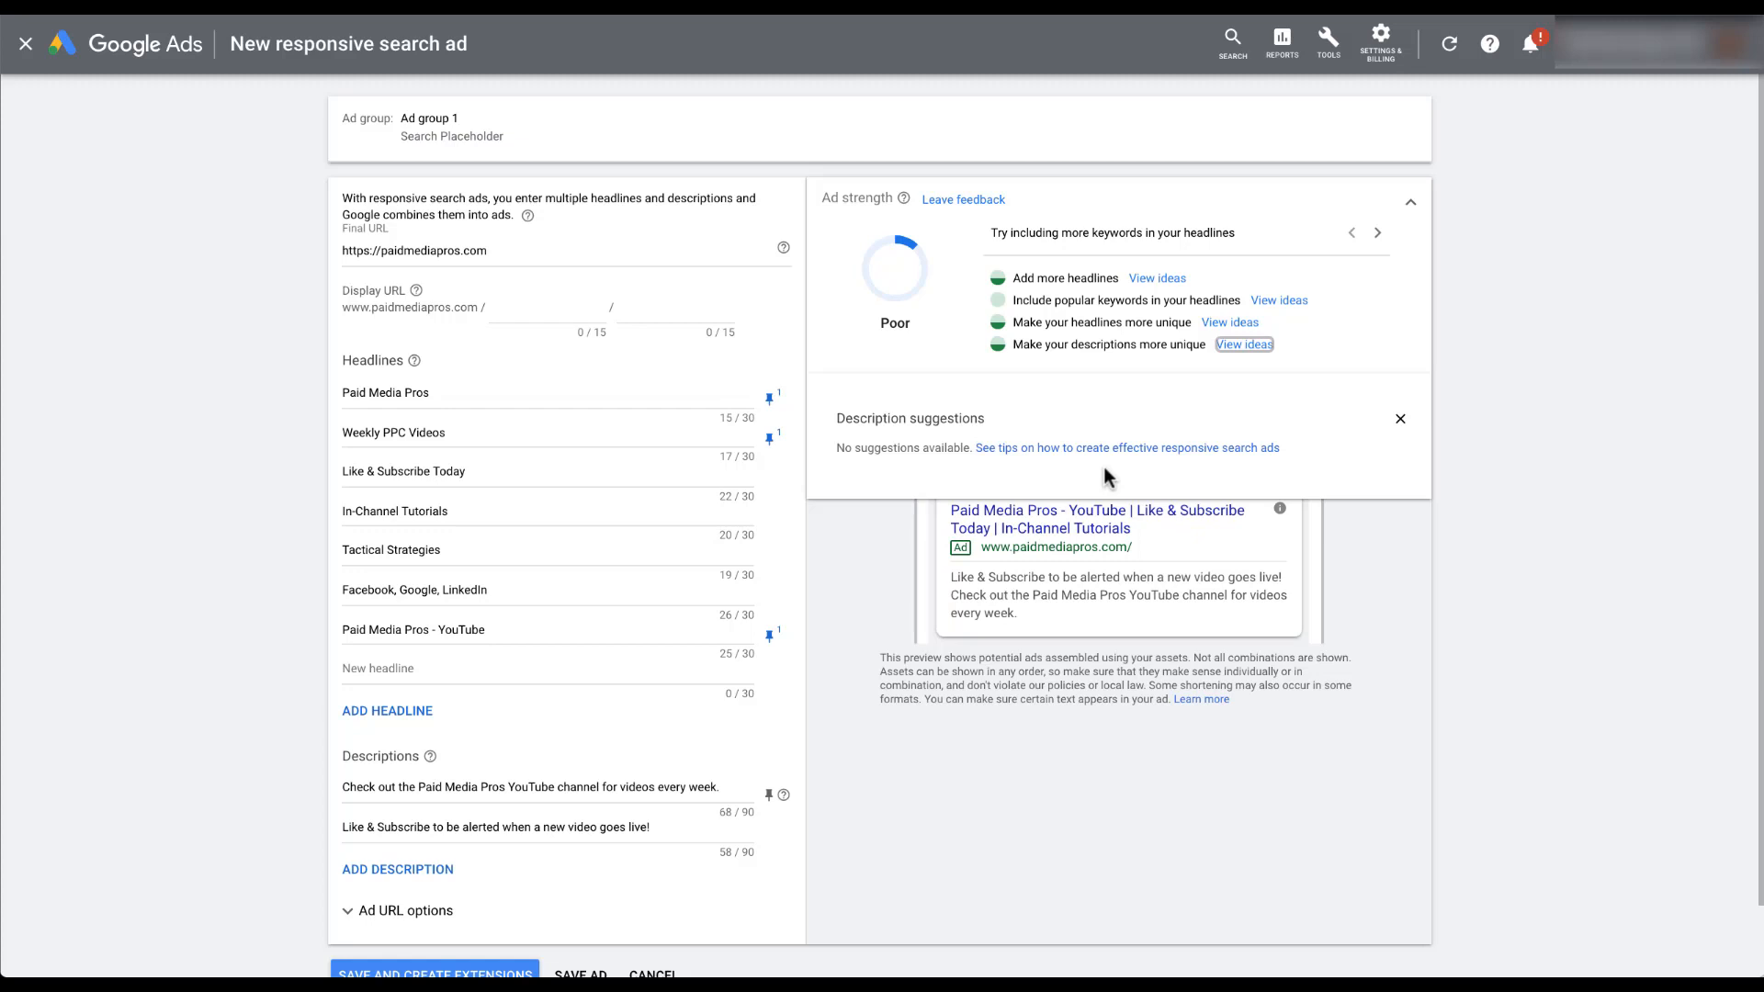
click(1400, 419)
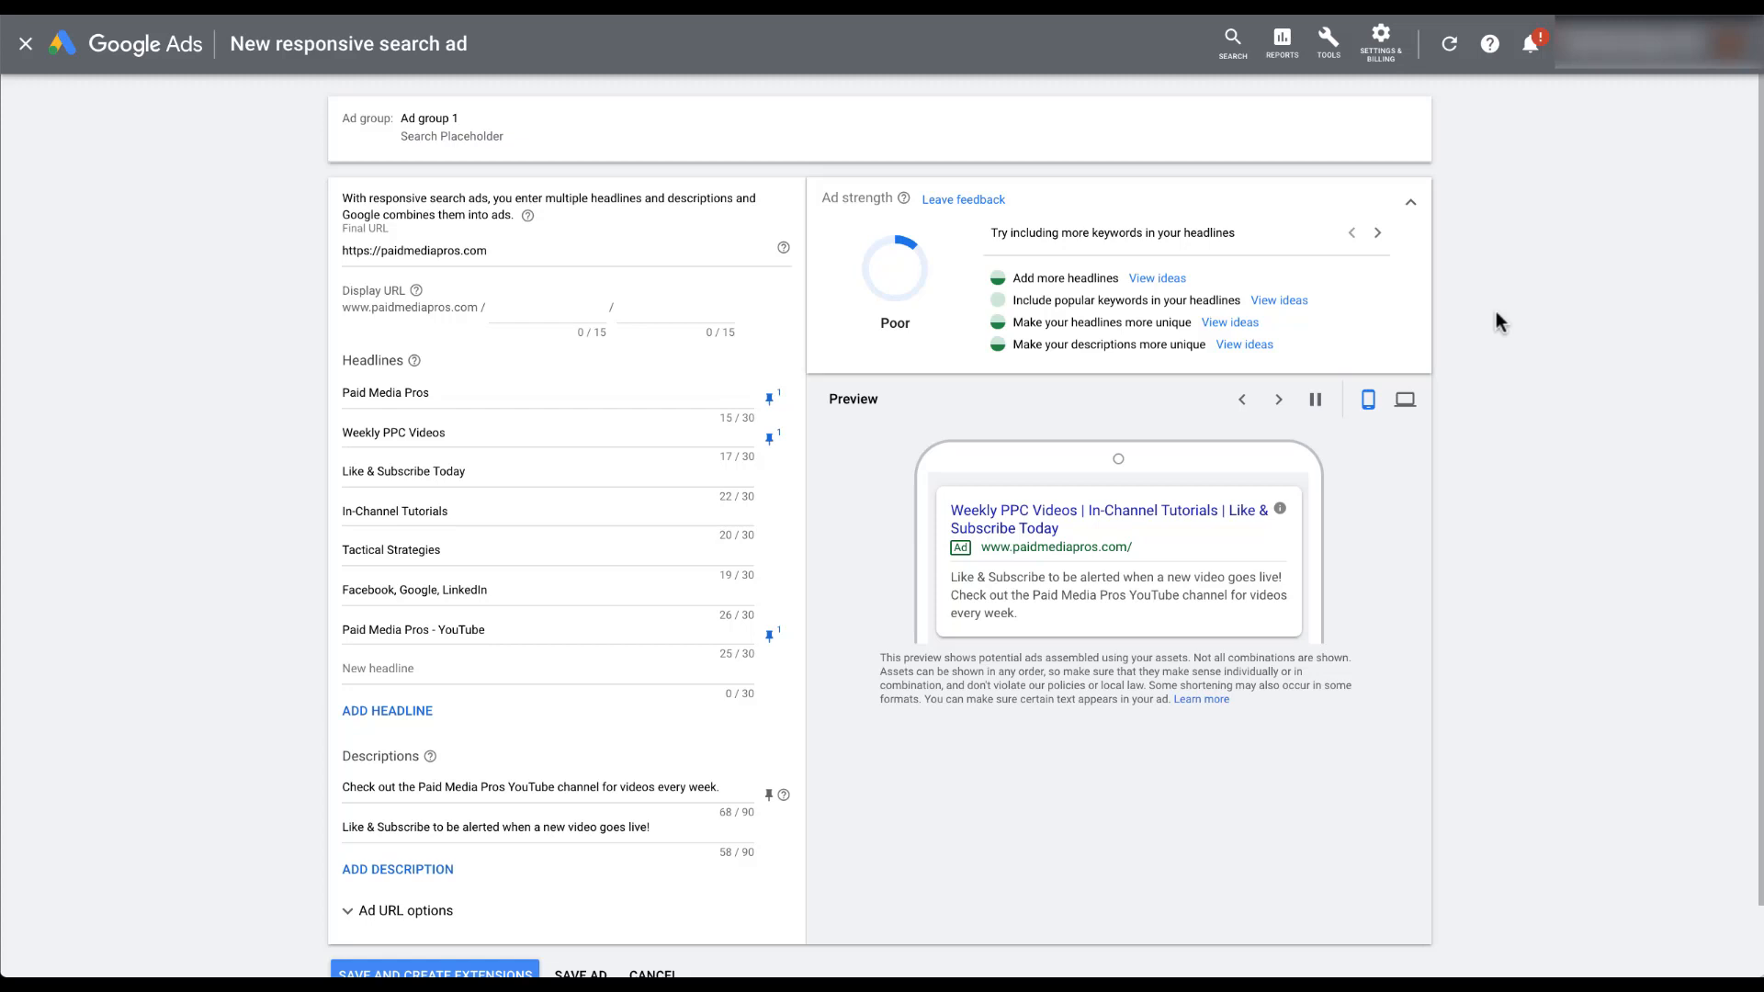
scroll(down, 3)
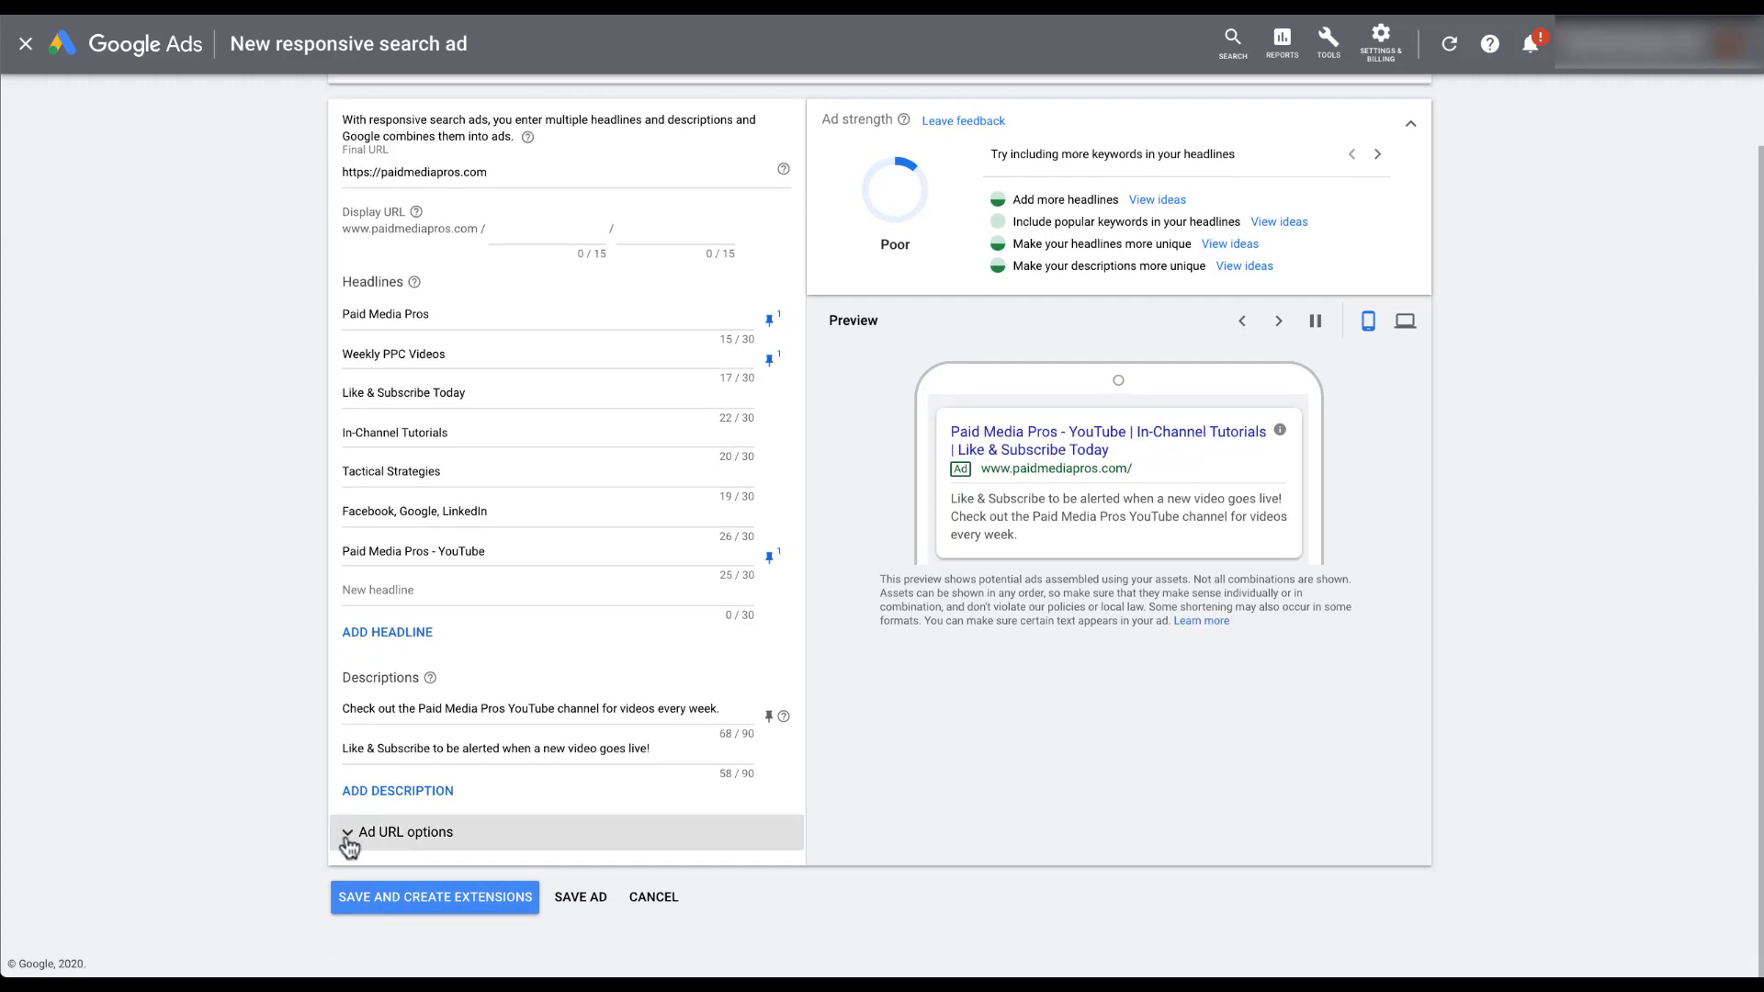
Step: Expand Ad URL options and save the new responsive search ad
click(352, 833)
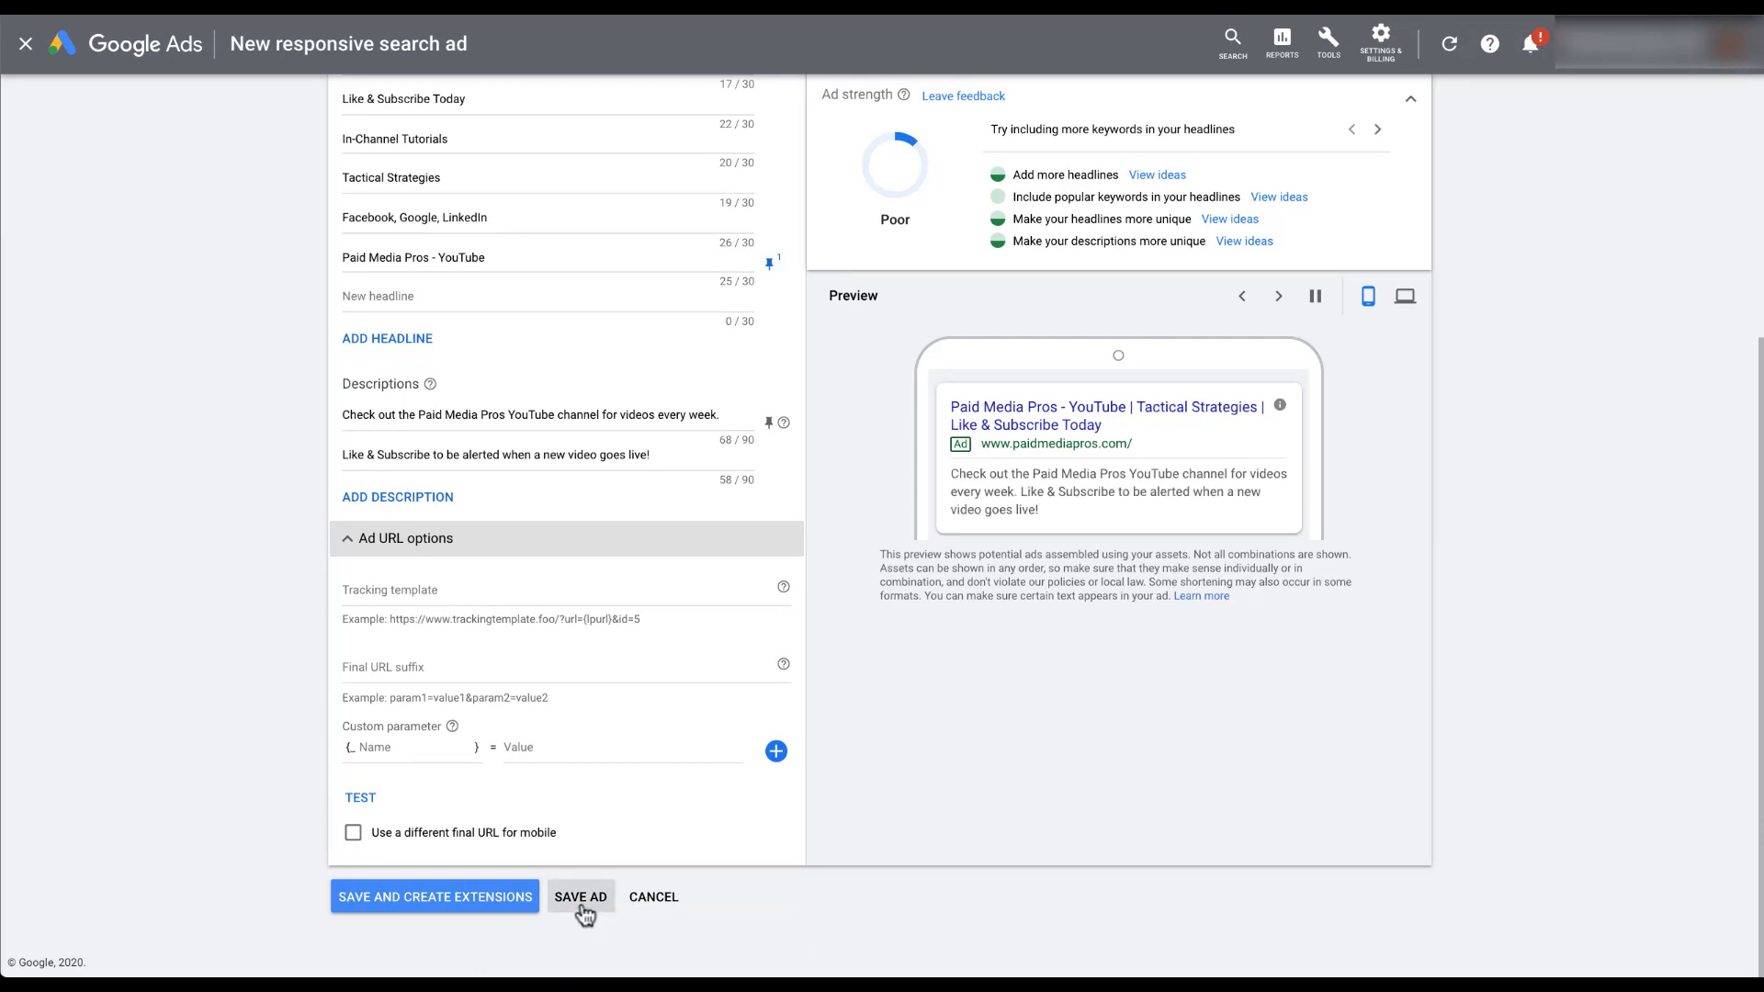
click(581, 897)
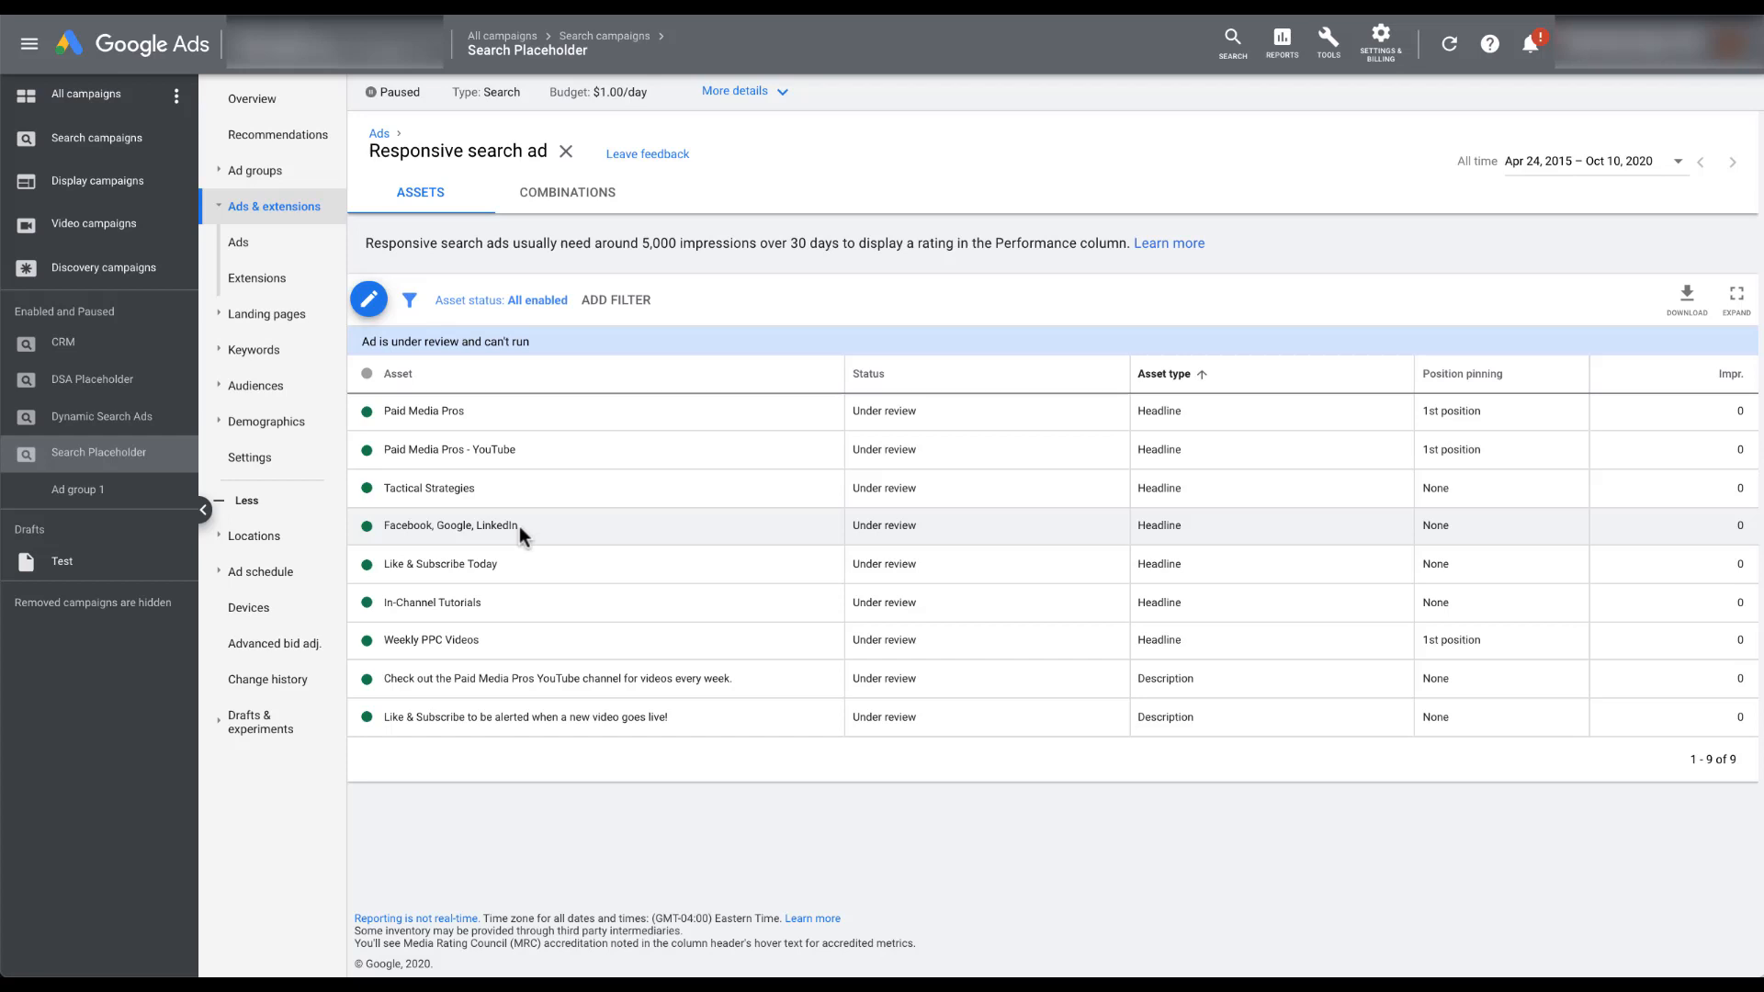
mouse_move(536, 534)
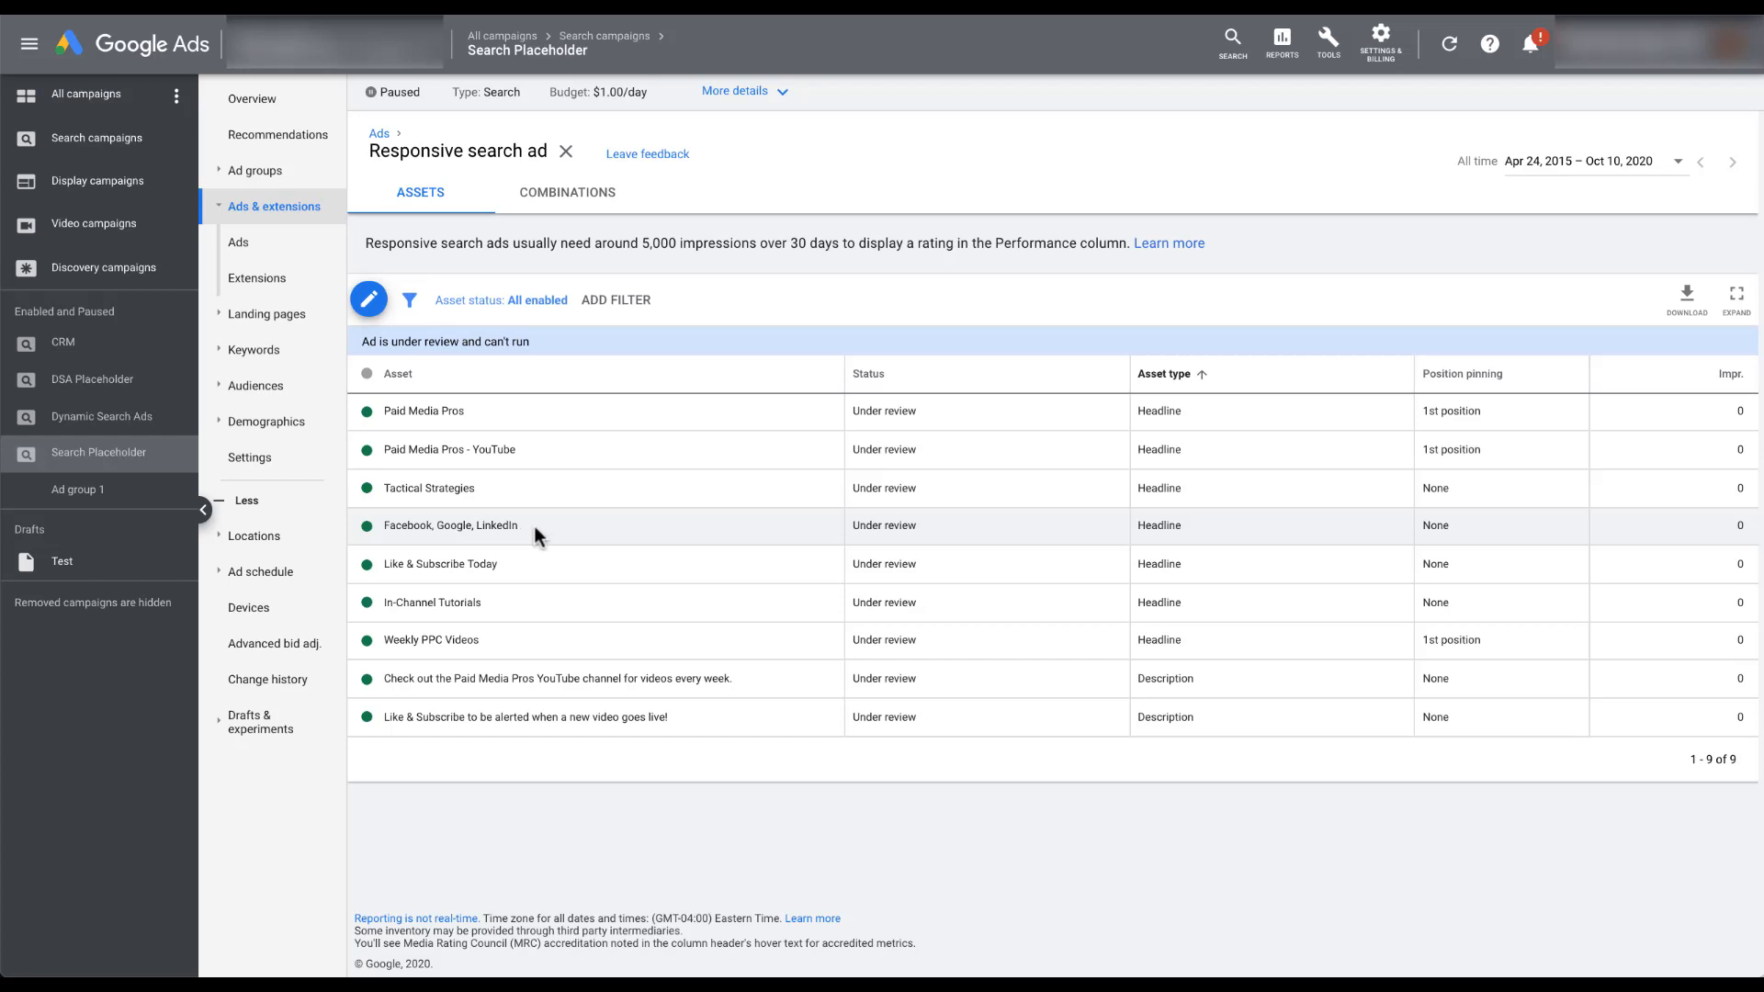
mouse_move(1654, 410)
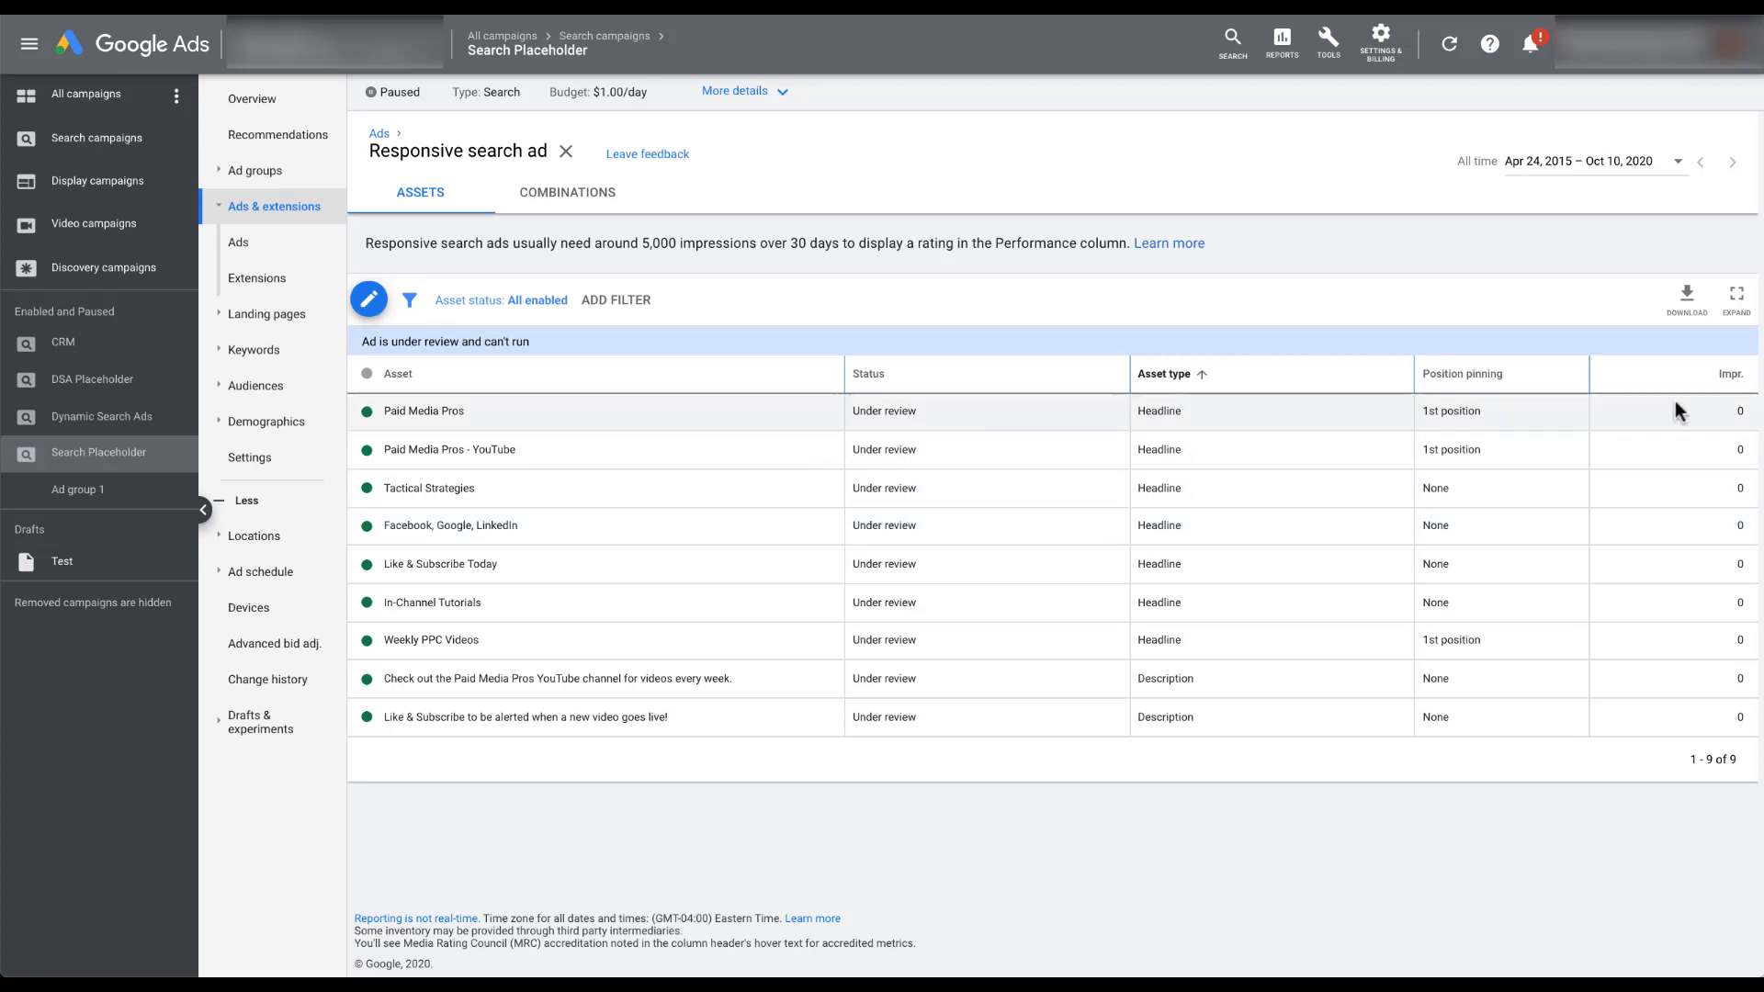
mouse_move(1652, 375)
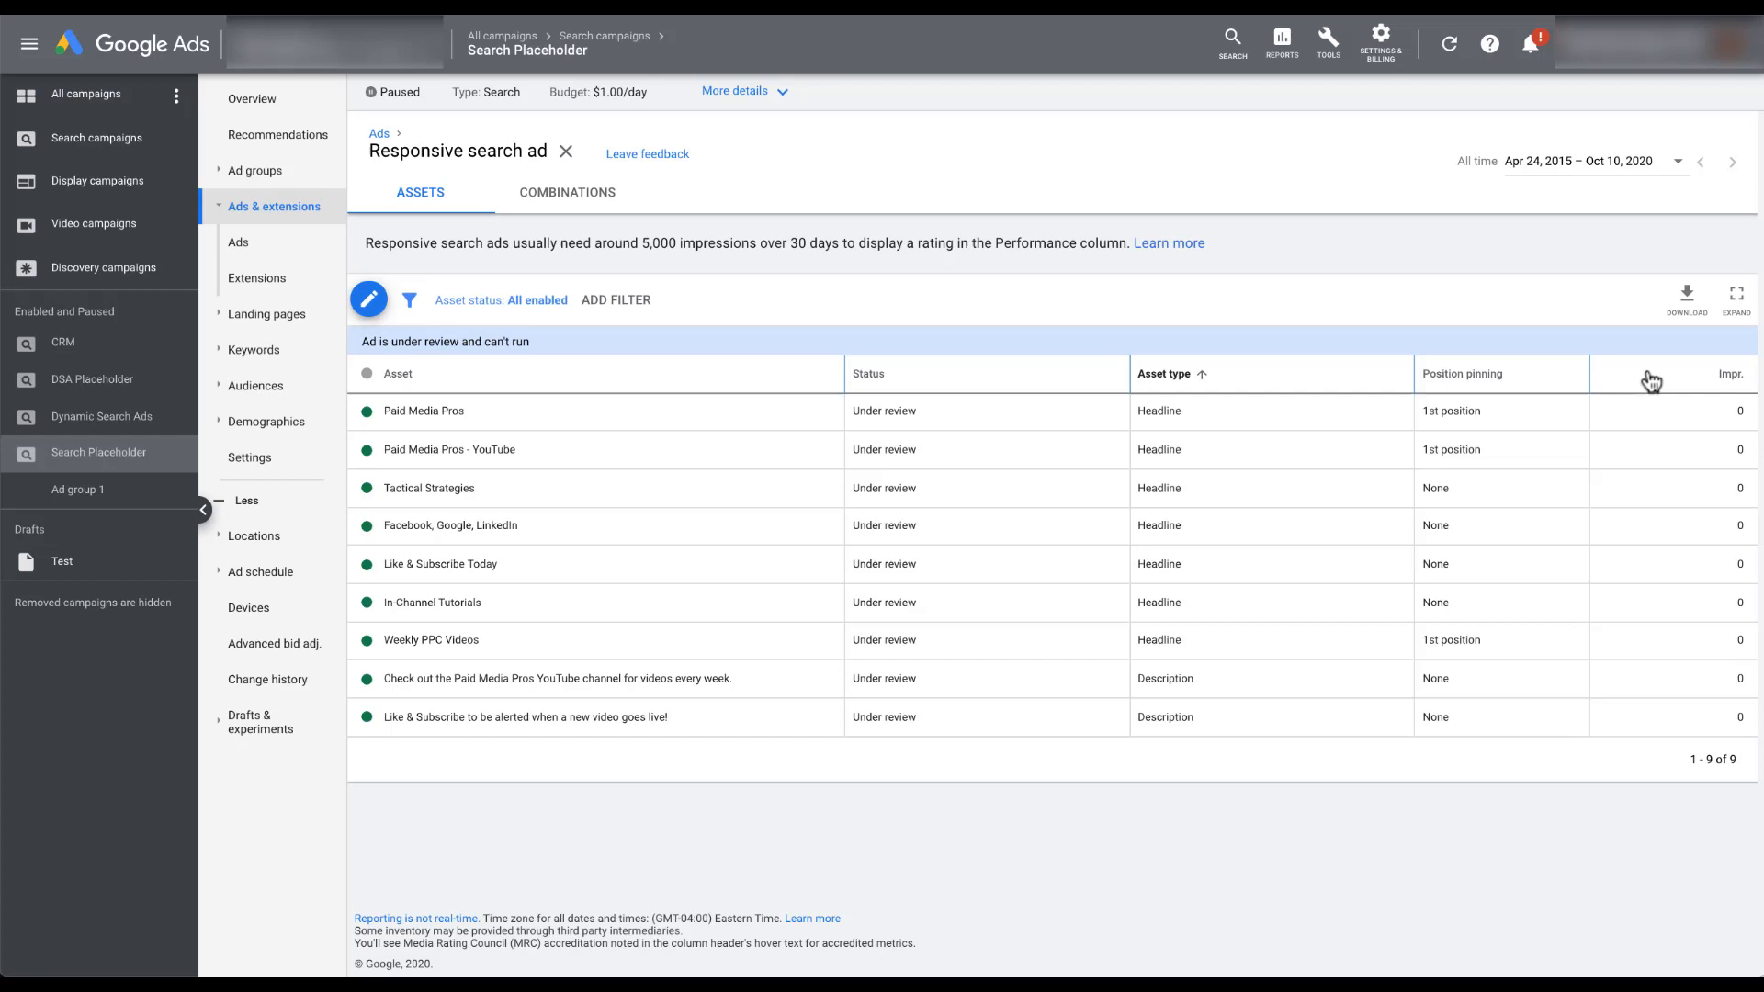
Step: Close asset details to return to the campaign's Ads list
click(239, 242)
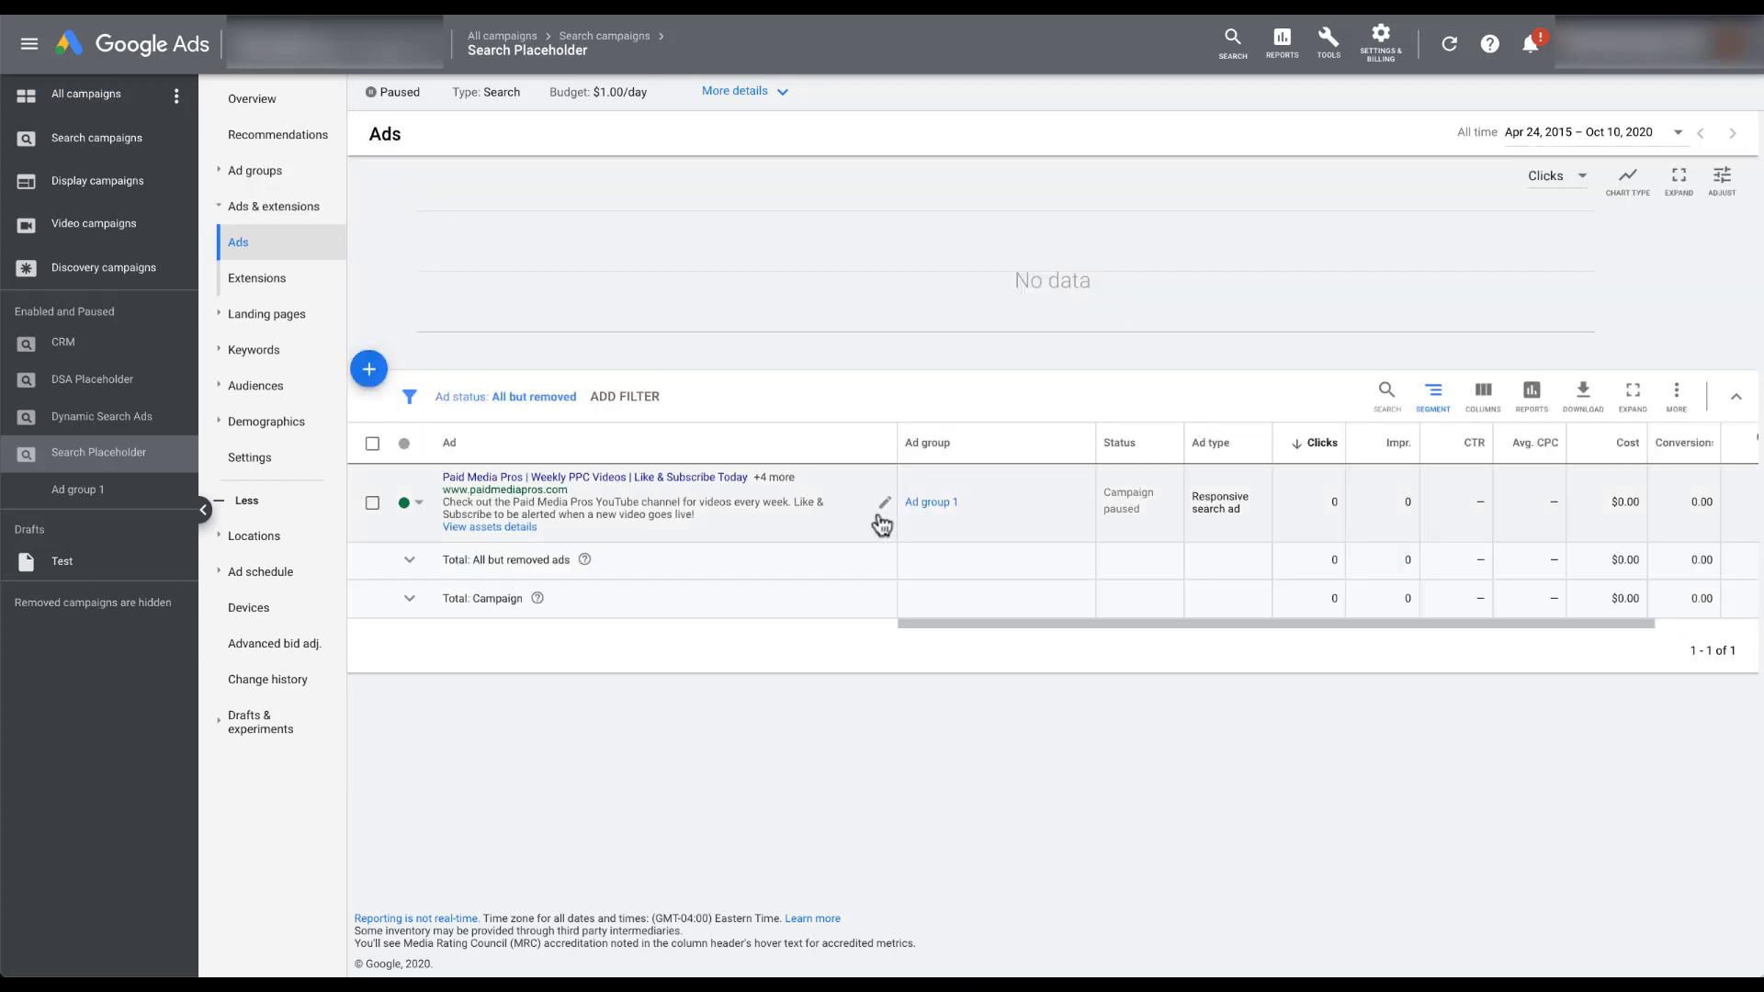
mouse_move(1304, 517)
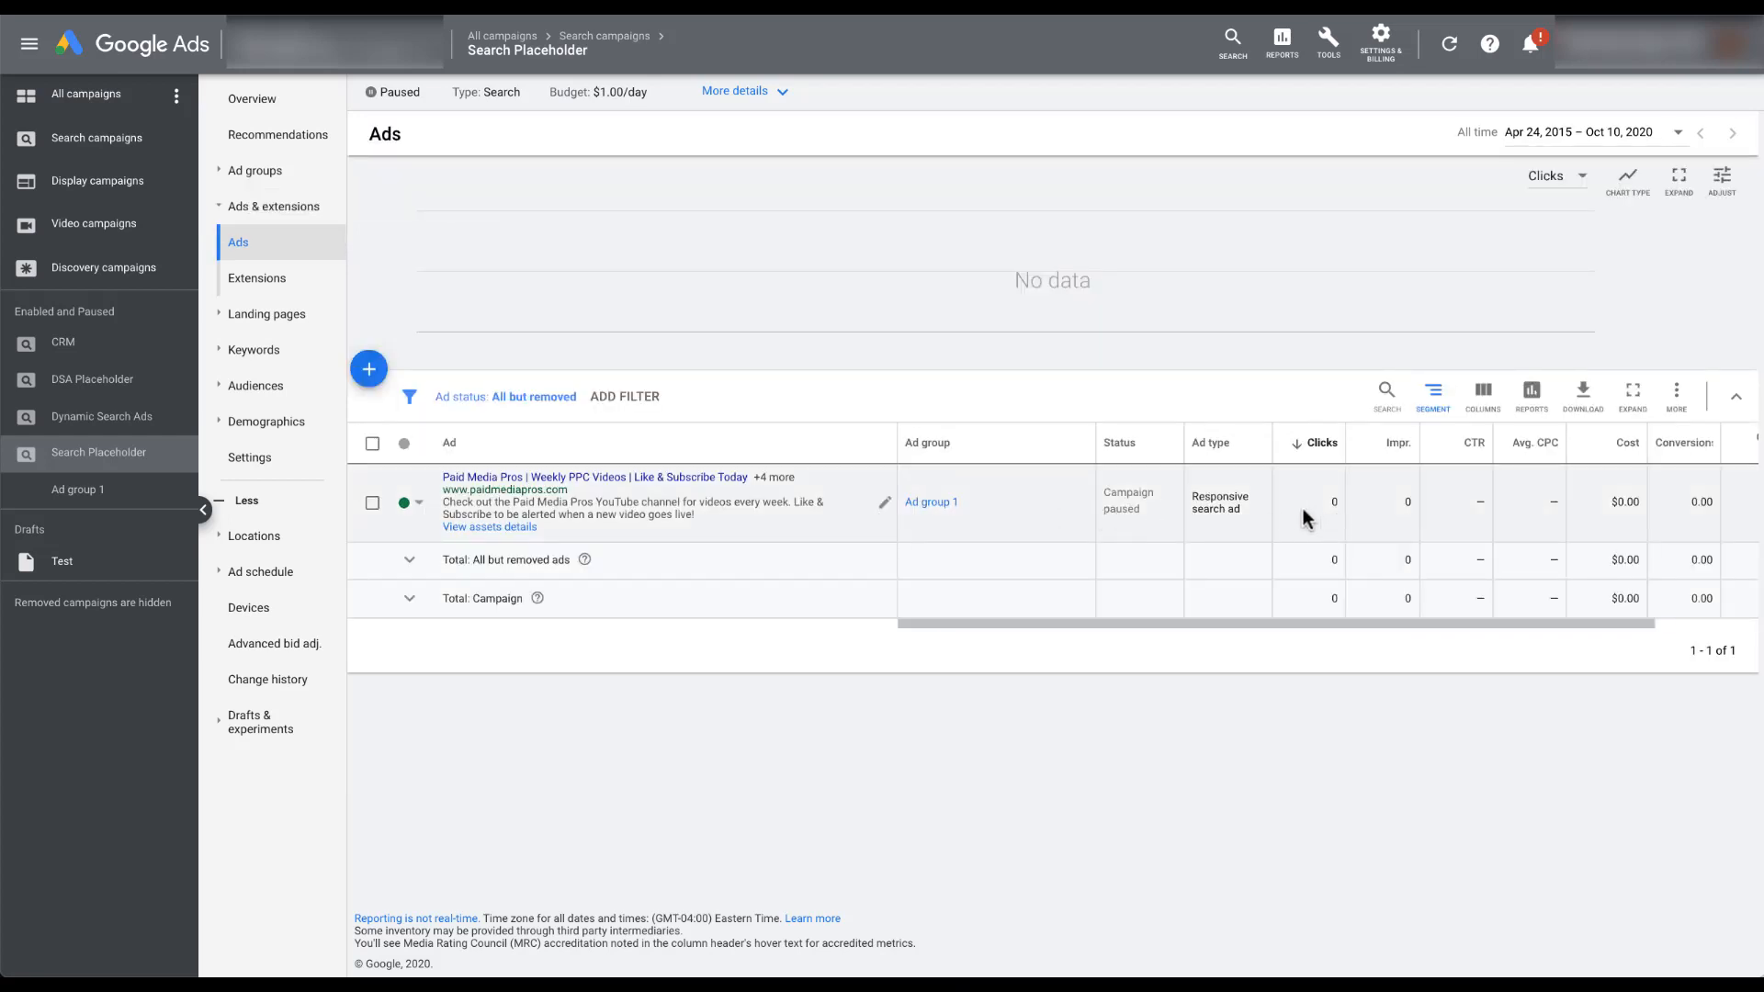
mouse_move(1675, 518)
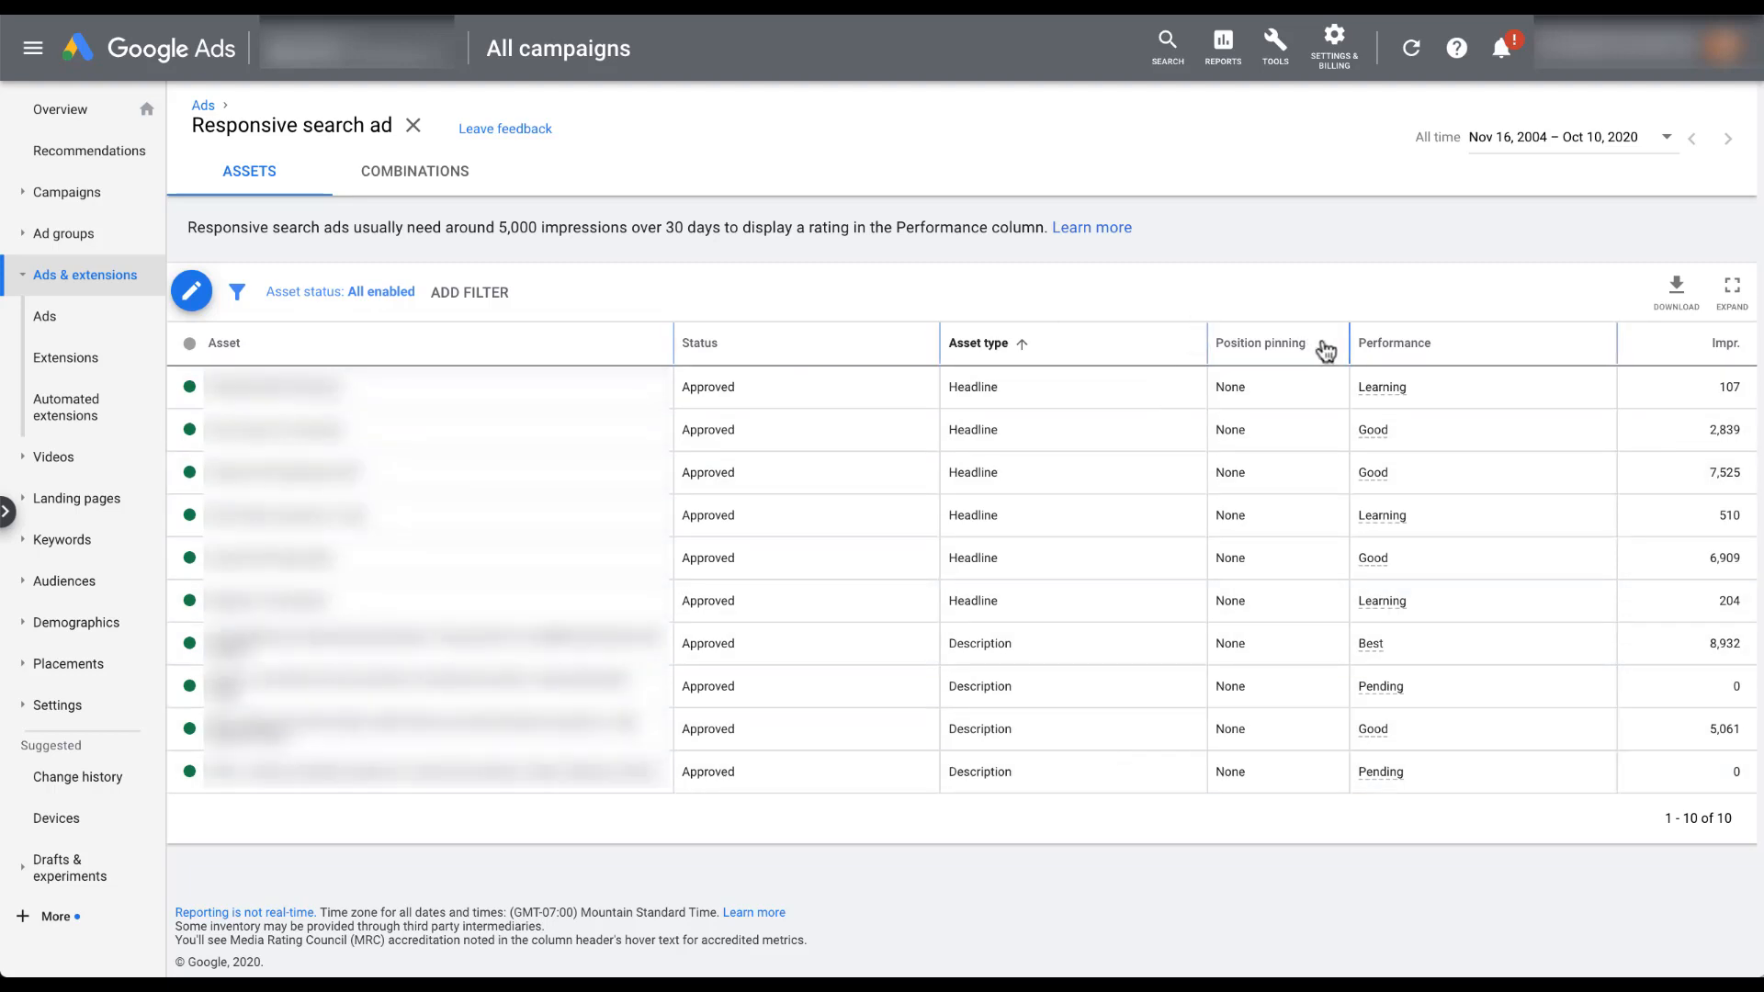
mouse_move(1321, 547)
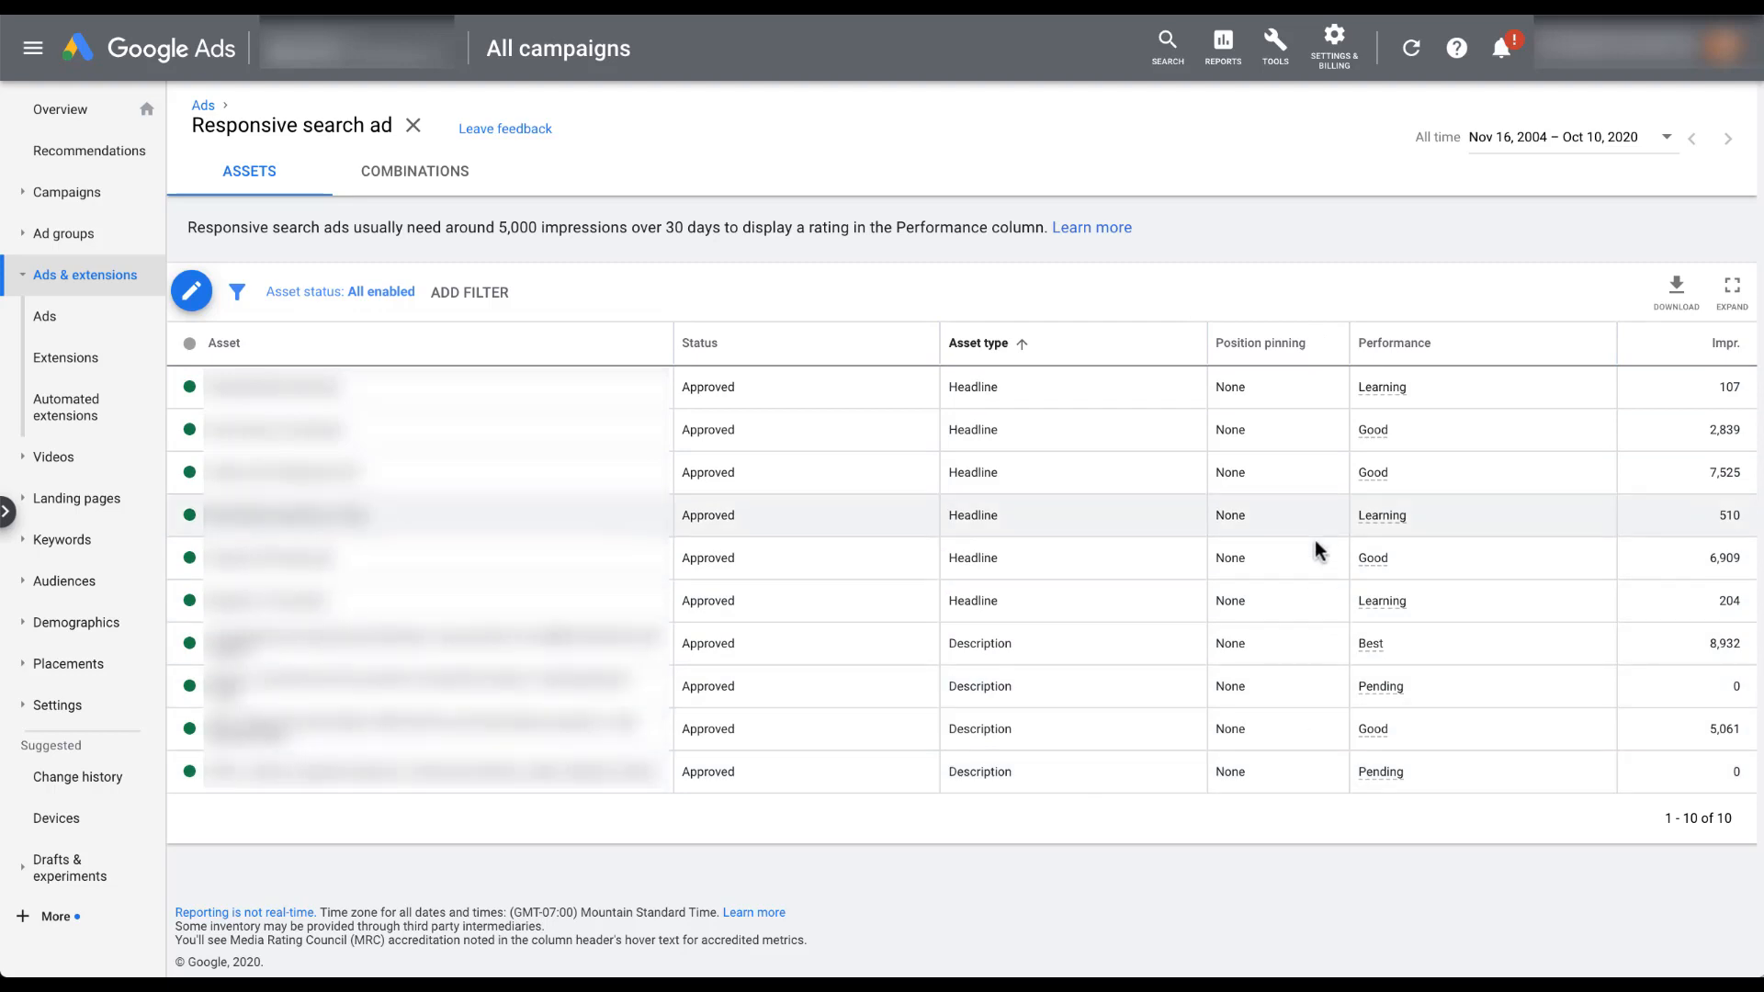
mouse_move(1315, 297)
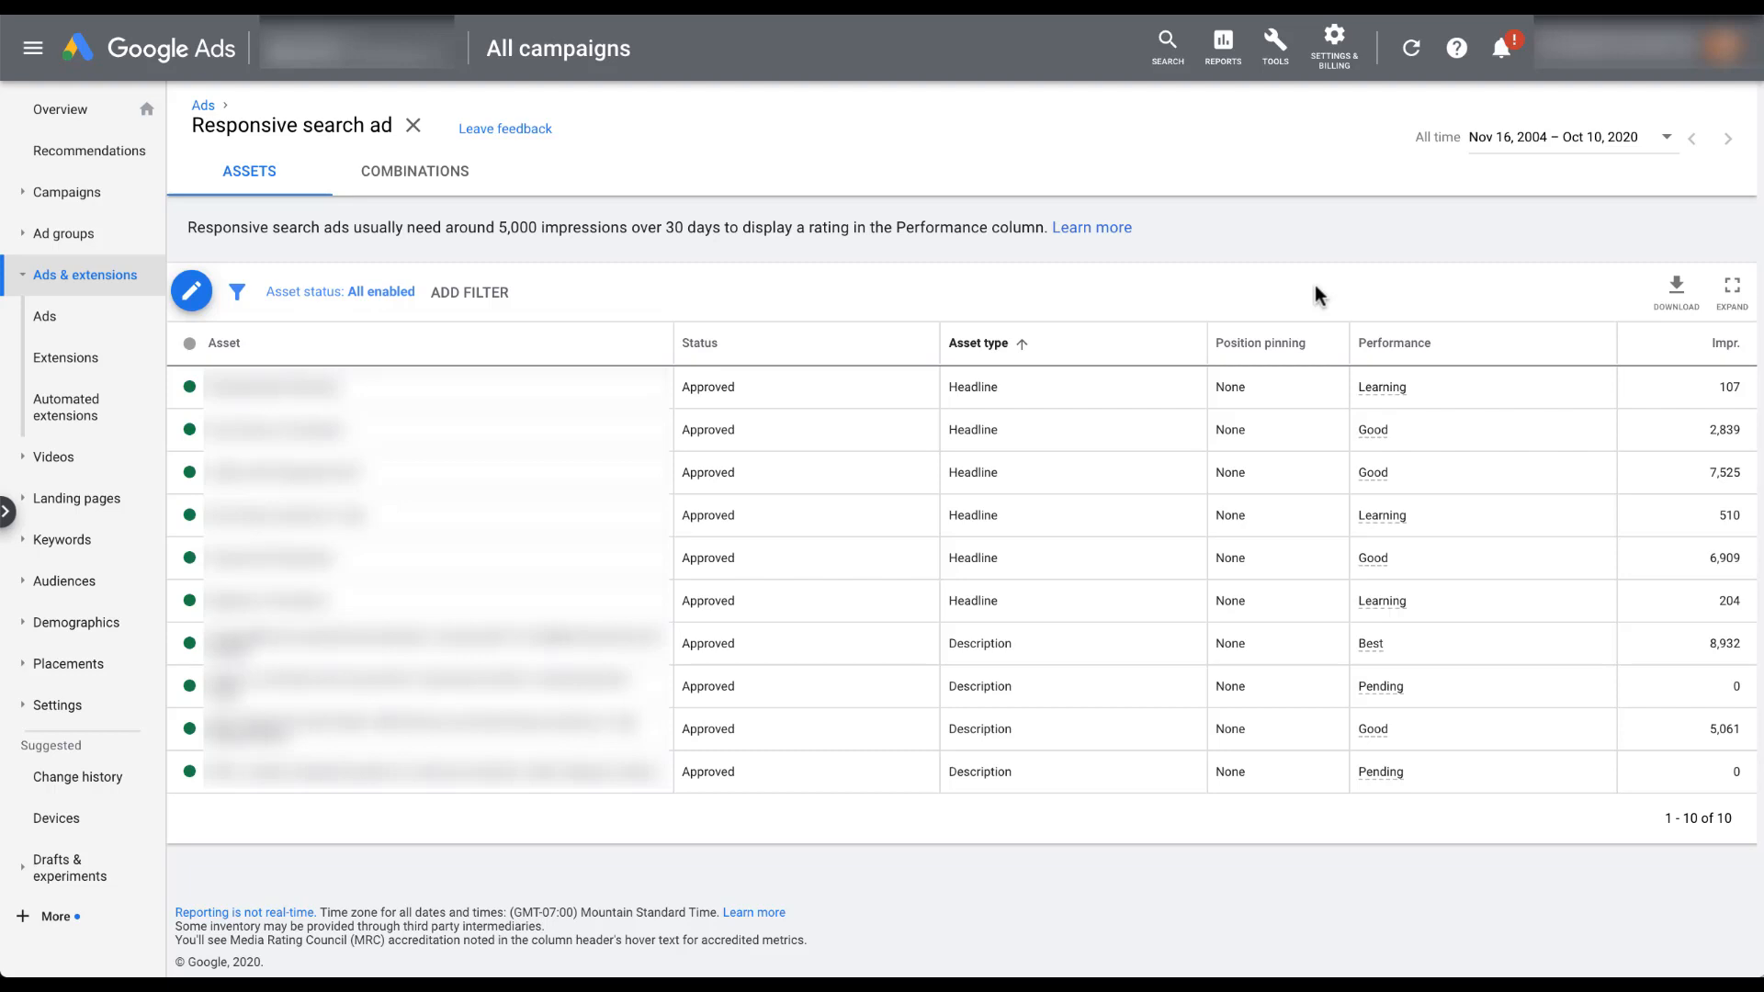
mouse_move(1539, 341)
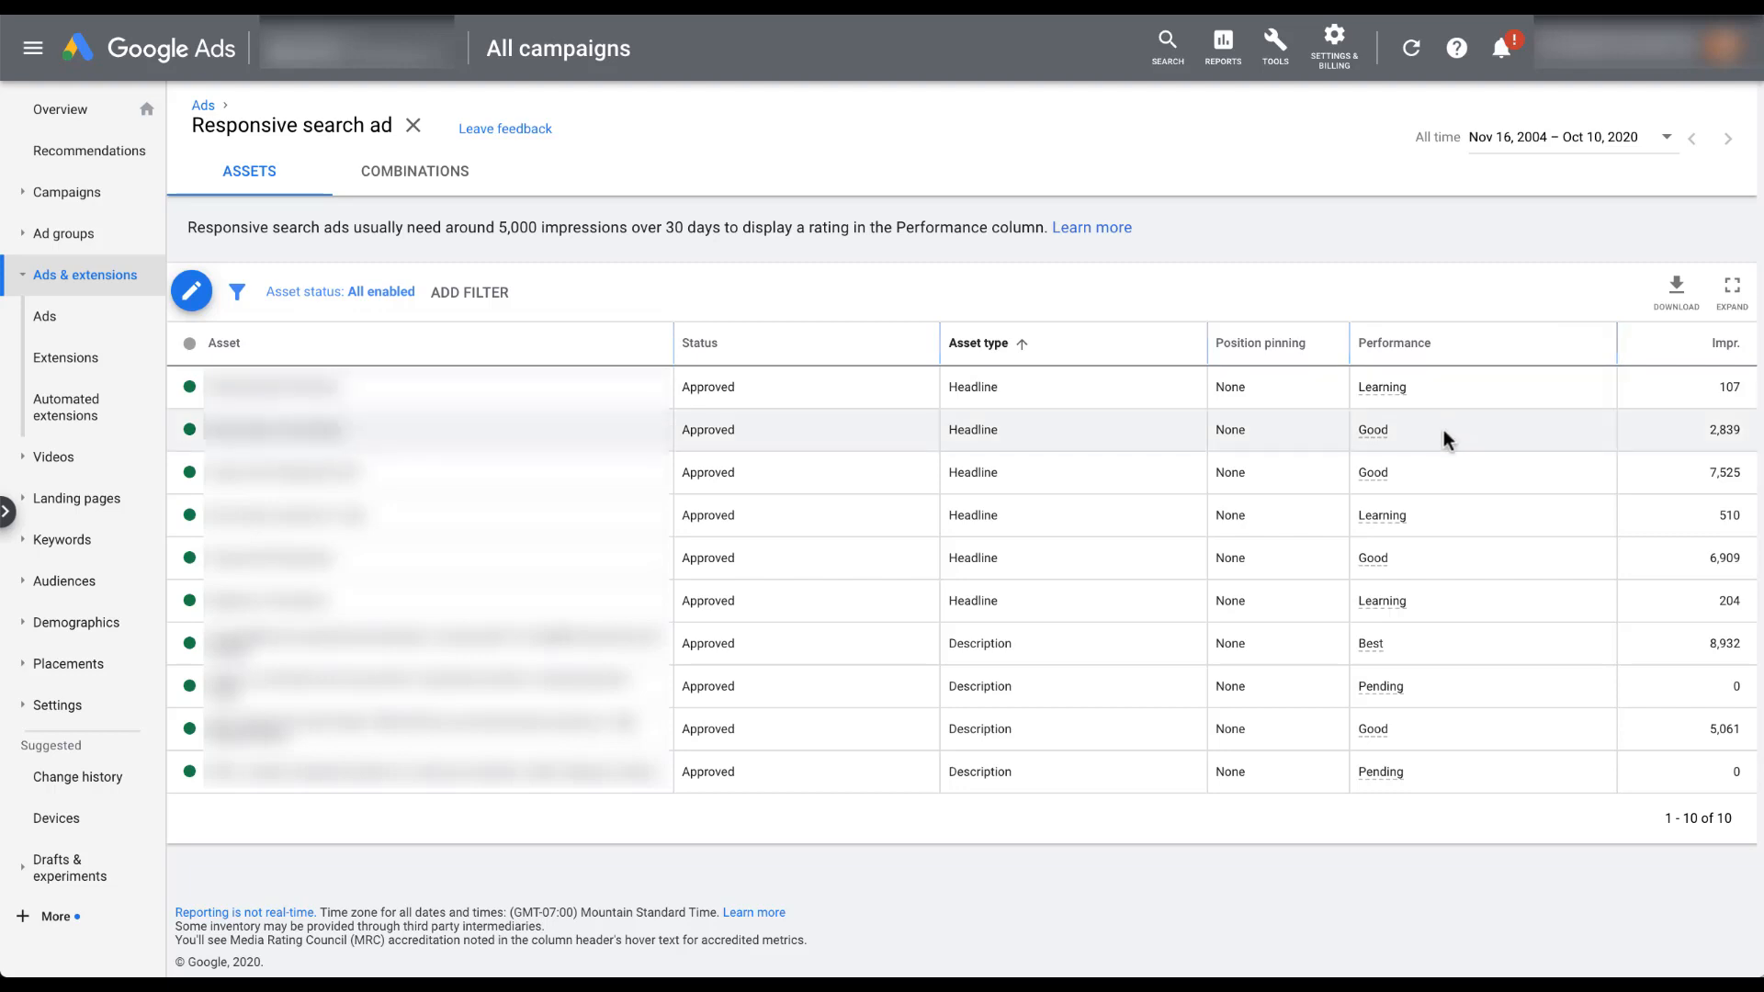
mouse_move(1377, 441)
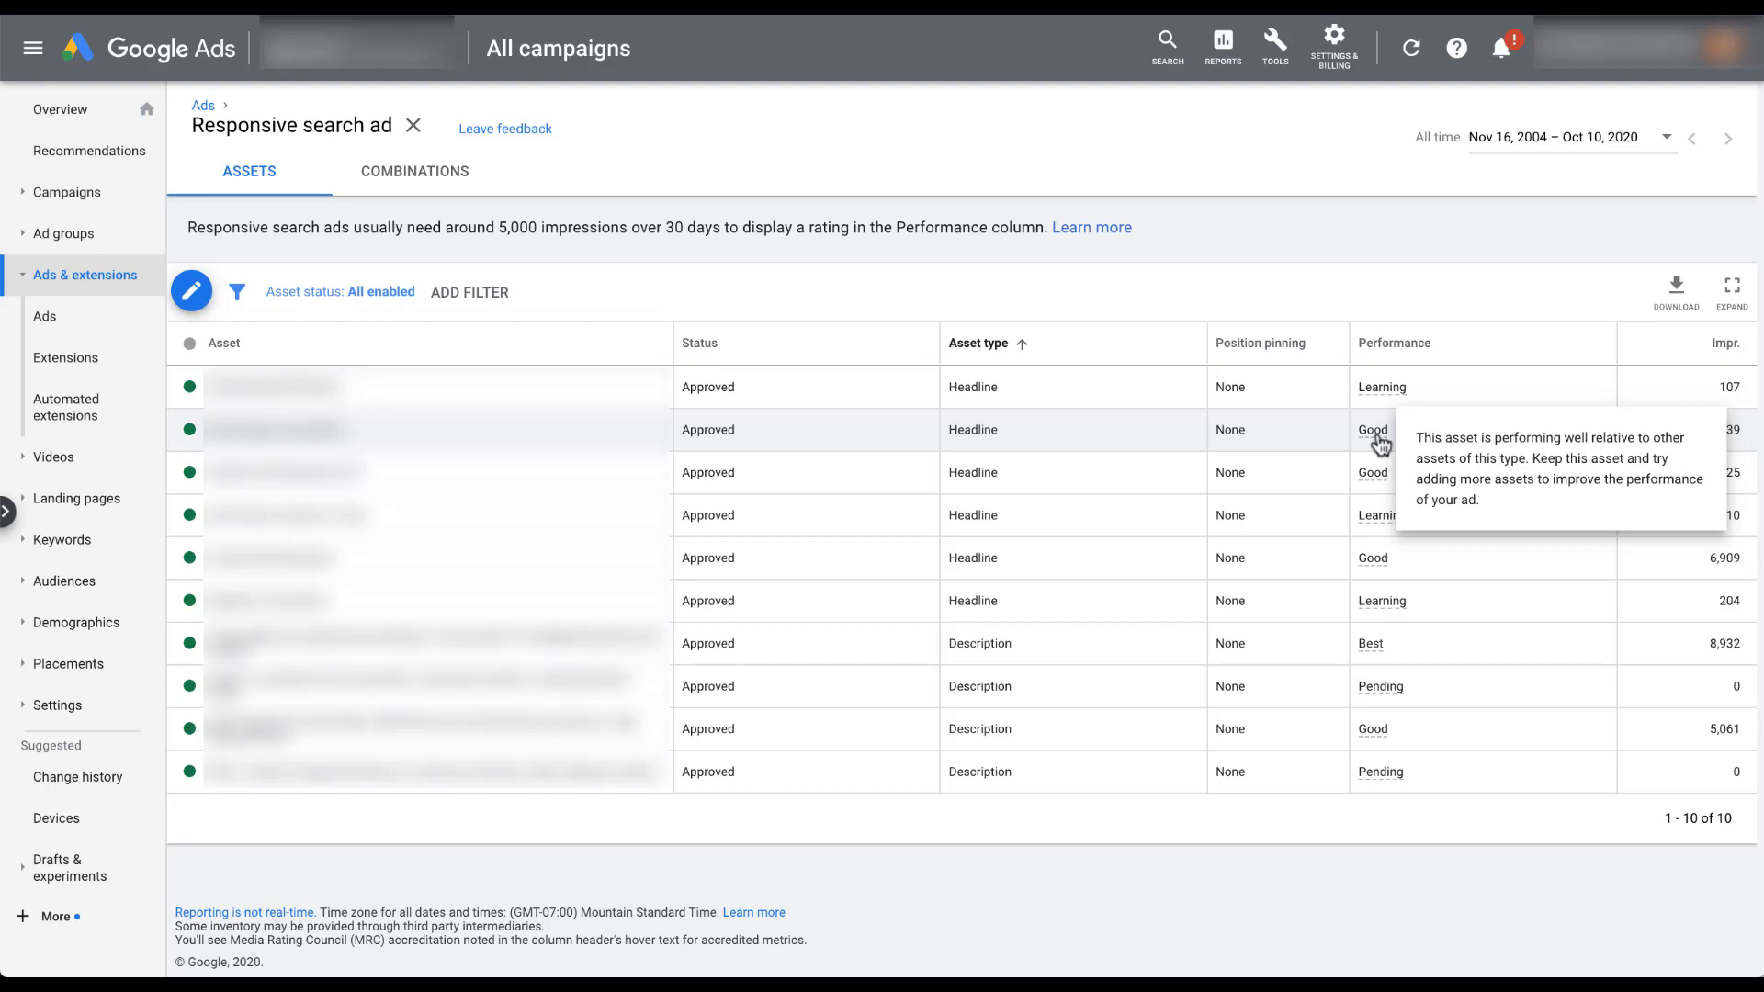
mouse_move(568, 275)
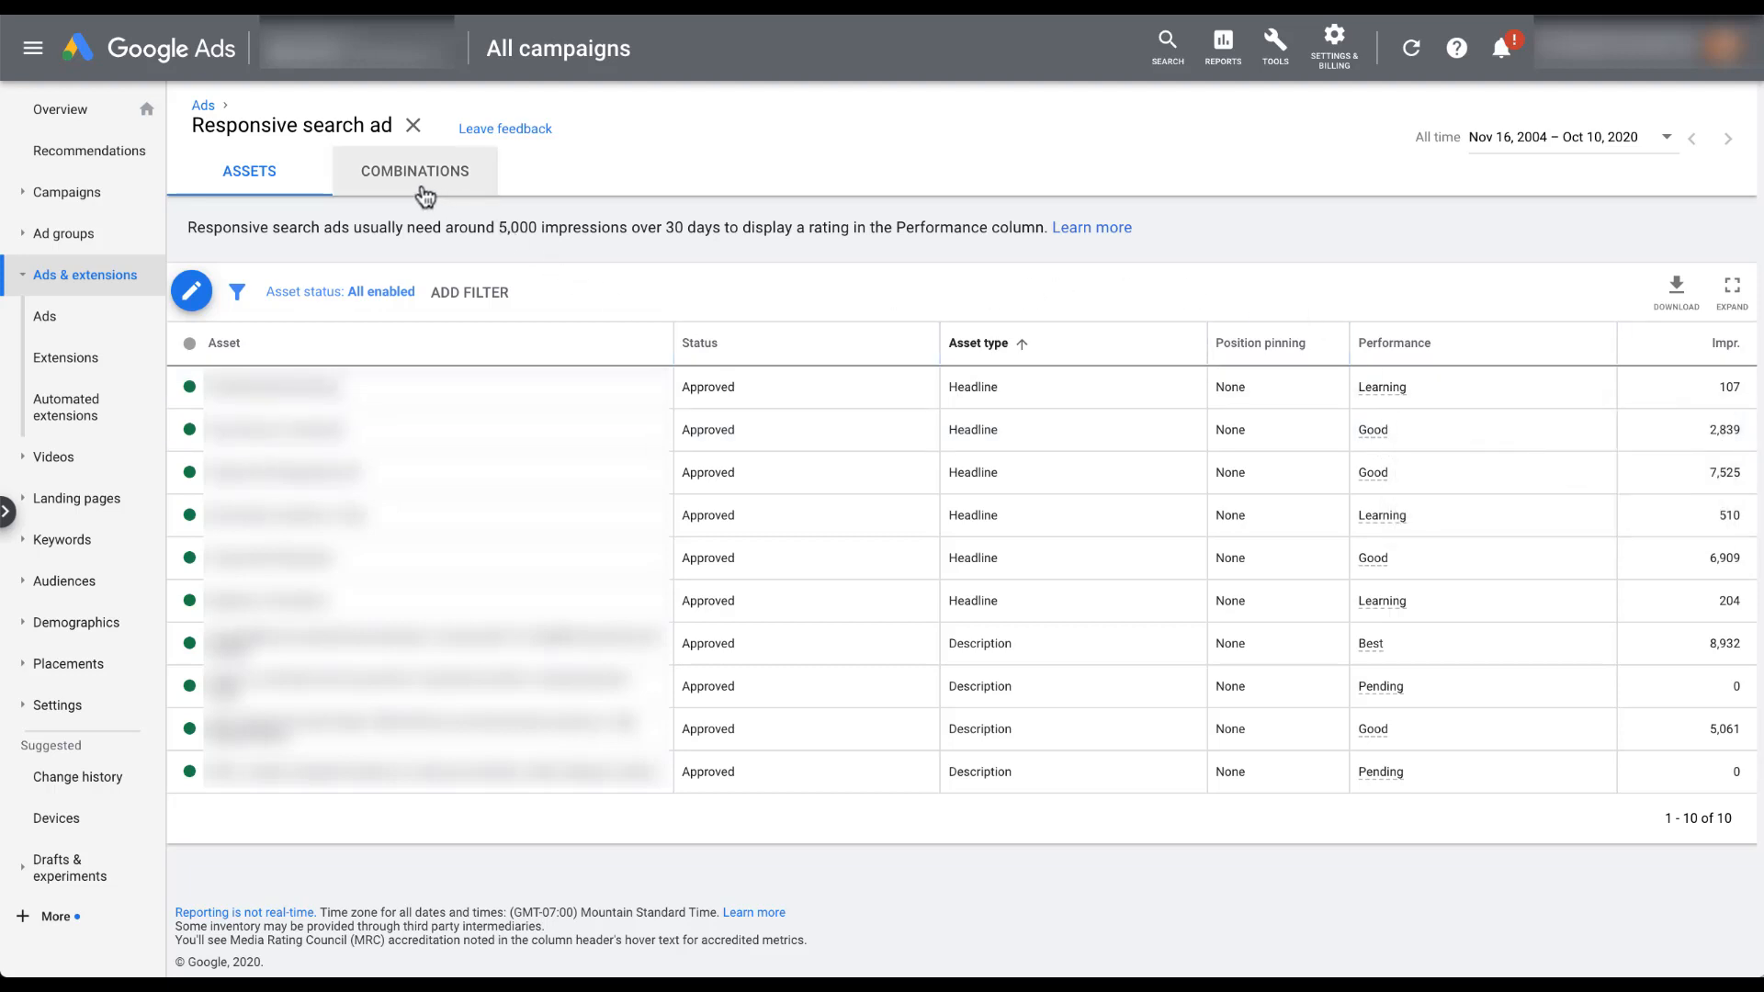
Step: Show the other ad's headline and description combinations by impression share of 9,021 impressions
click(415, 171)
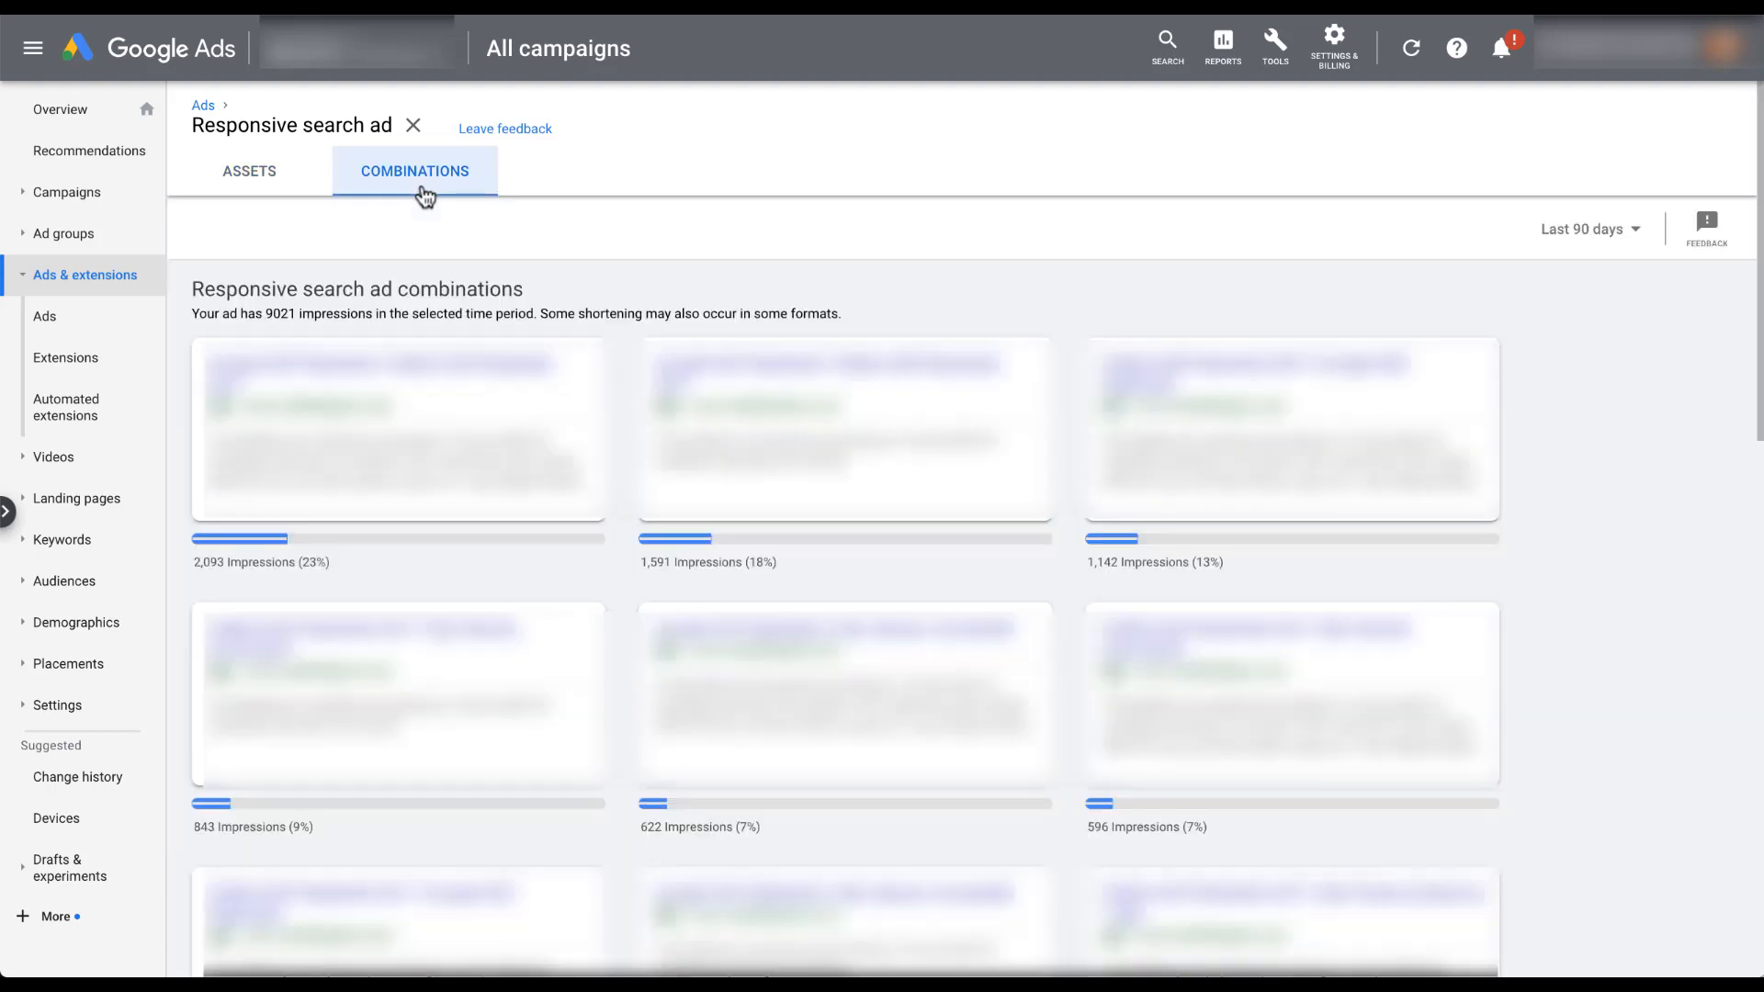